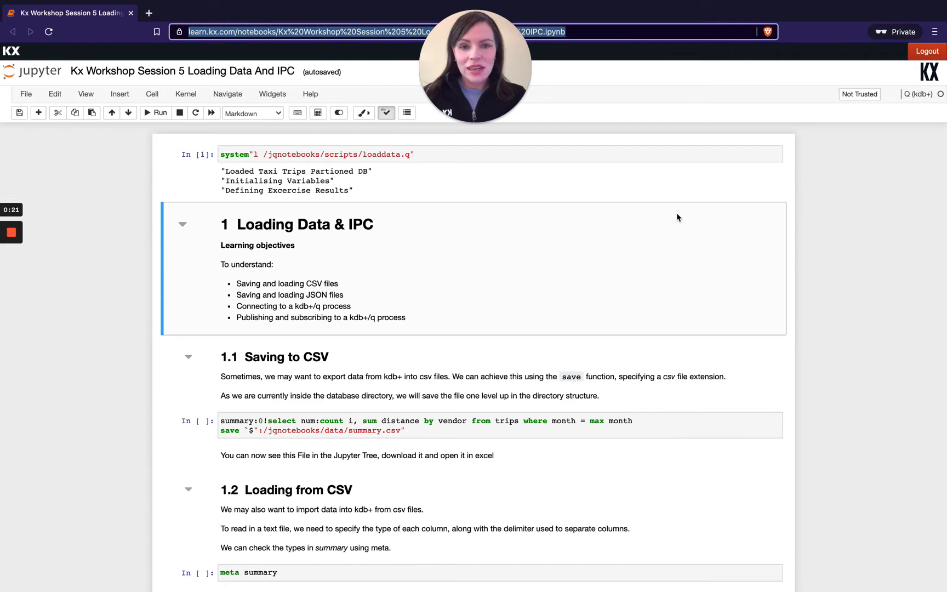
# Step: Evaluate the `$":/jqnotebooks/data/summary.csv" file path in a new cell below the save code
pyautogui.scroll(-3)
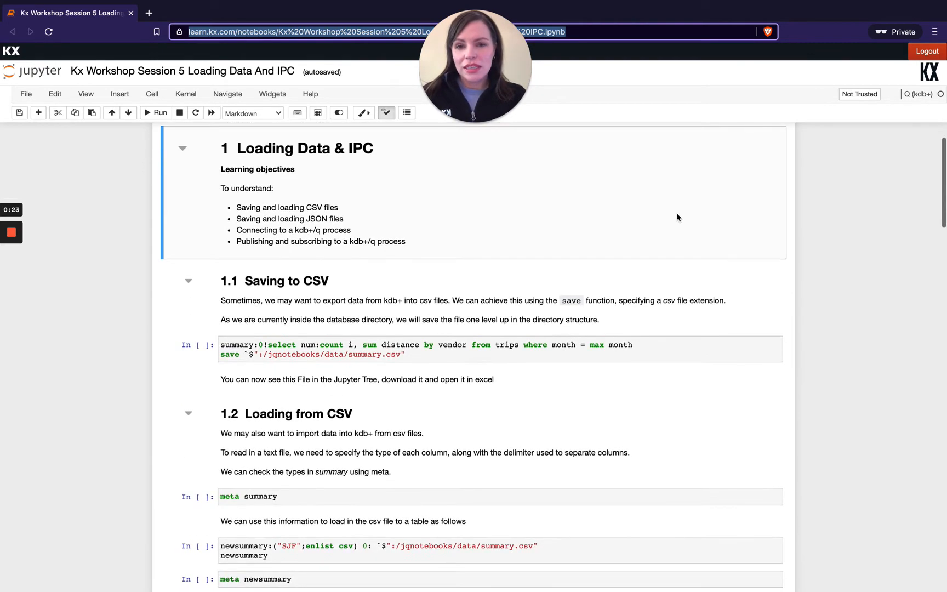
pyautogui.scroll(-3)
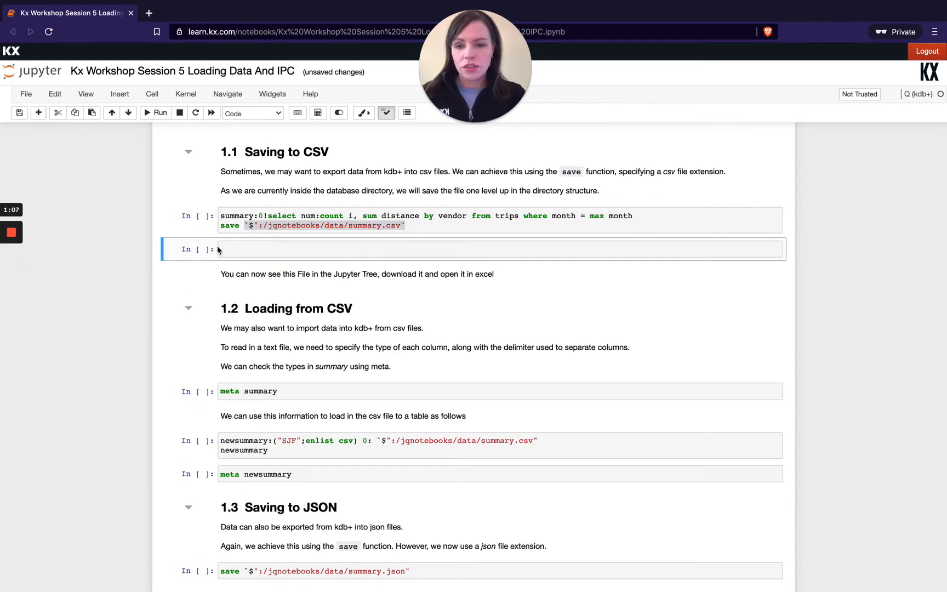
pyautogui.write('`$":/jqnotebooks/data/summary.csv"')
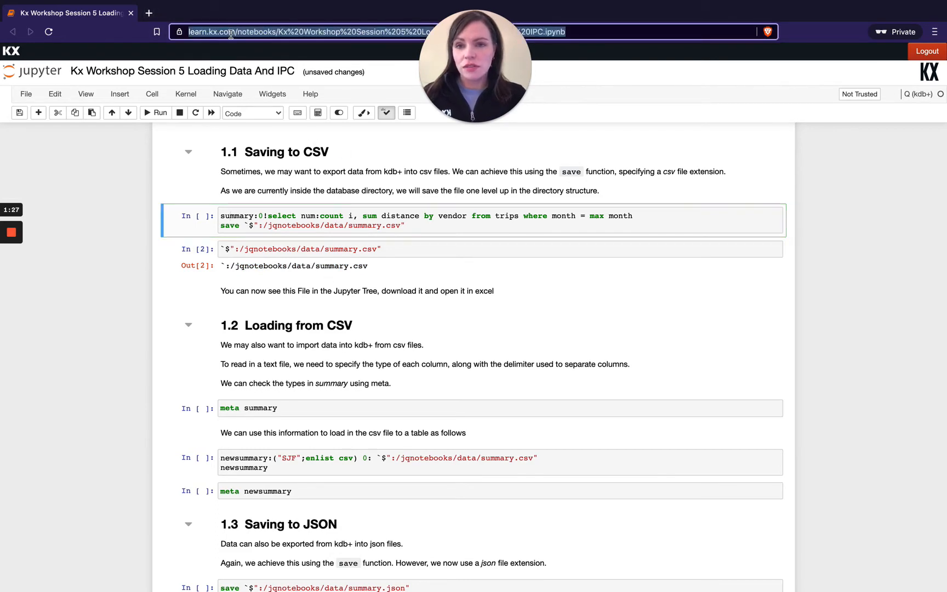
# Step: Bring up the Jupyter file tree in a new tab and enter the data folder
pyautogui.click(149, 13)
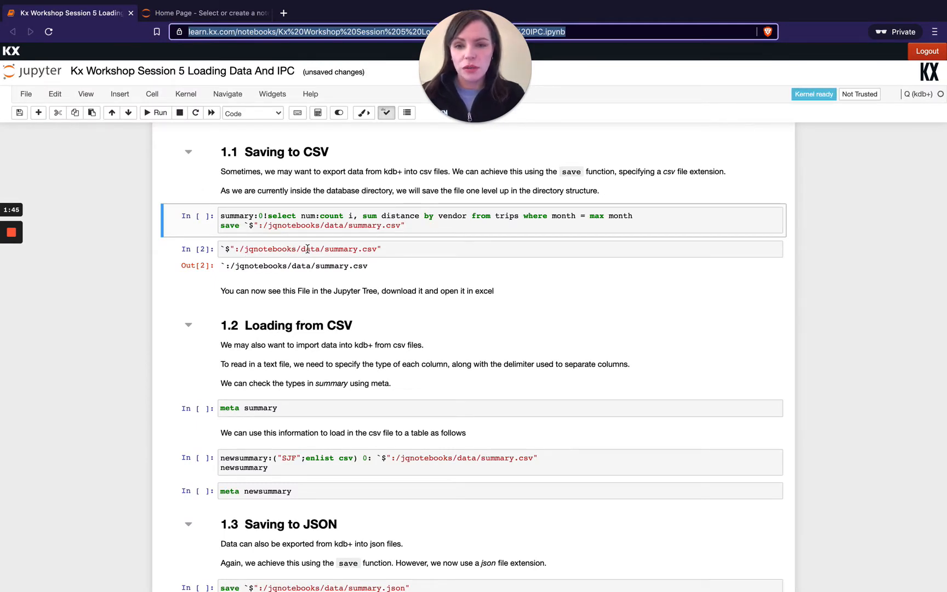
pyautogui.click(205, 14)
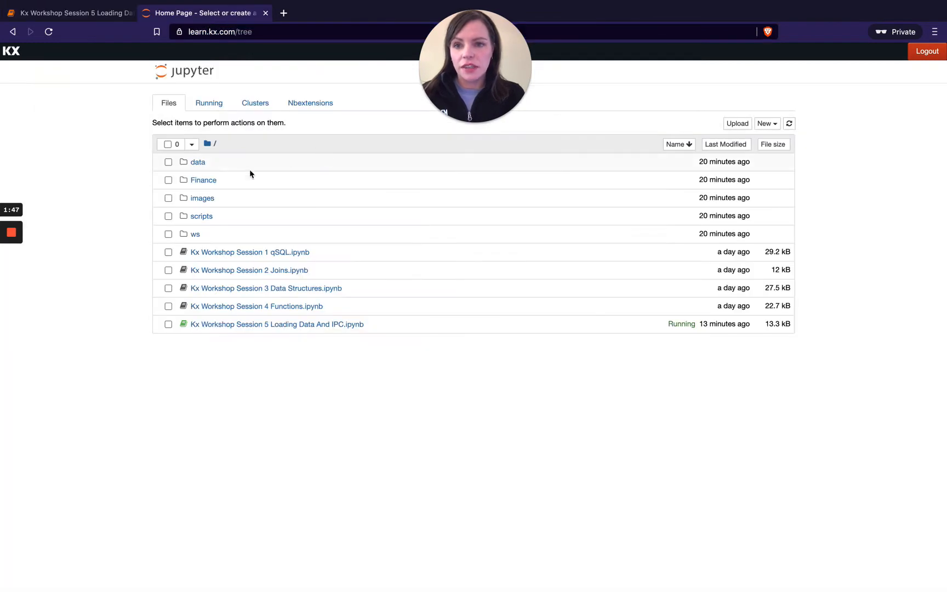
pyautogui.click(197, 163)
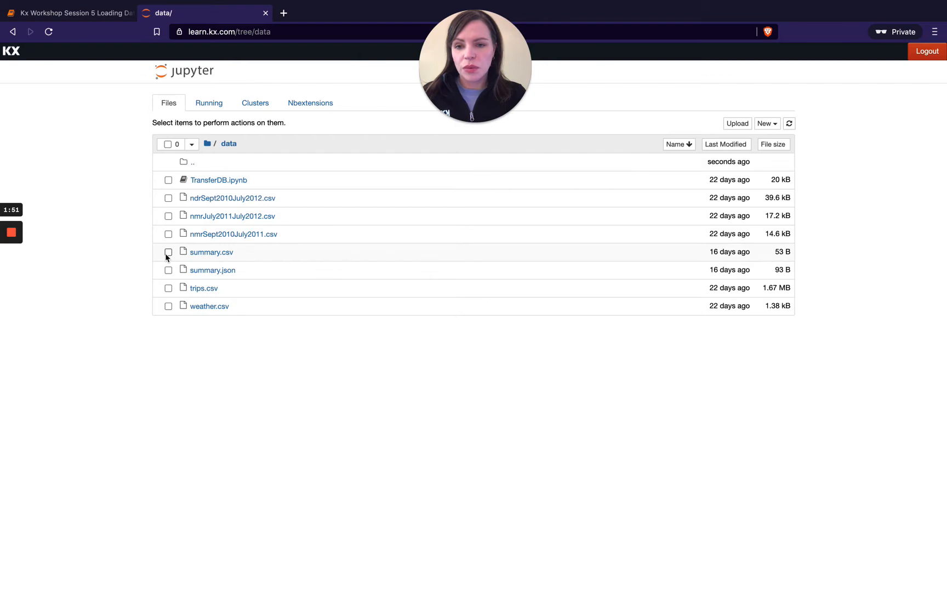
# Step: Select summary.csv and permanently delete it from the data folder
pyautogui.click(168, 252)
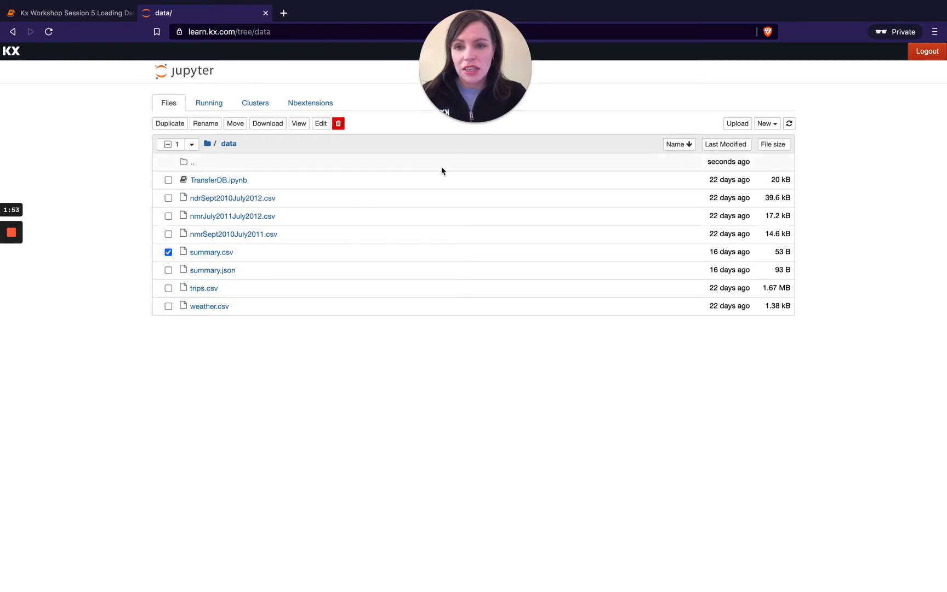
pyautogui.click(339, 123)
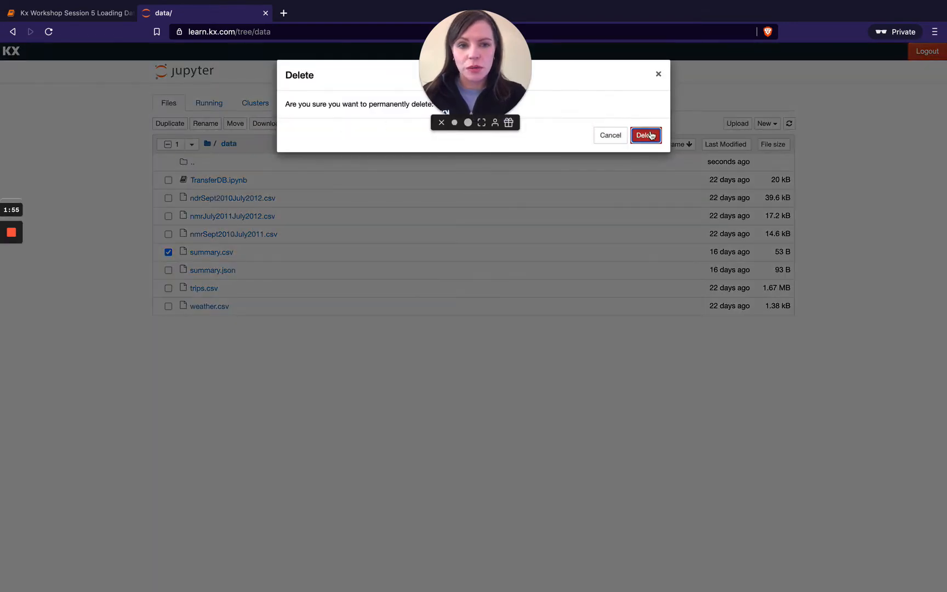
pyautogui.click(645, 135)
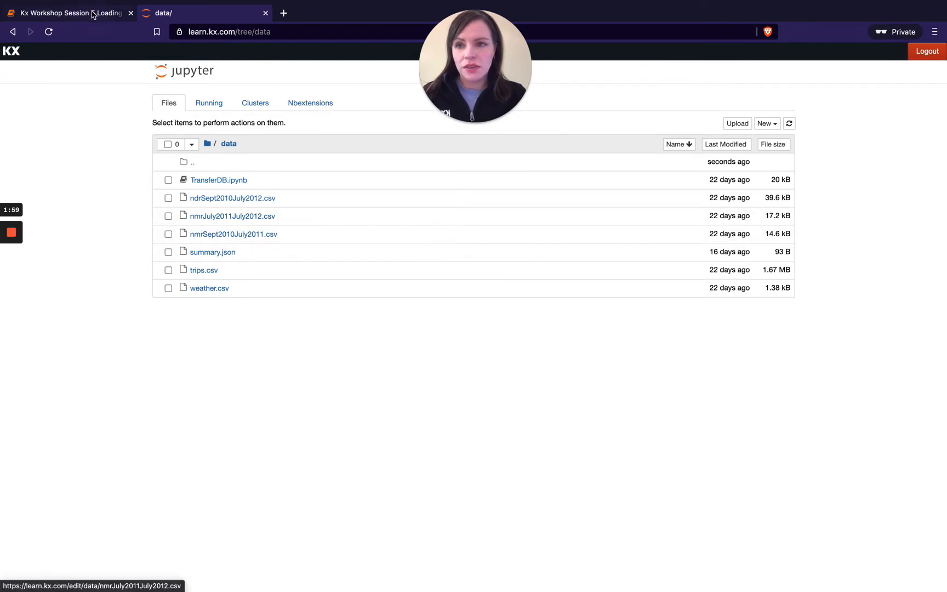
# Step: Re-run the cell that saves summary to summary.csv
pyautogui.click(68, 13)
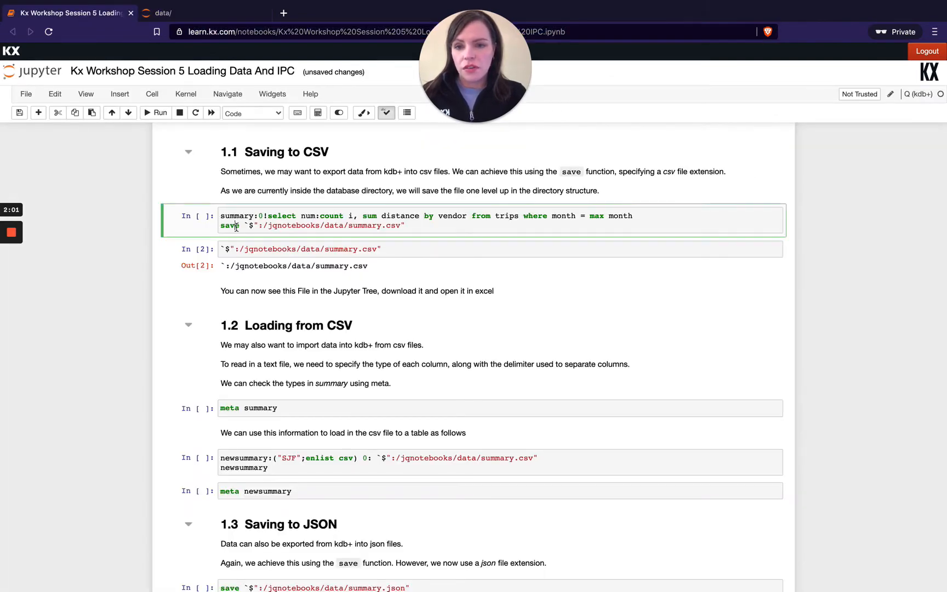
pyautogui.click(160, 112)
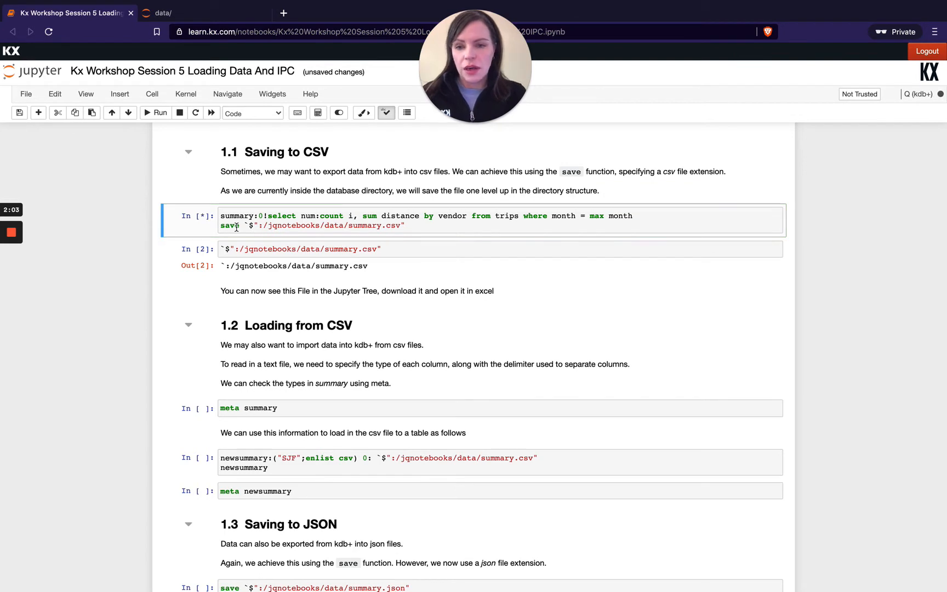
pyautogui.click(156, 111)
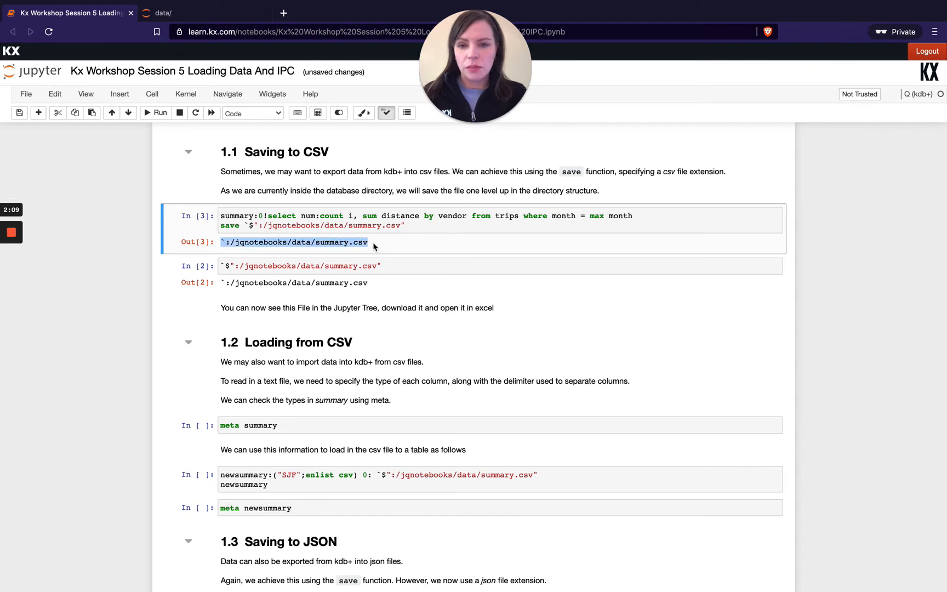
# Step: View summary.csv's vendor, num and distance rows in the data folder and compare with the notebook's summary table
pyautogui.click(197, 13)
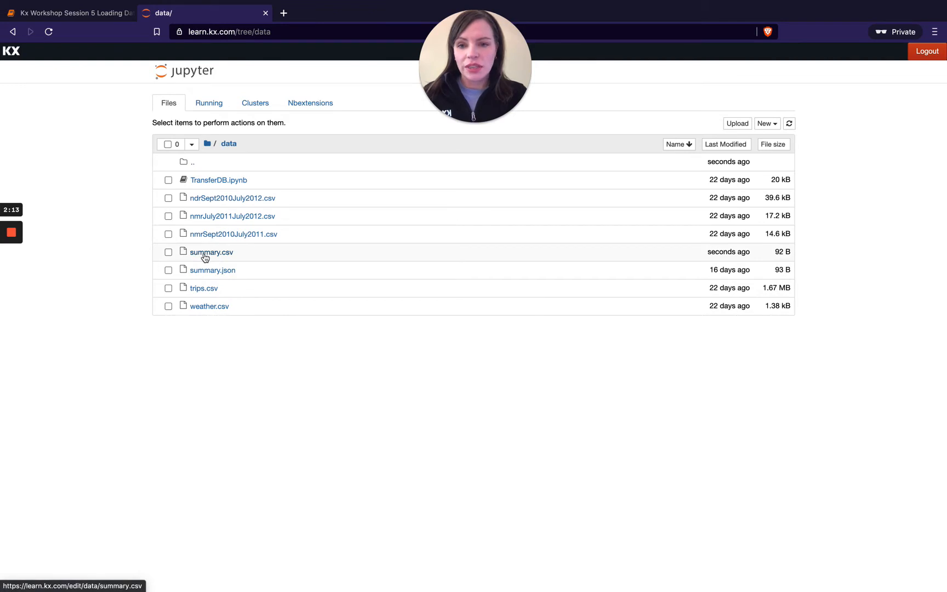
pyautogui.moveTo(349, 247)
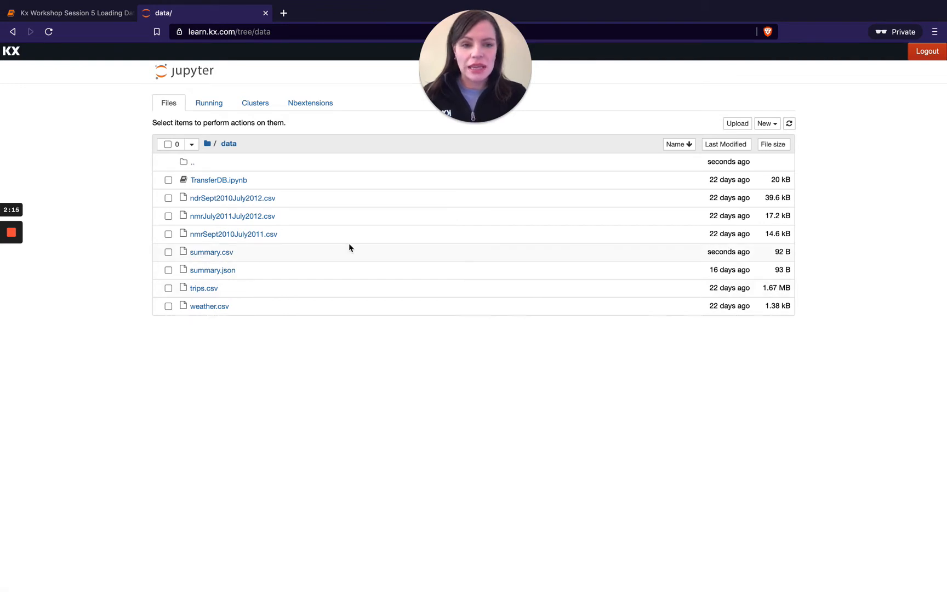
pyautogui.click(211, 252)
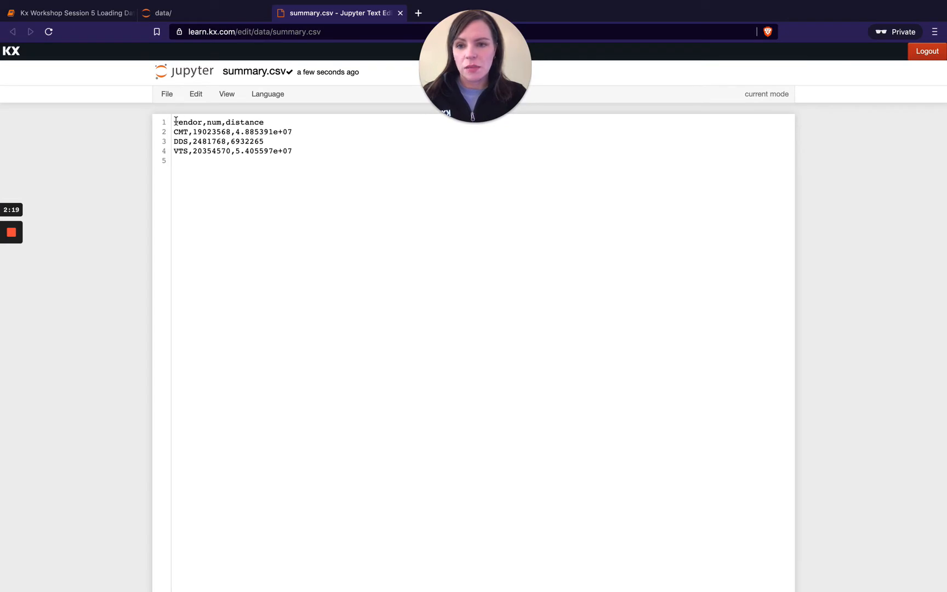
pyautogui.click(67, 13)
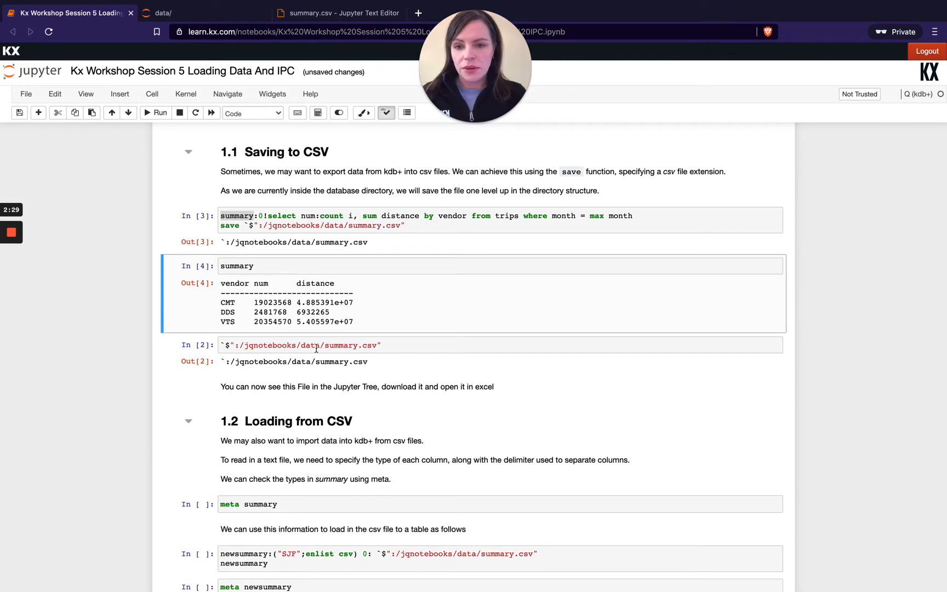
pyautogui.click(339, 13)
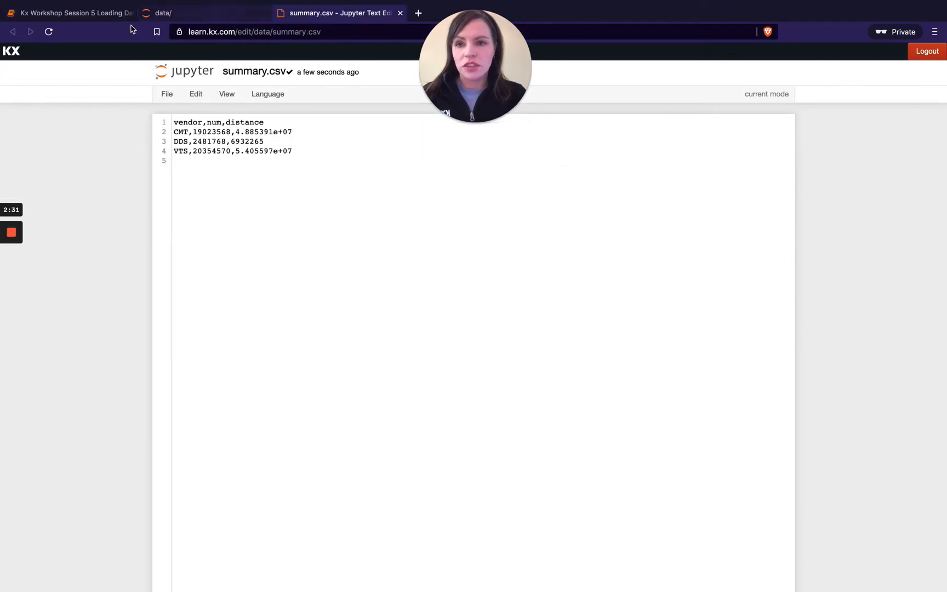
pyautogui.click(67, 13)
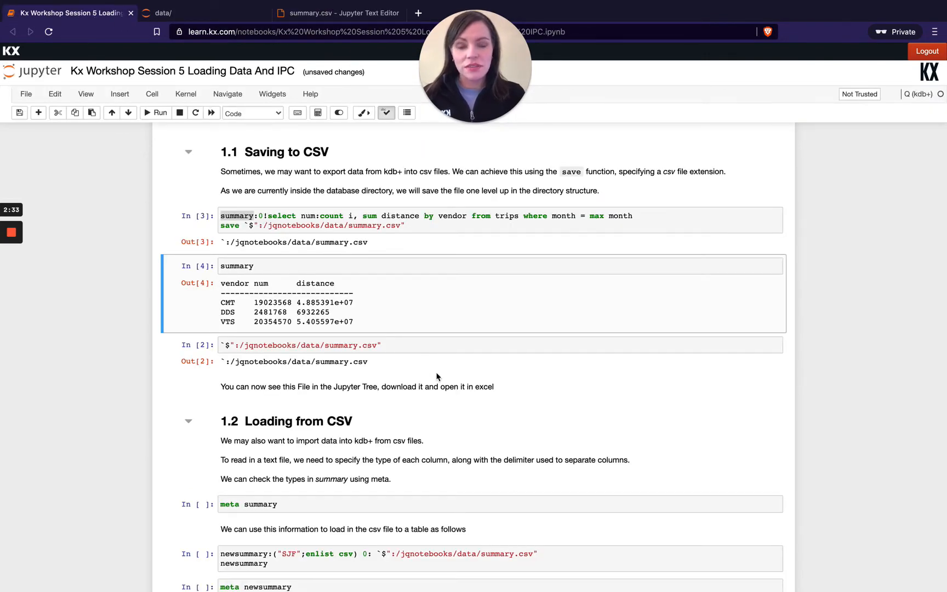
# Step: Run meta summary to list column types vendor s, num j, distance f
pyautogui.scroll(-3)
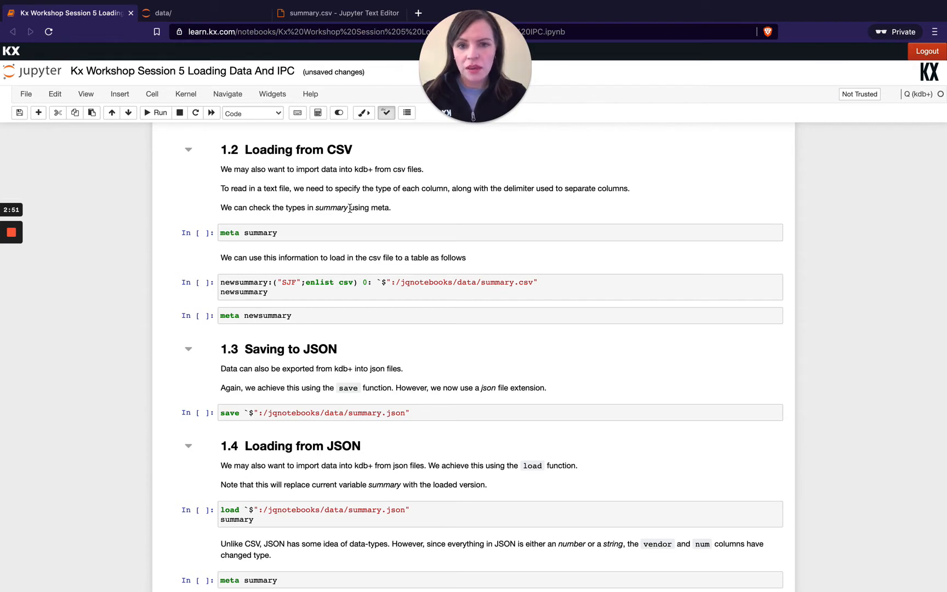
pyautogui.scroll(-3)
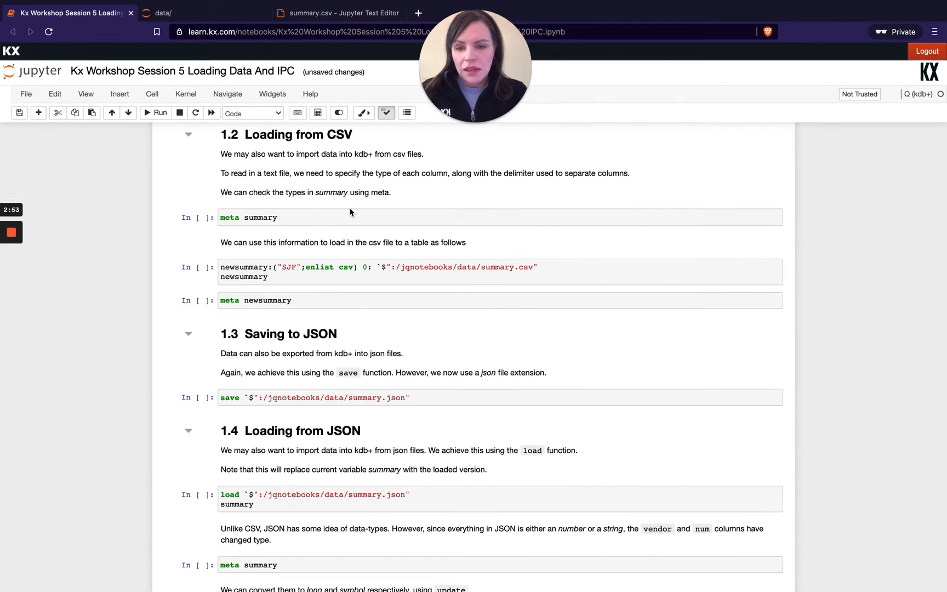
pyautogui.moveTo(282, 230)
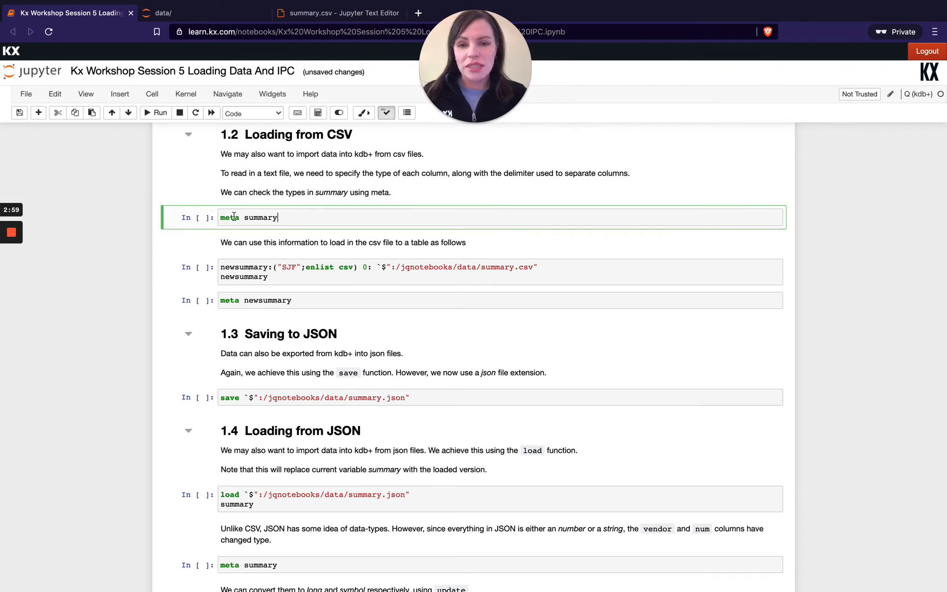
pyautogui.scroll(-3)
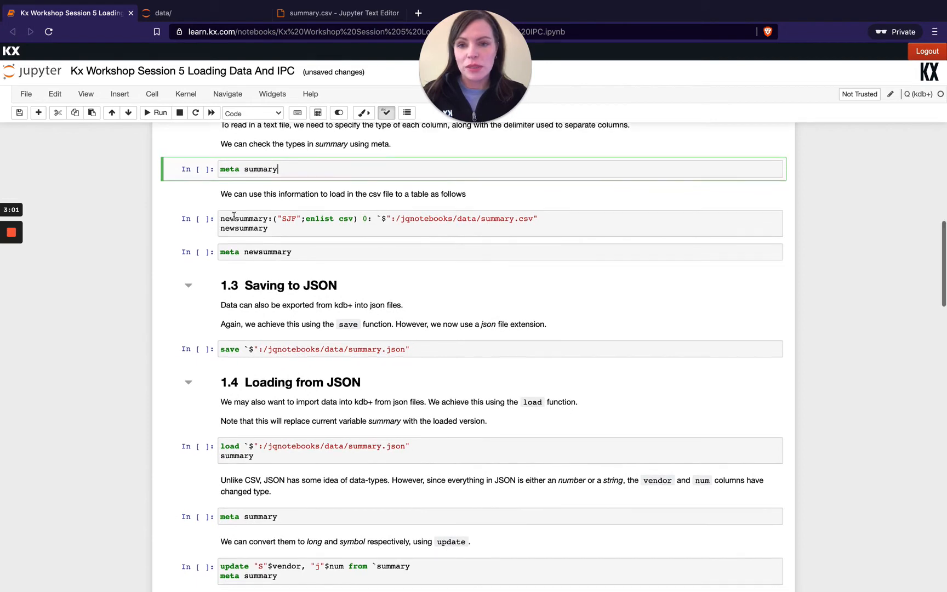
pyautogui.click(157, 113)
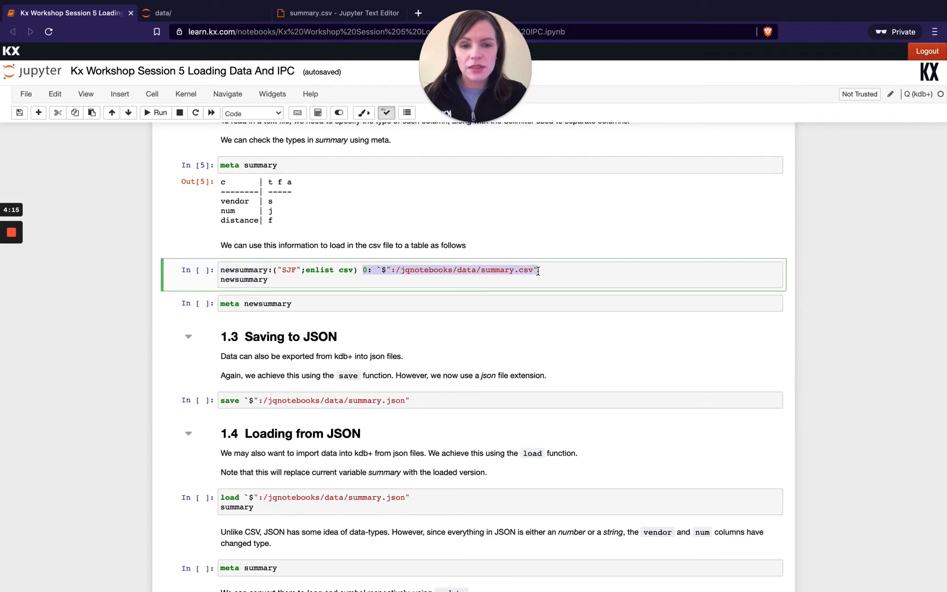
pyautogui.moveTo(365, 269)
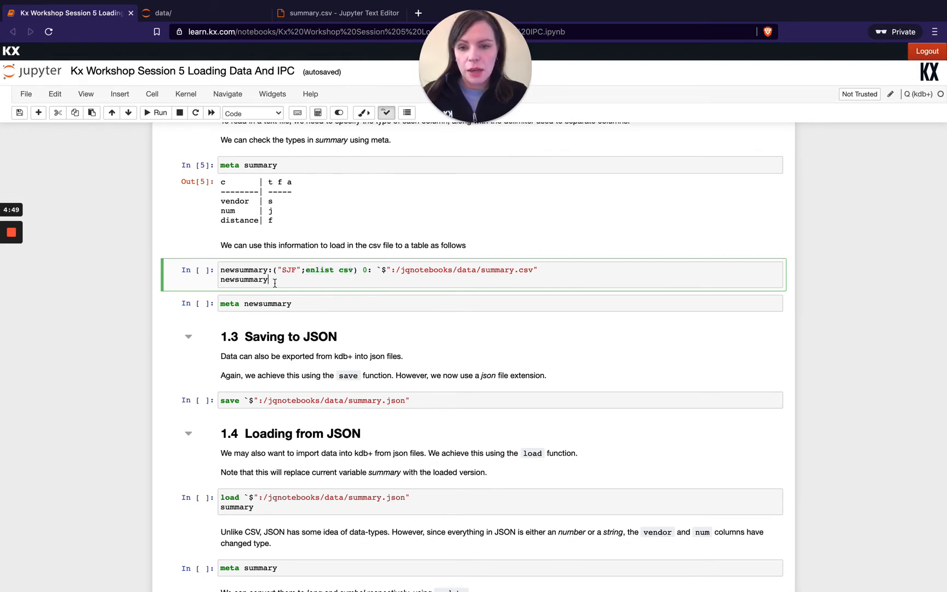
# Step: Load summary.csv into newsummary with types SJF and run meta newsummary showing s, j, f
pyautogui.click(160, 111)
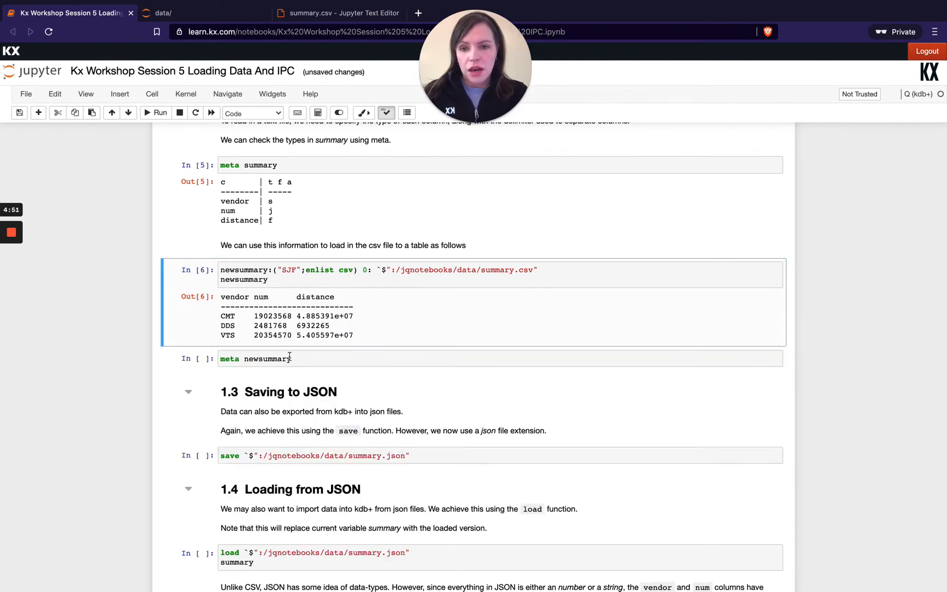
pyautogui.click(160, 113)
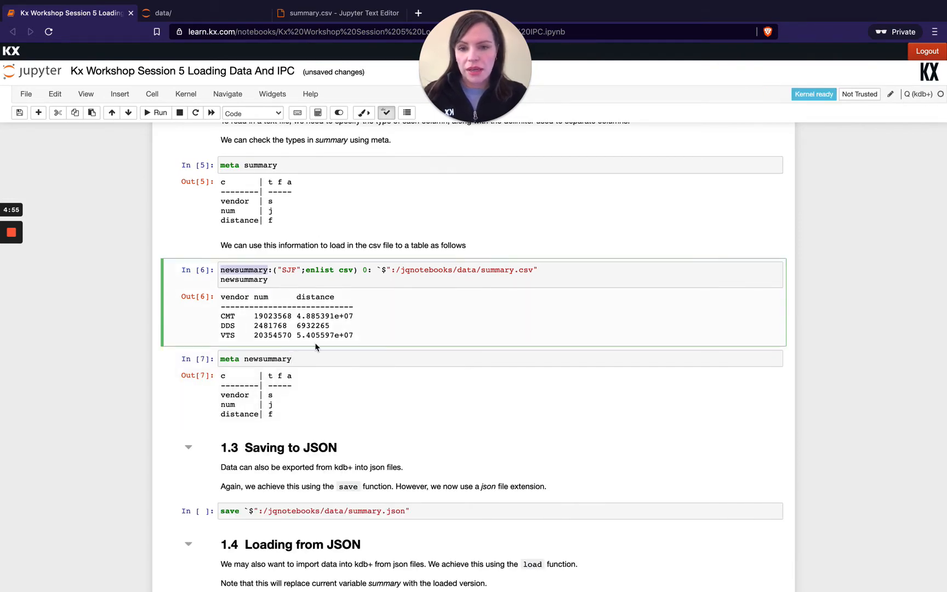
pyautogui.scroll(-3)
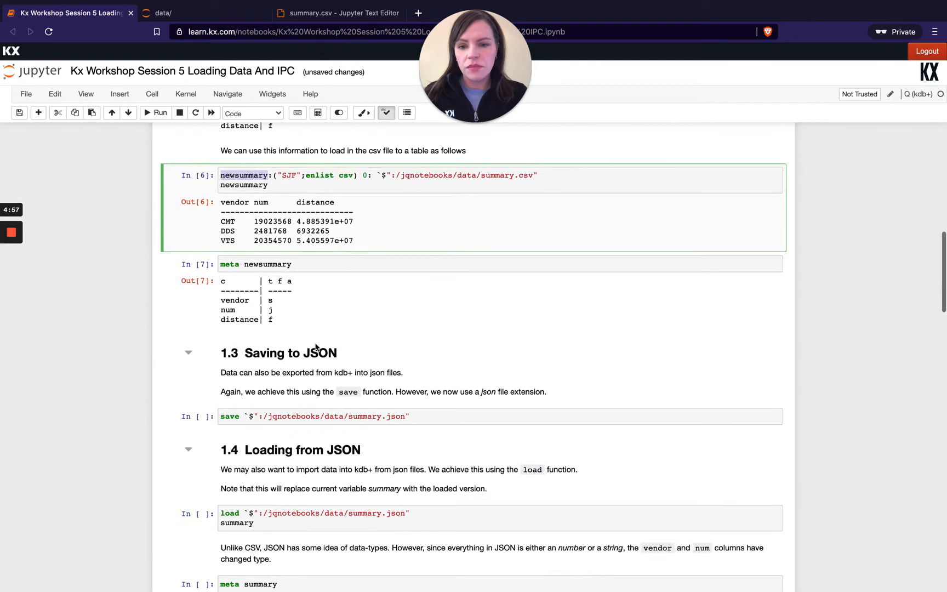
pyautogui.scroll(-3)
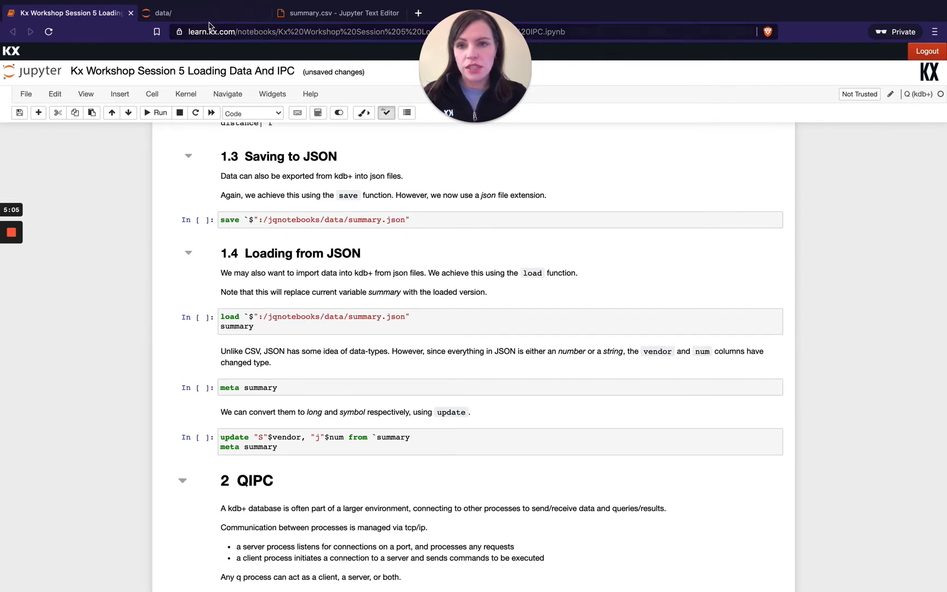
# Step: Delete the old summary.json and re-run the cell saving summary as JSON
pyautogui.click(181, 13)
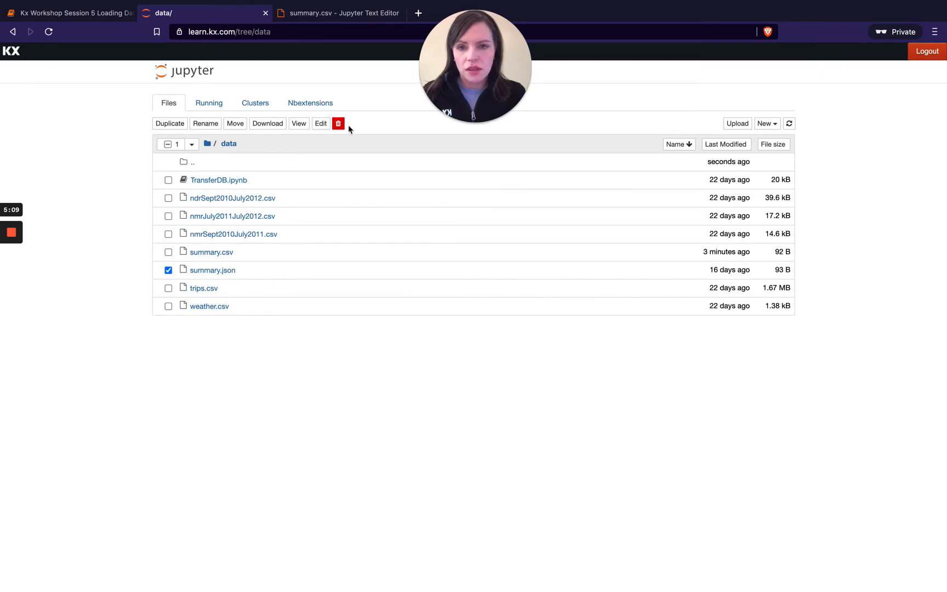
pyautogui.click(339, 123)
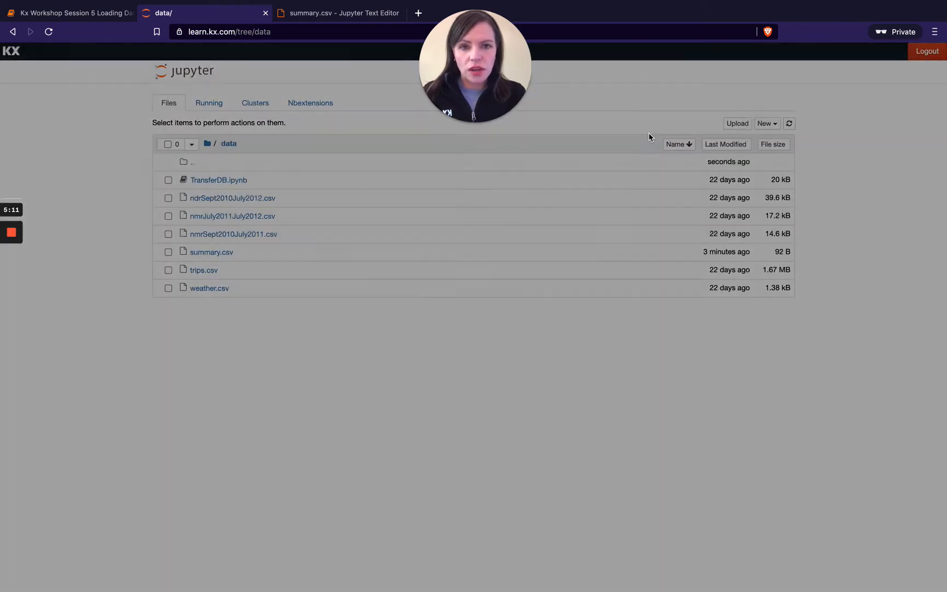
pyautogui.click(68, 13)
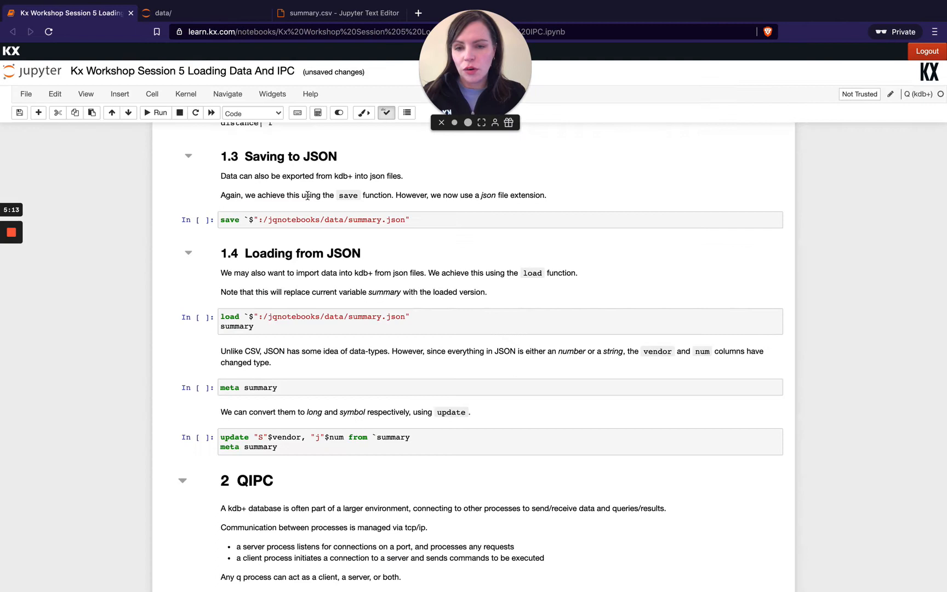
pyautogui.click(433, 219)
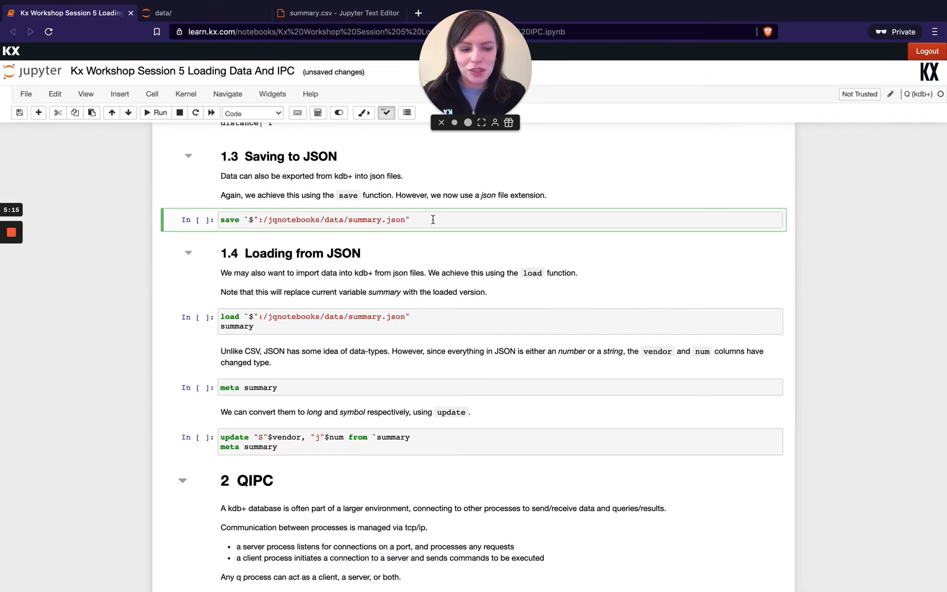
# Step: View summary.json's three vendor records in the data folder, then return to the notebook
pyautogui.click(147, 112)
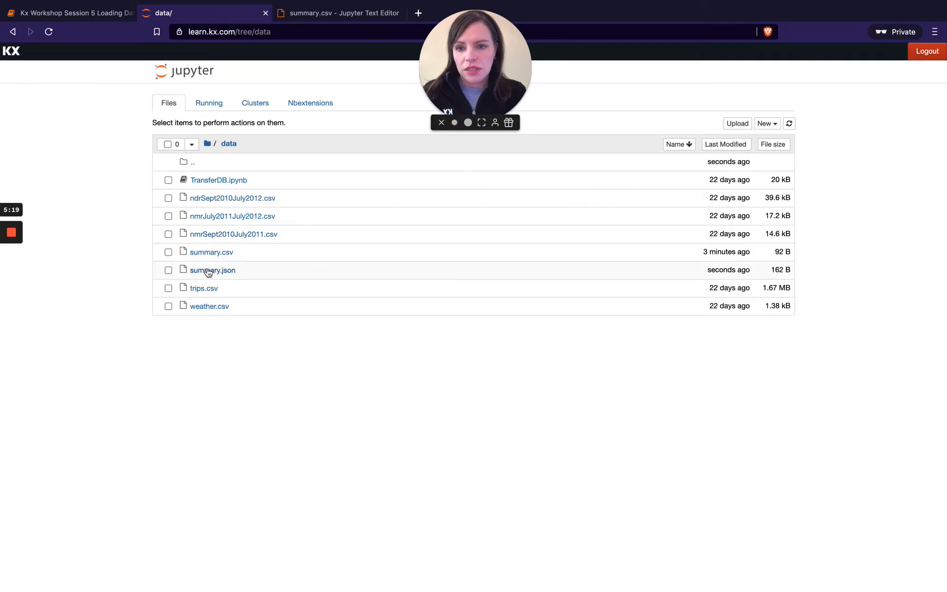
pyautogui.click(211, 270)
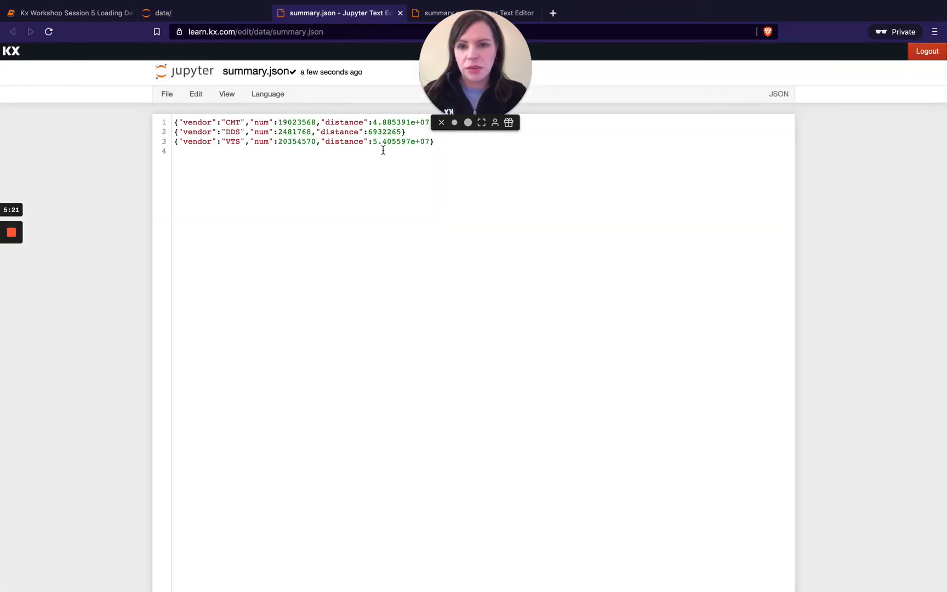
pyautogui.click(69, 13)
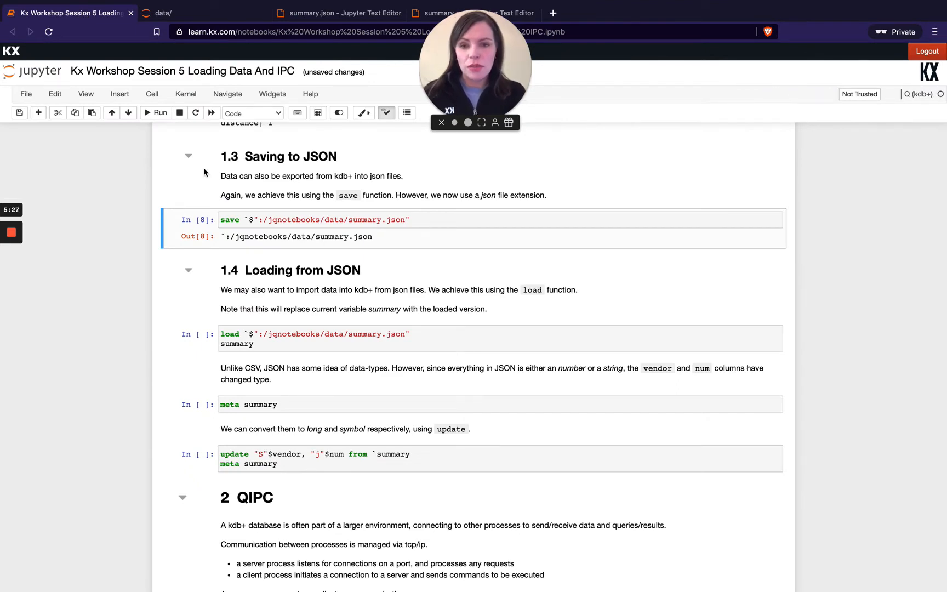
# Step: Reload summary from summary.json and check its column types C and f with meta
pyautogui.scroll(-3)
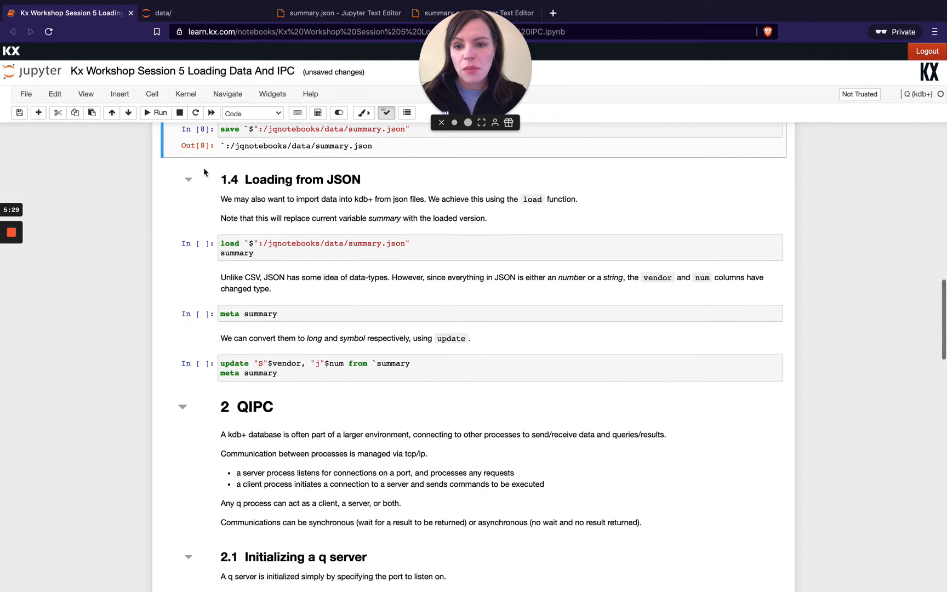
pyautogui.scroll(-3)
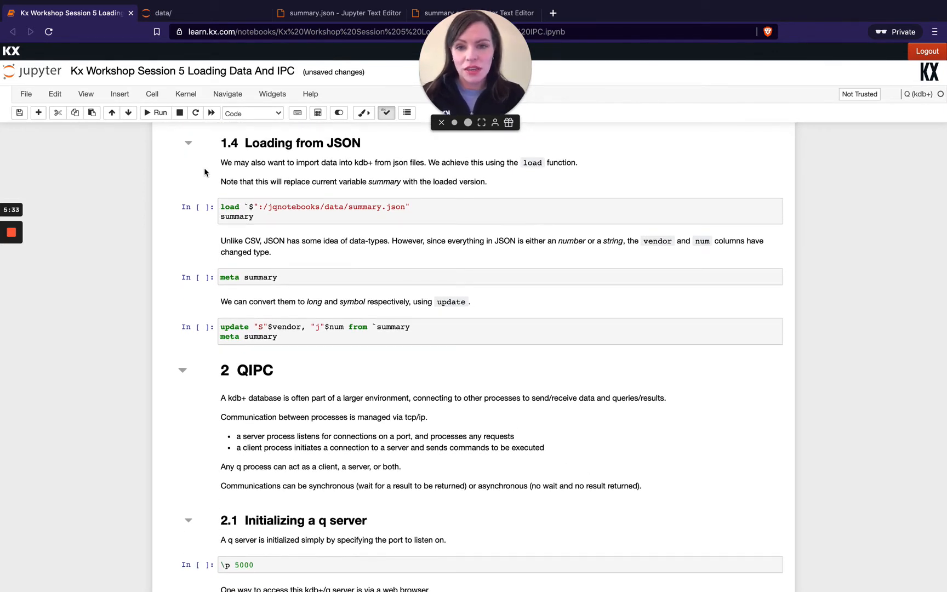
pyautogui.moveTo(314, 235)
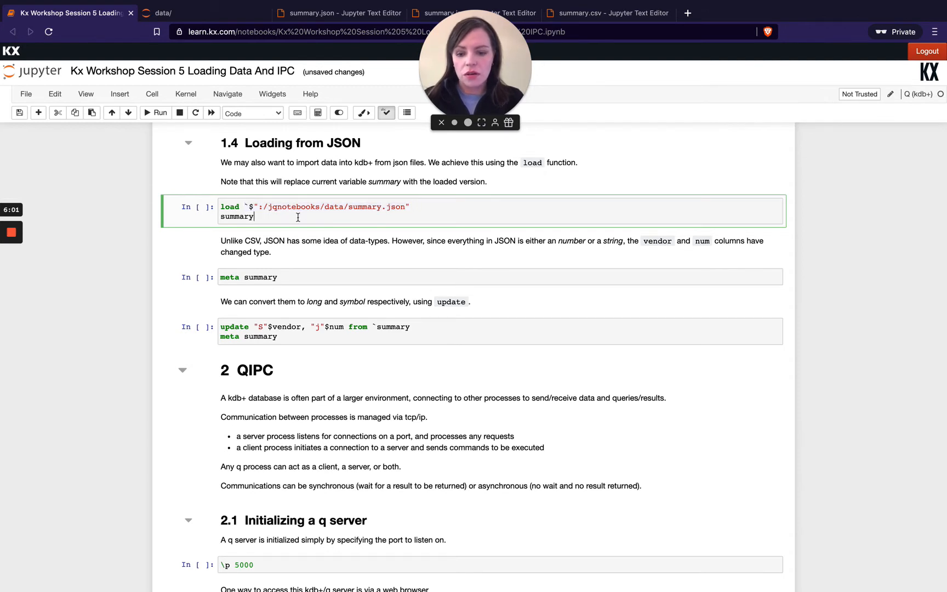
pyautogui.click(156, 112)
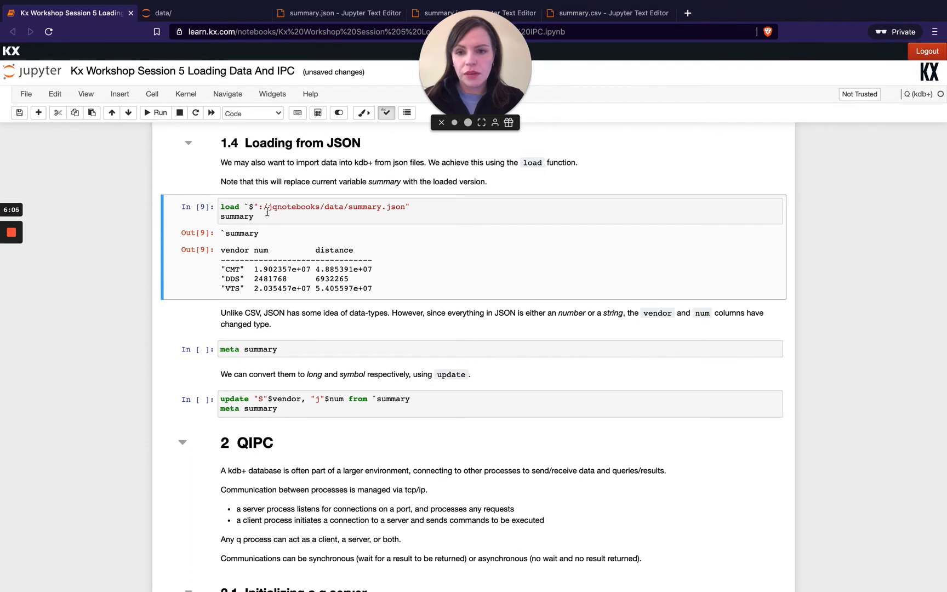
pyautogui.doubleClick(365, 206)
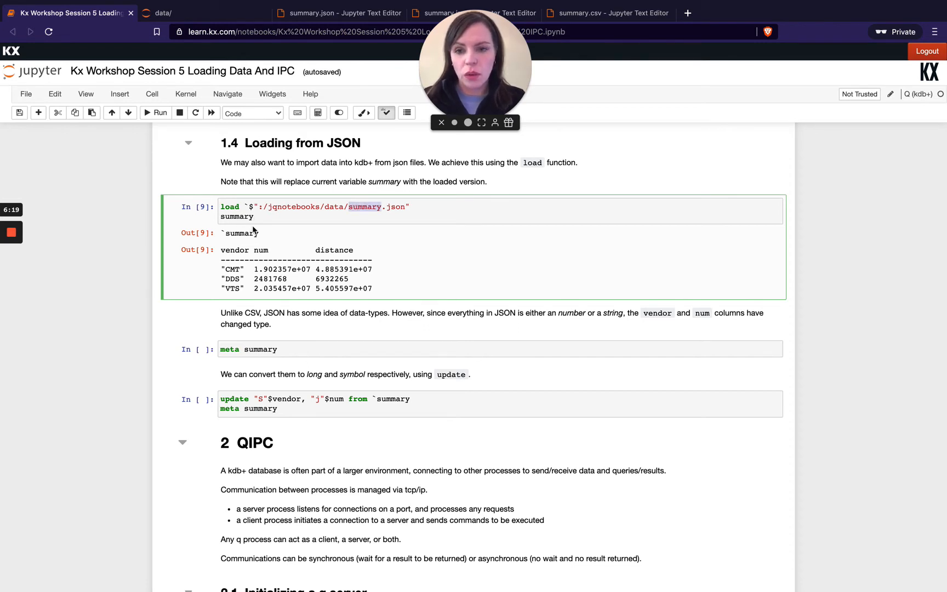
pyautogui.scroll(-3)
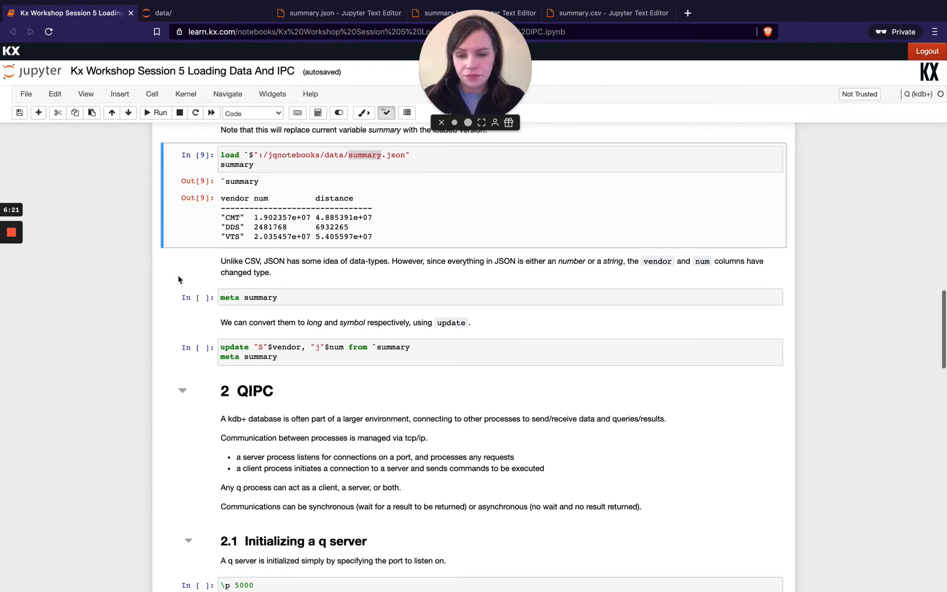
pyautogui.scroll(3)
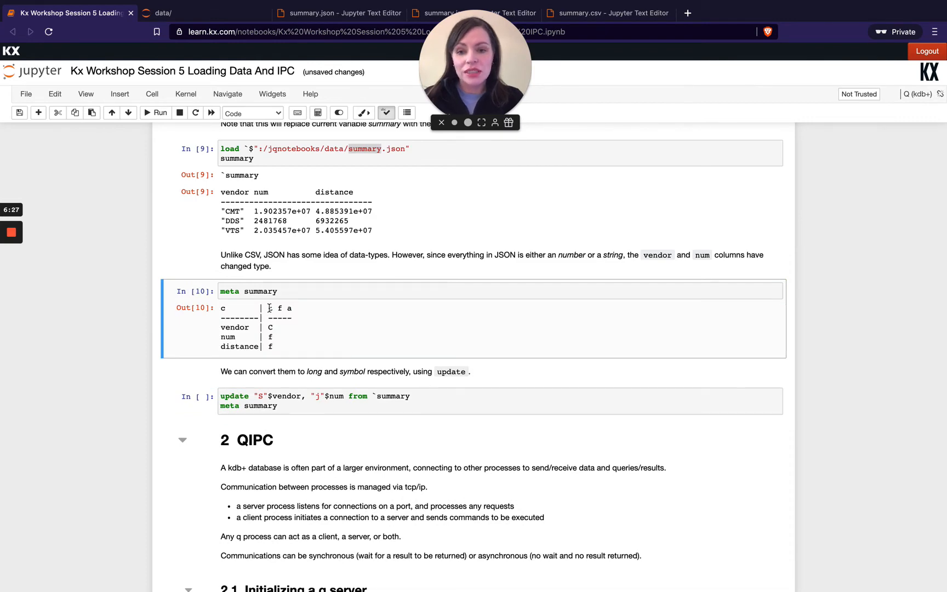
pyautogui.scroll(3)
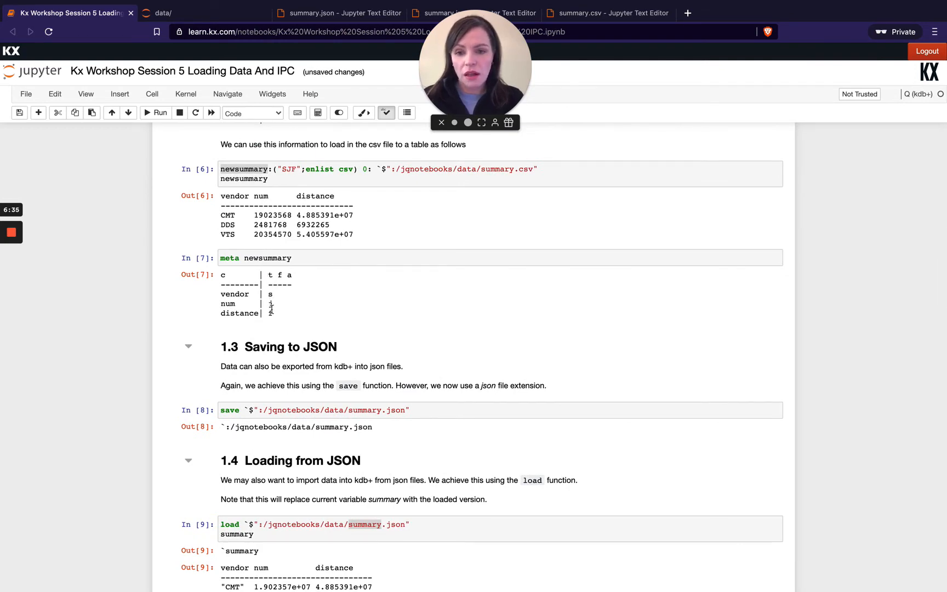
# Step: Run the update casting vendor with `S$ and num with `j$, comparing types before and after
pyautogui.scroll(-3)
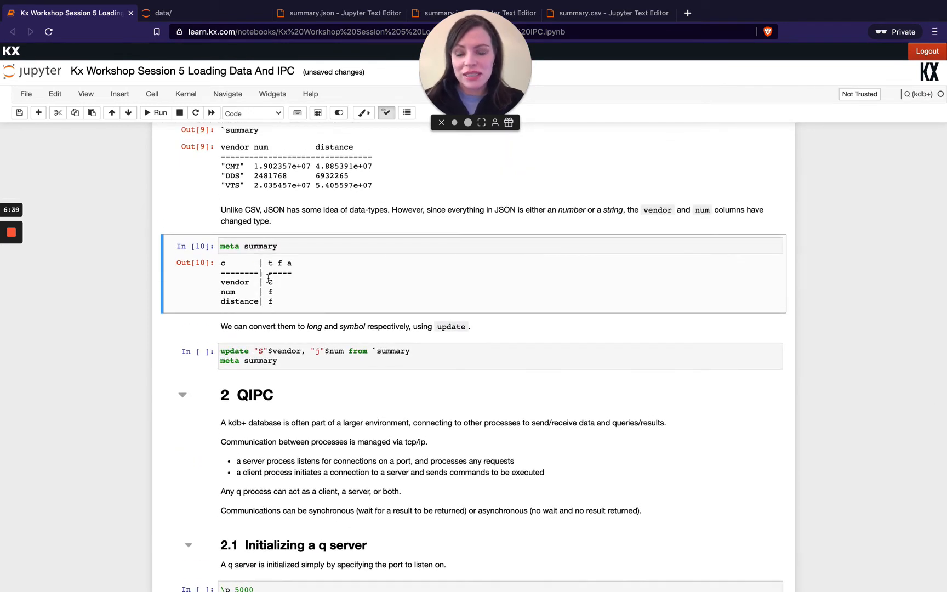
pyautogui.doubleClick(271, 281)
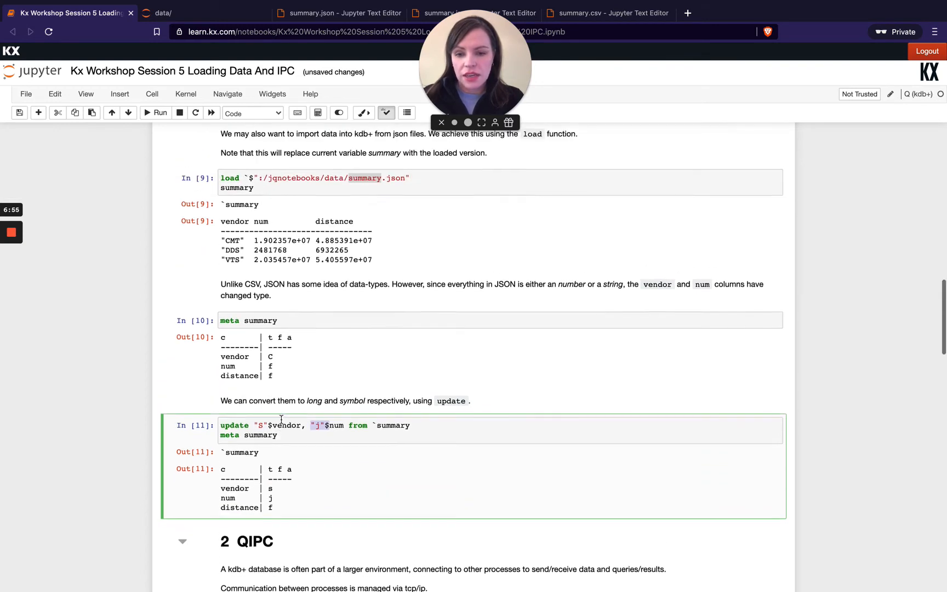
pyautogui.scroll(3)
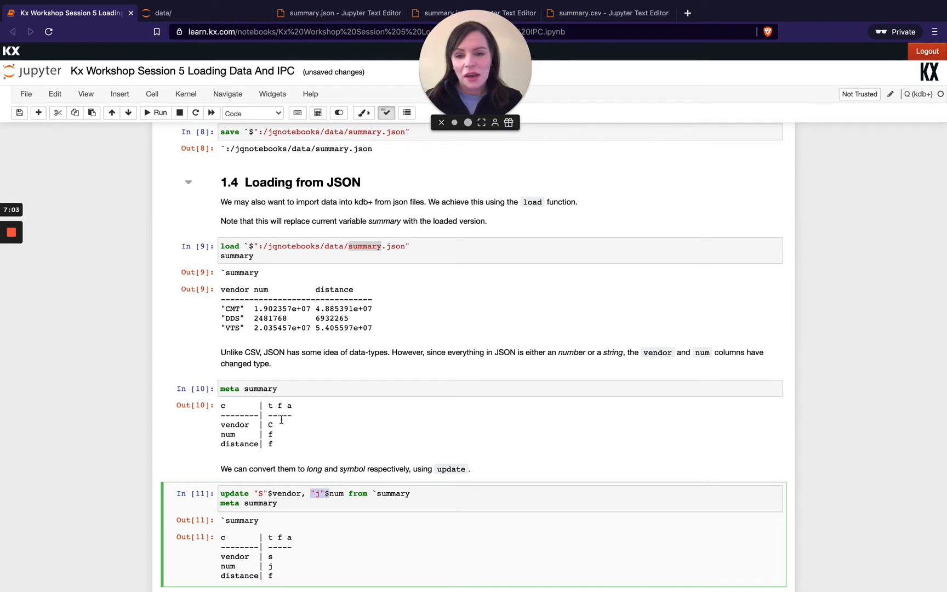
pyautogui.scroll(3)
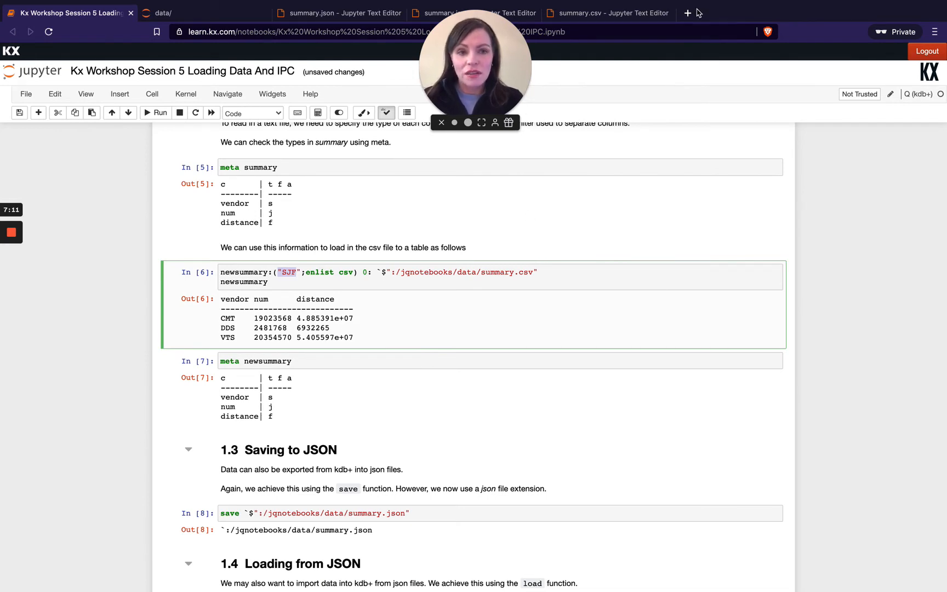
pyautogui.moveTo(683, 29)
pyautogui.write('deve')
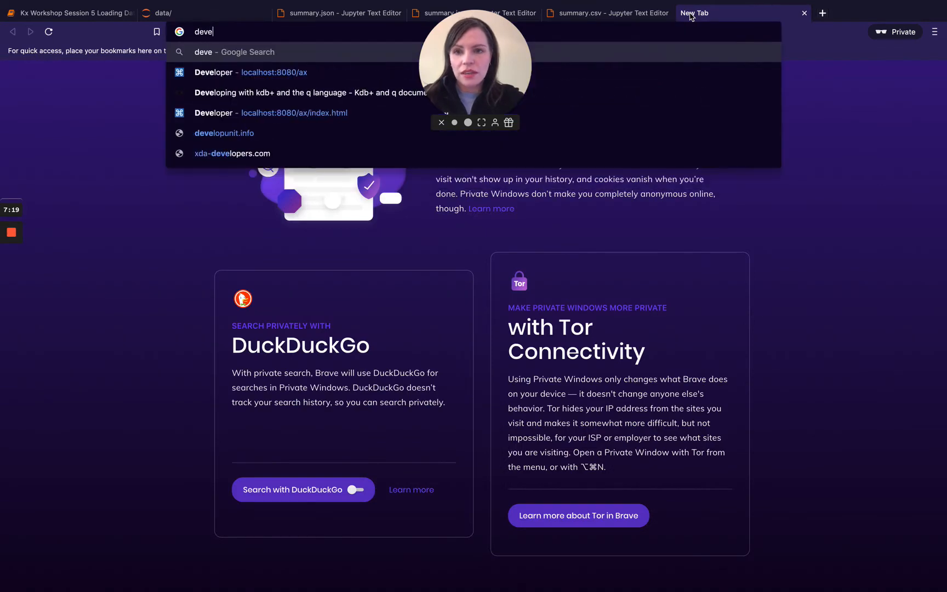
pyautogui.moveTo(380, 92)
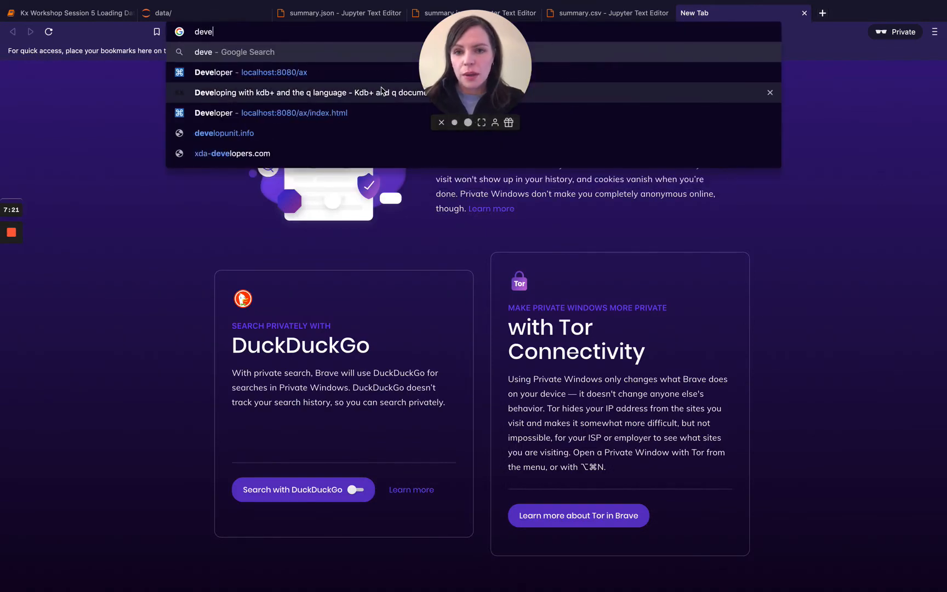
# Step: Search the web for 'kx developer' and open the code.kx.com KX Developer documentation
pyautogui.click(308, 92)
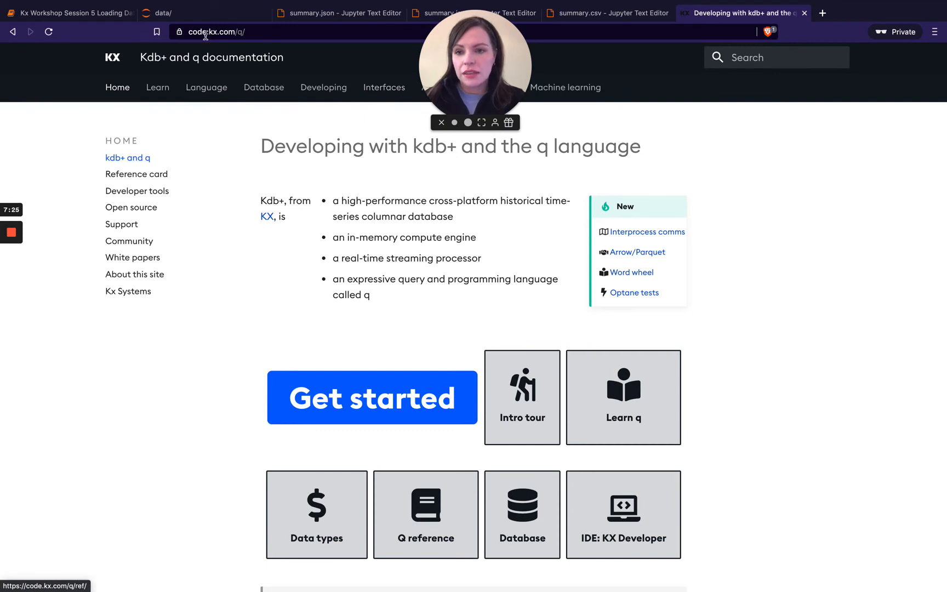
pyautogui.write('kx dev')
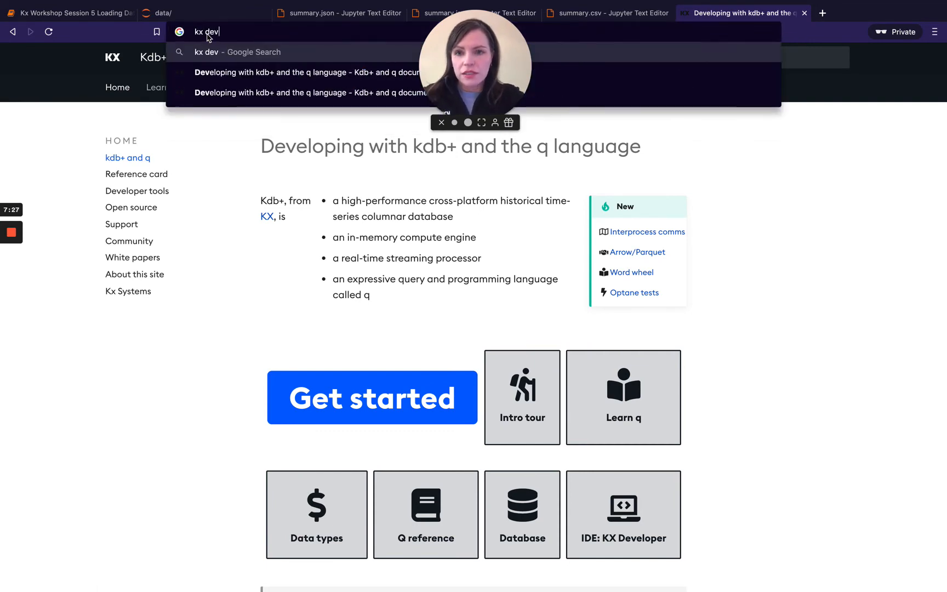
pyautogui.write('eloper')
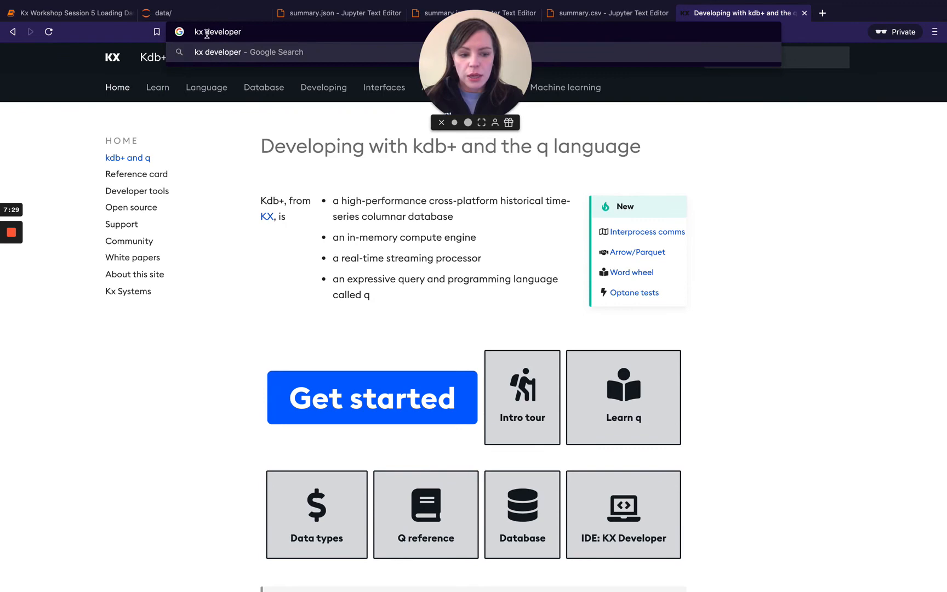
pyautogui.press('Return')
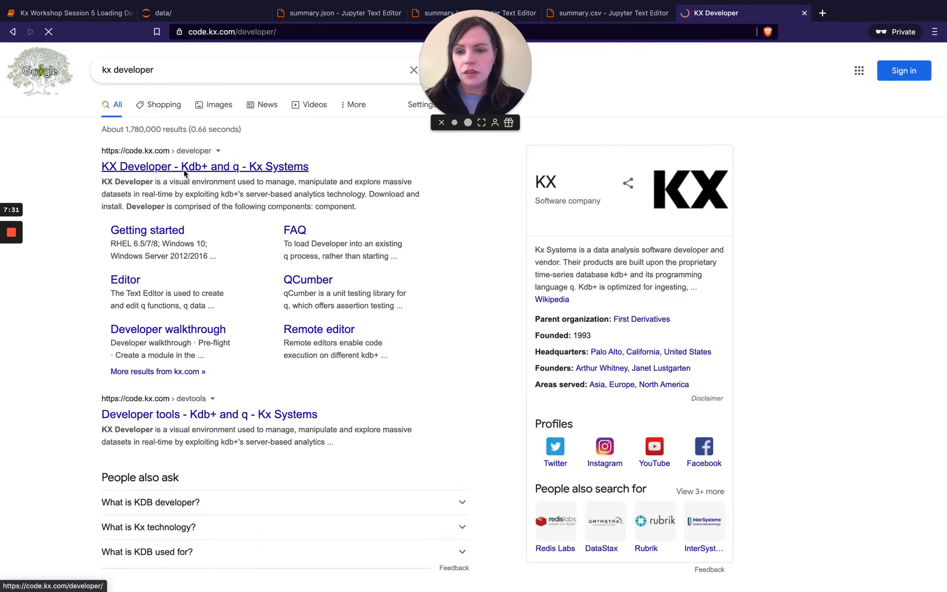
pyautogui.click(204, 166)
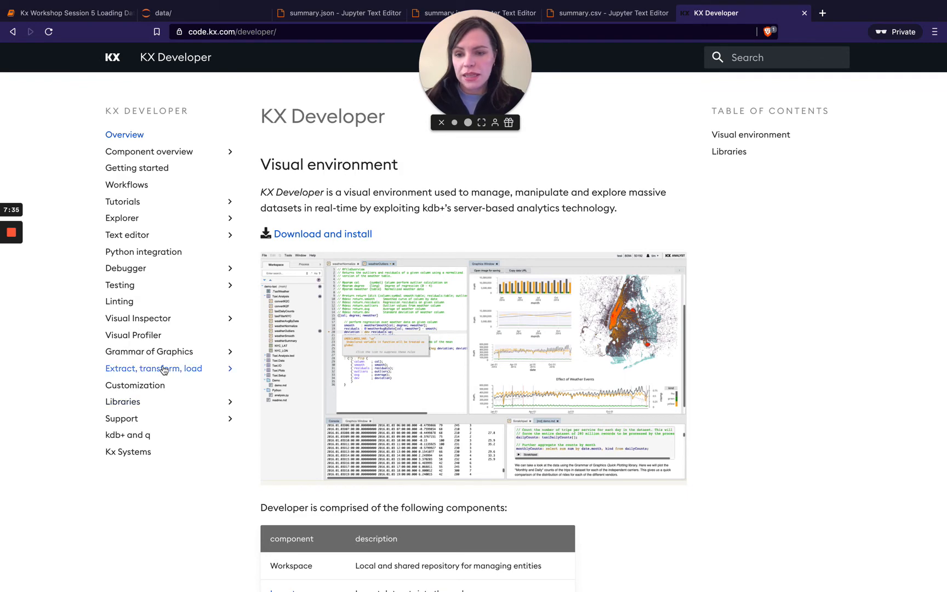
# Step: Reach the Importer page under the Extract, transform, load section
pyautogui.click(154, 368)
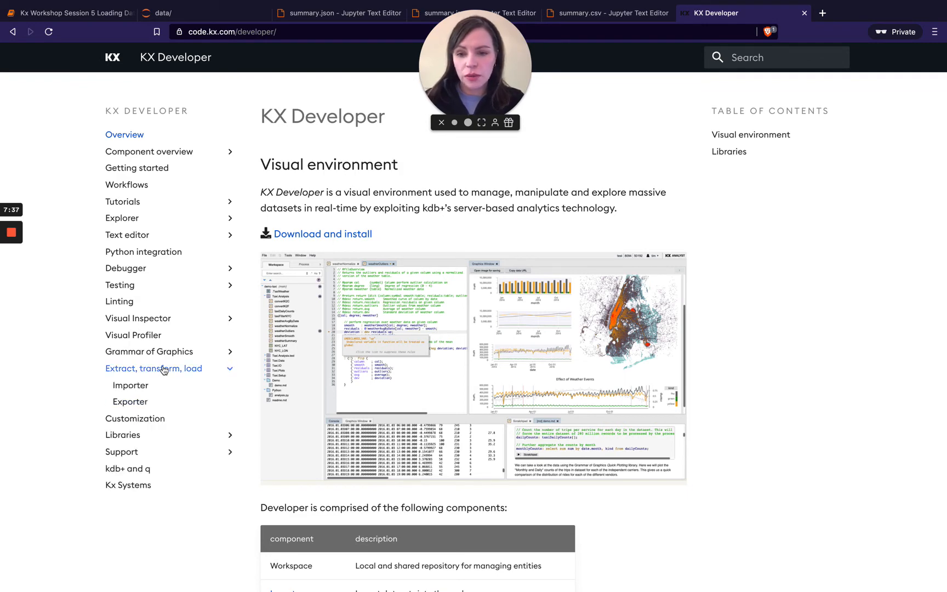
pyautogui.click(129, 386)
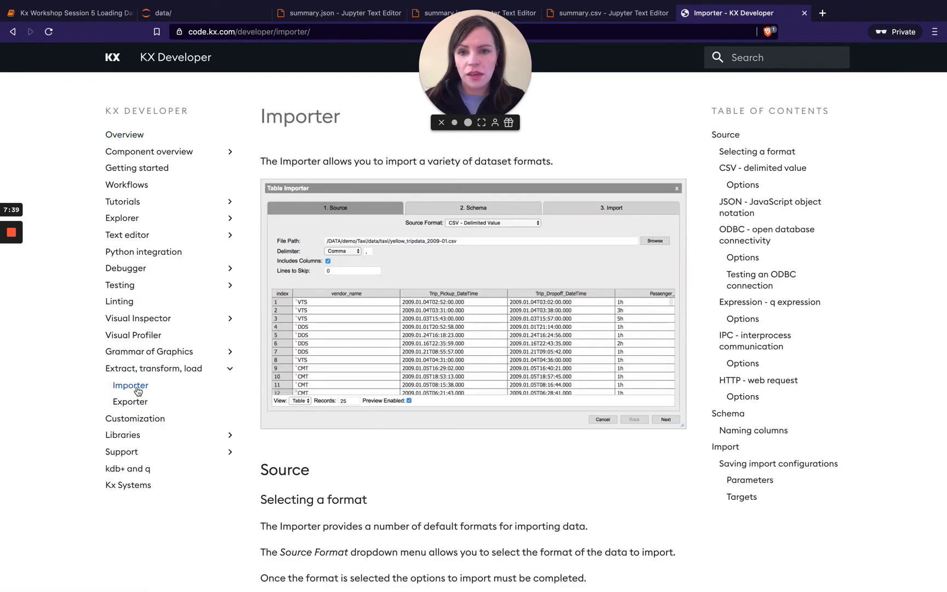
pyautogui.moveTo(462, 198)
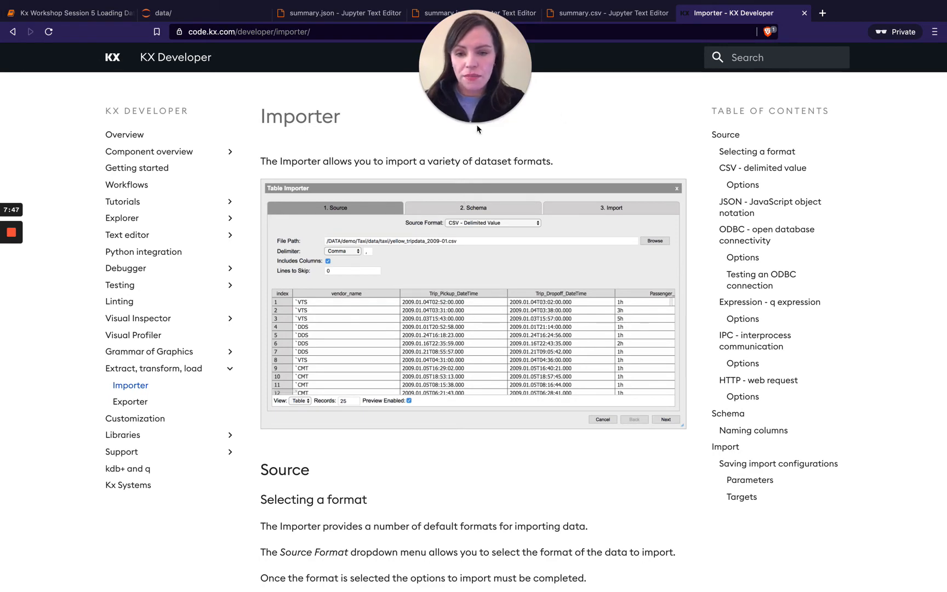
pyautogui.click(899, 13)
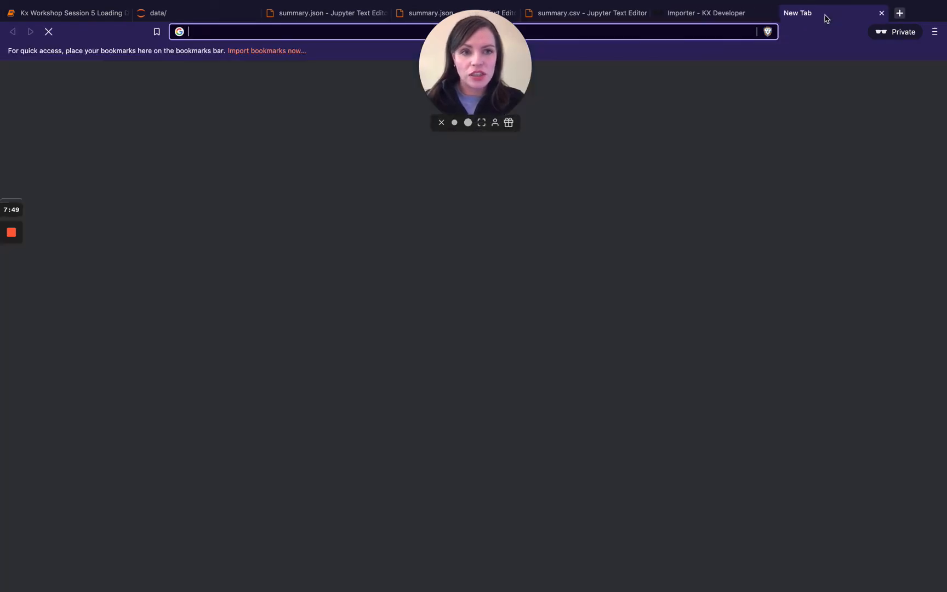
# Step: Return from the Importer docs to the local KX Developer training workspace on port 8080
pyautogui.write('8080')
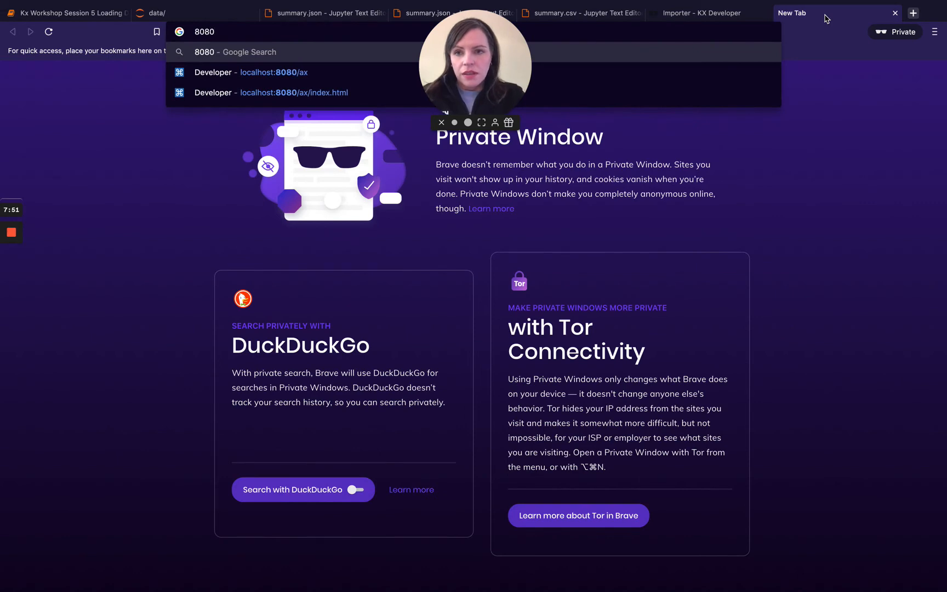
pyautogui.click(294, 92)
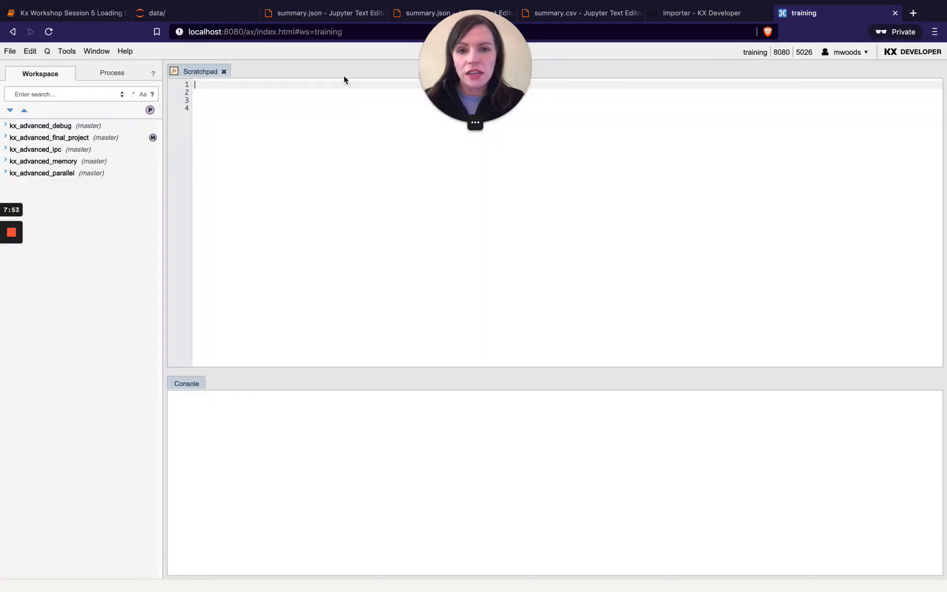
pyautogui.click(700, 13)
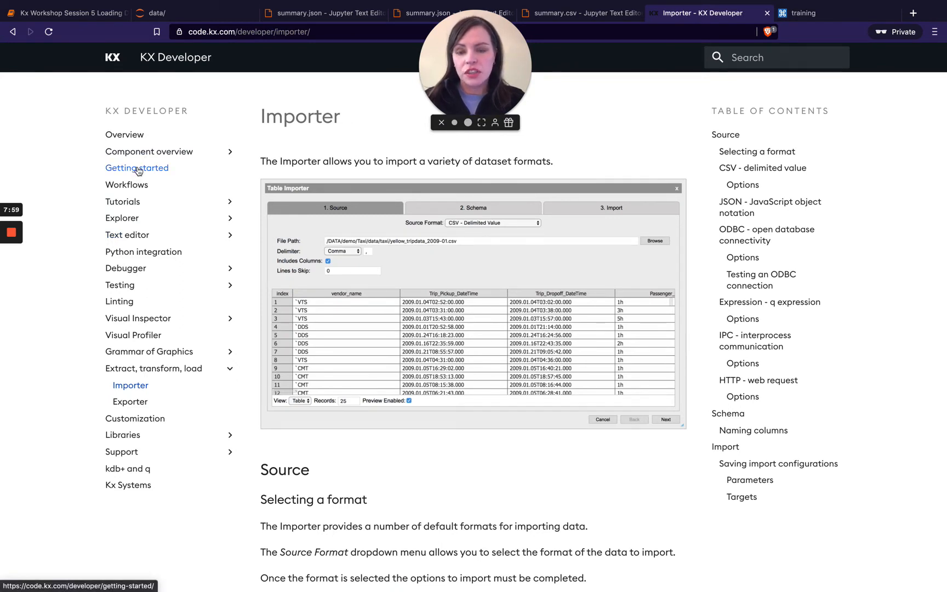
pyautogui.moveTo(457, 233)
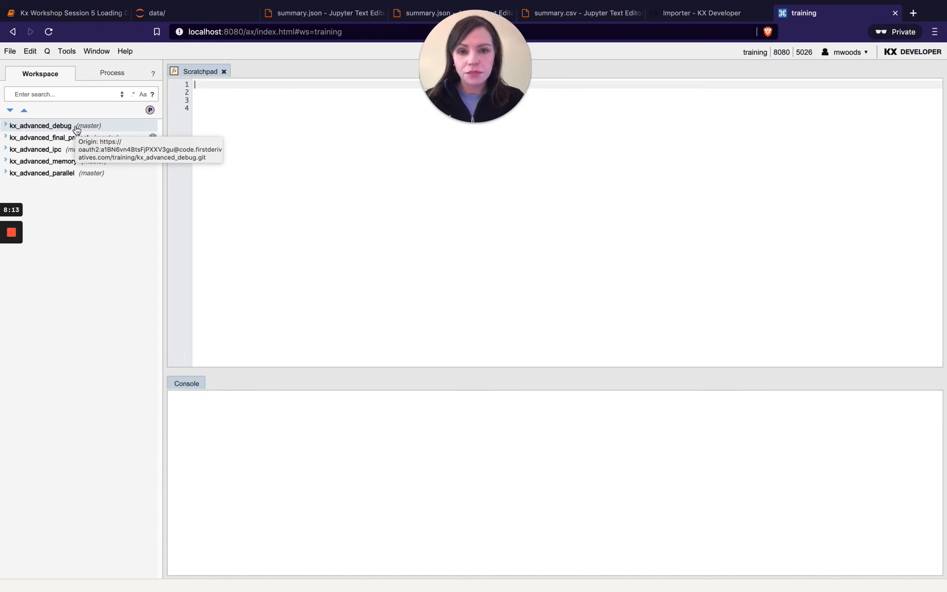
pyautogui.moveTo(75, 219)
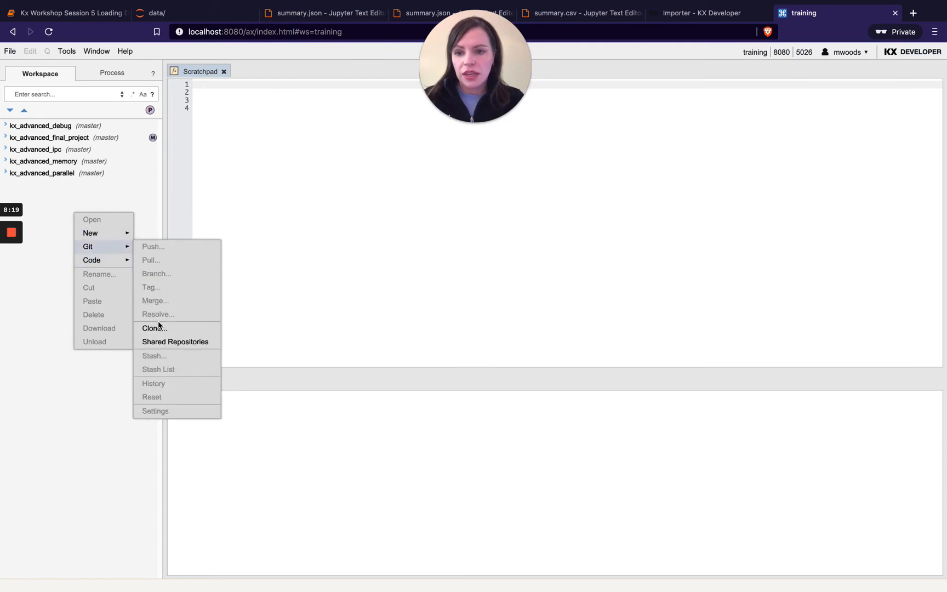
pyautogui.click(701, 13)
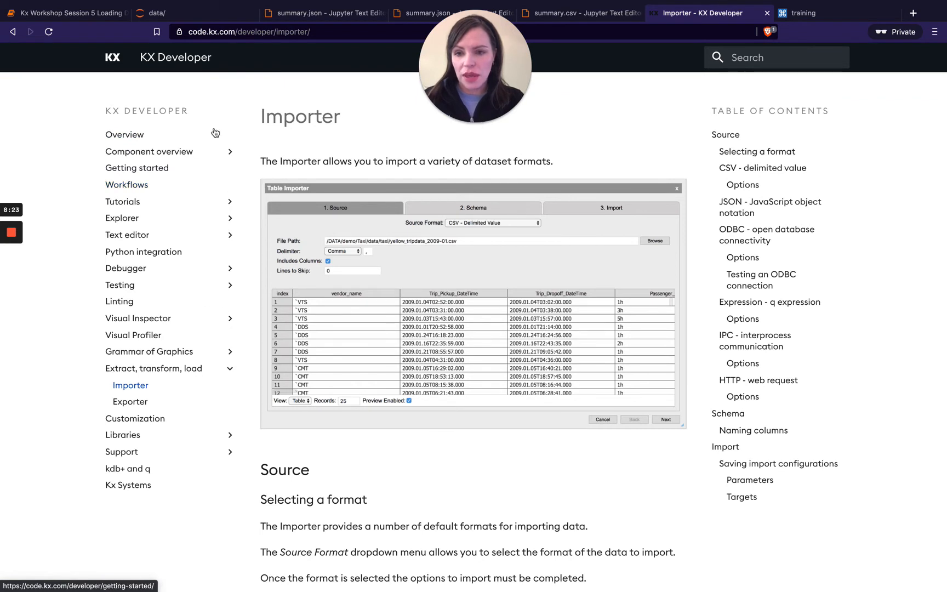
pyautogui.click(803, 13)
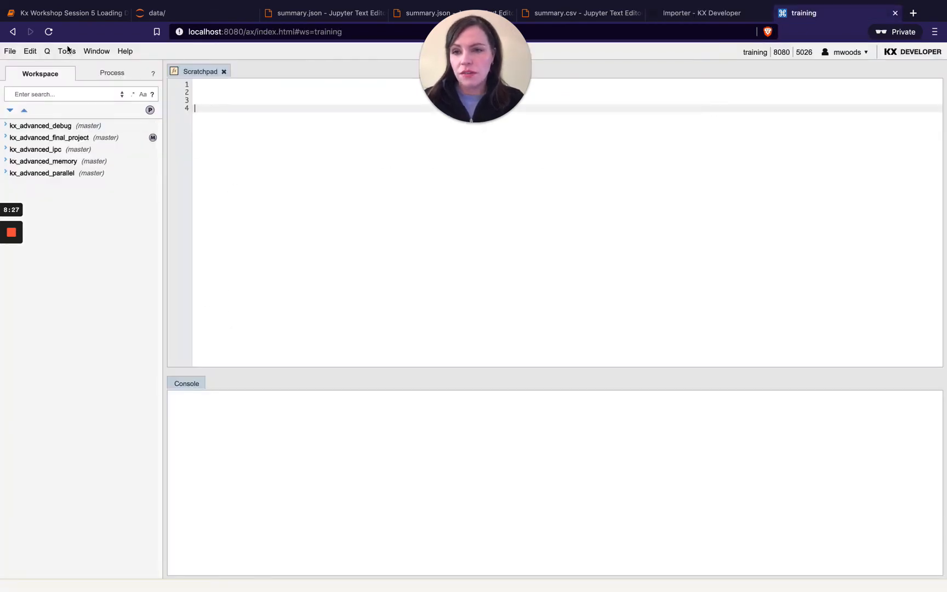
pyautogui.click(67, 50)
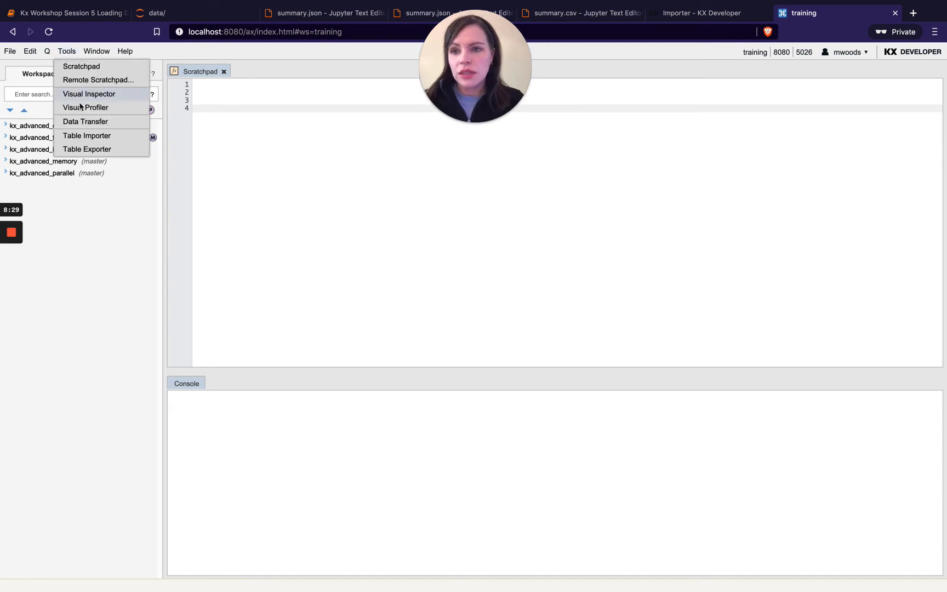
# Step: Start a CSV Table Importer with raceDay.csv from AdvancedCapstone.Data as the source
pyautogui.click(86, 135)
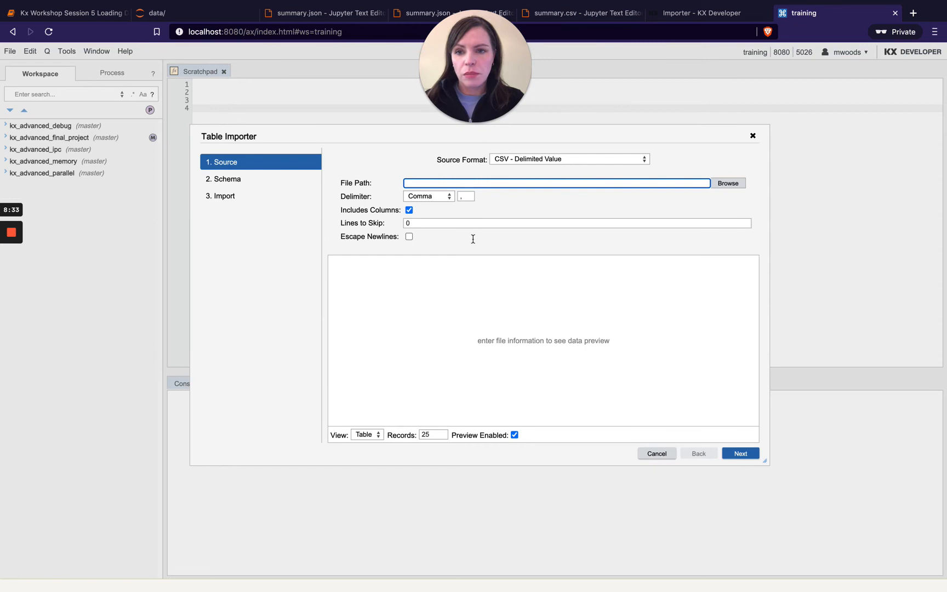
pyautogui.moveTo(517, 161)
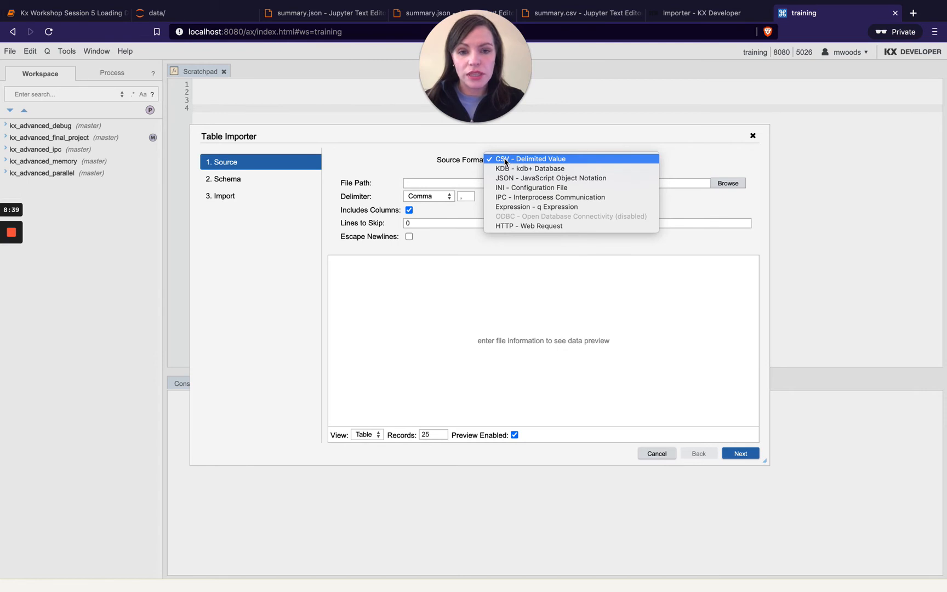
pyautogui.click(531, 158)
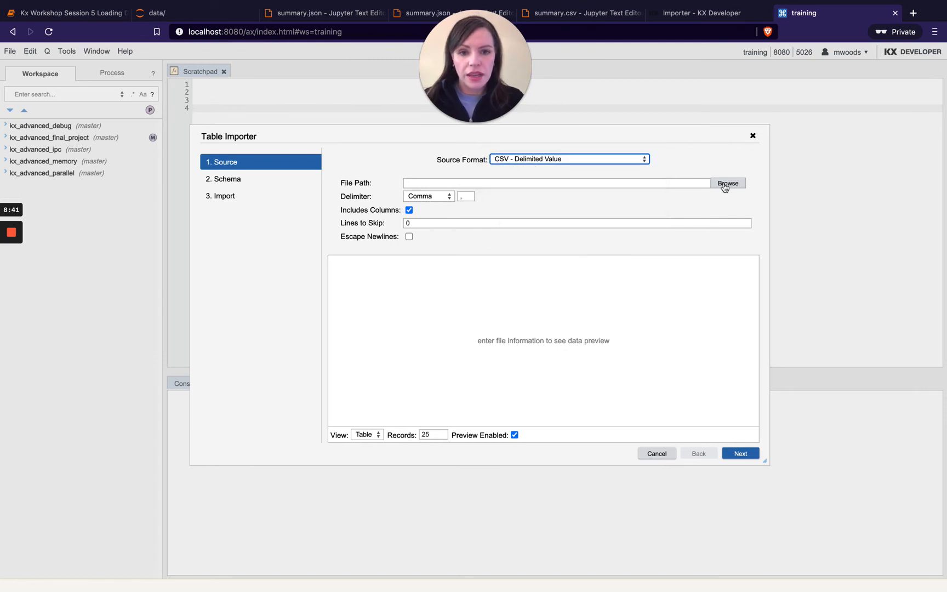
pyautogui.click(728, 183)
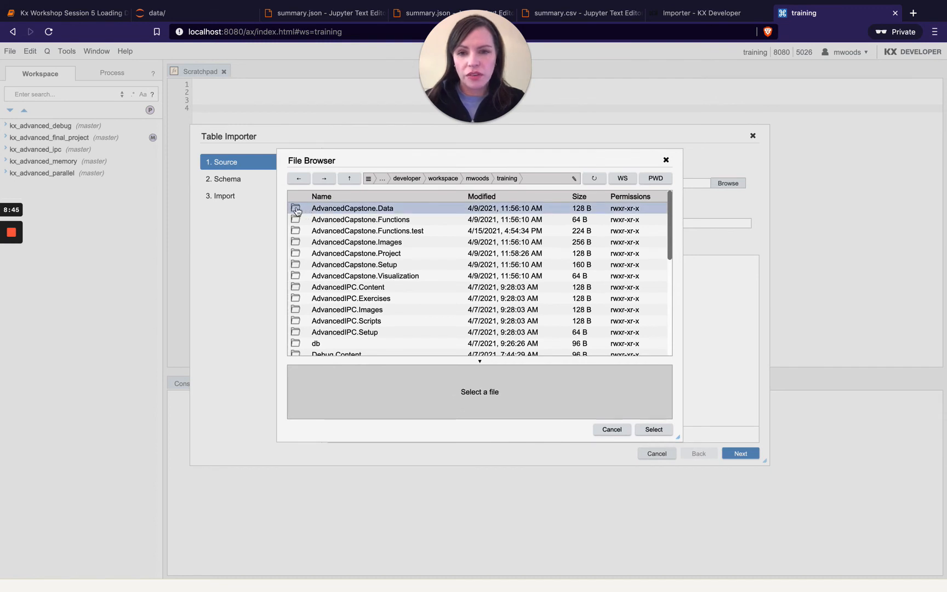
pyautogui.doubleClick(352, 209)
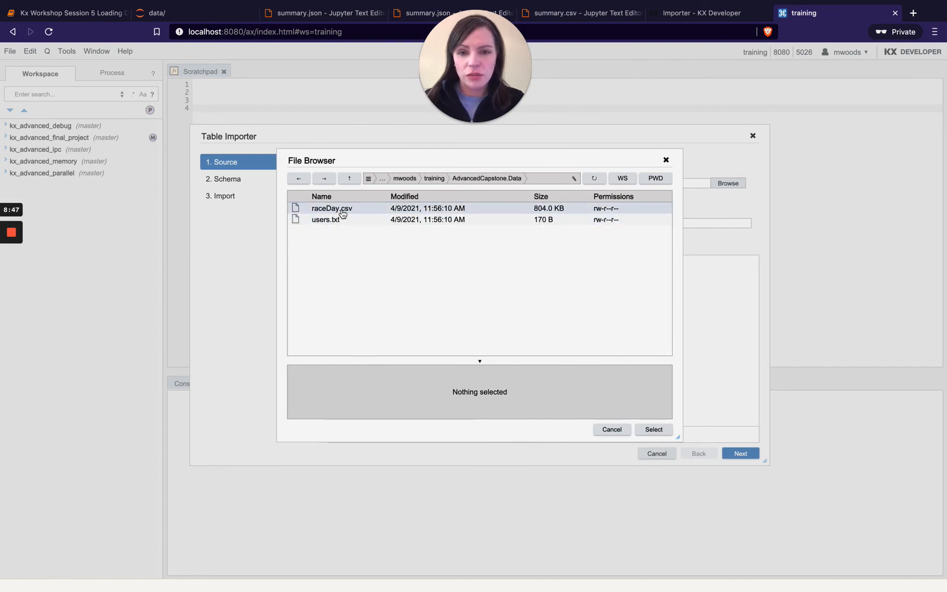
pyautogui.click(332, 208)
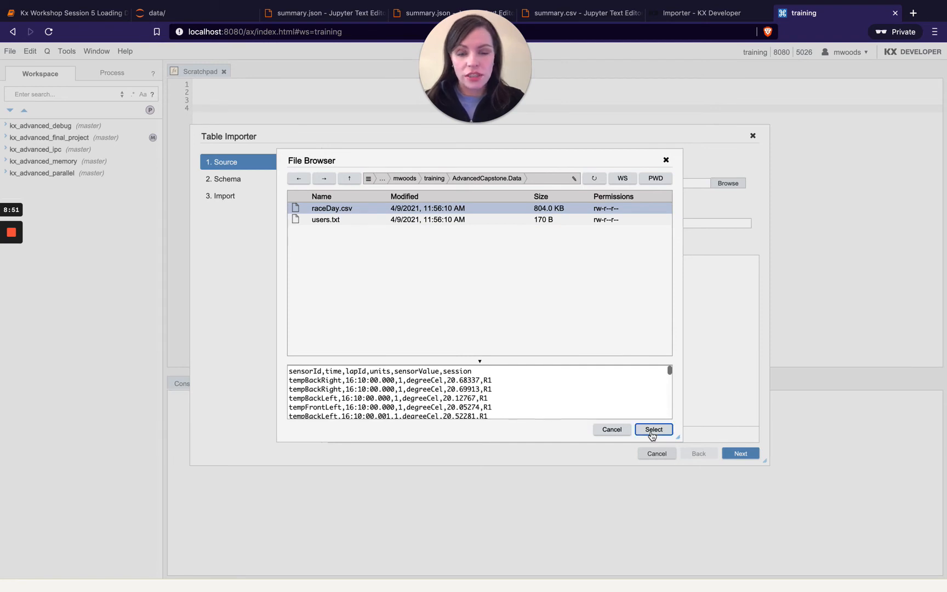
pyautogui.click(653, 430)
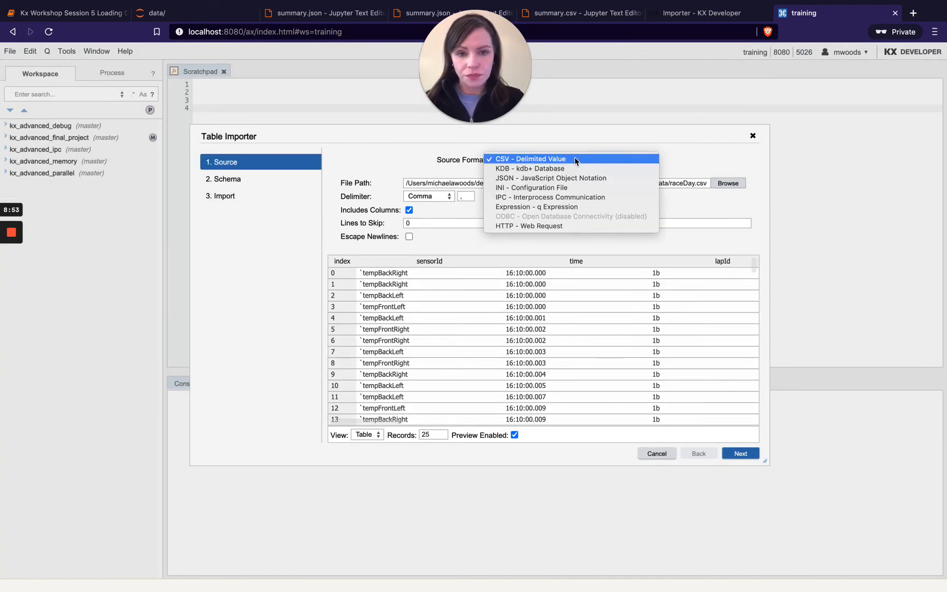
# Step: Keep CSV as source format, check Lines to Skip and the preview, then advance to the Import step
pyautogui.click(532, 159)
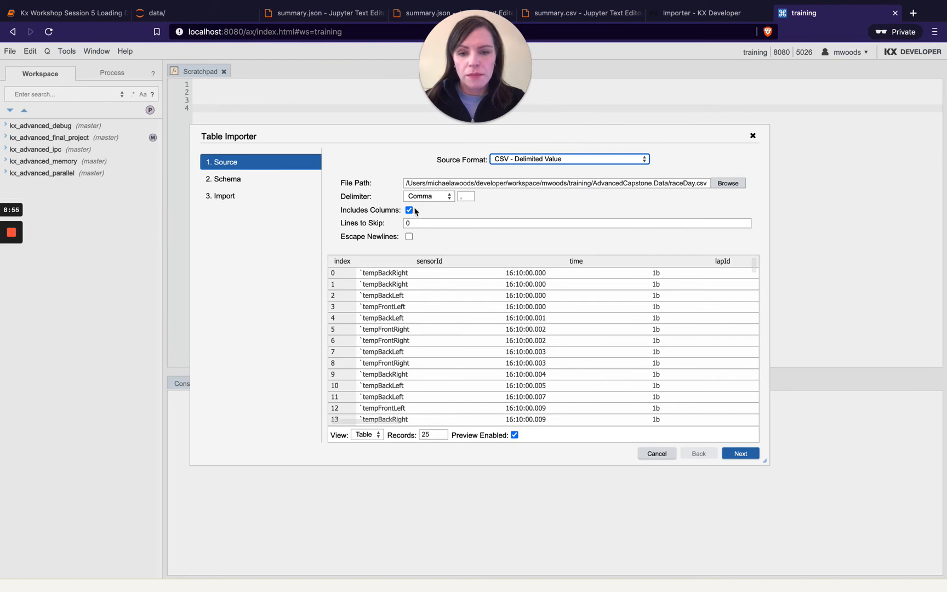
pyautogui.moveTo(431, 199)
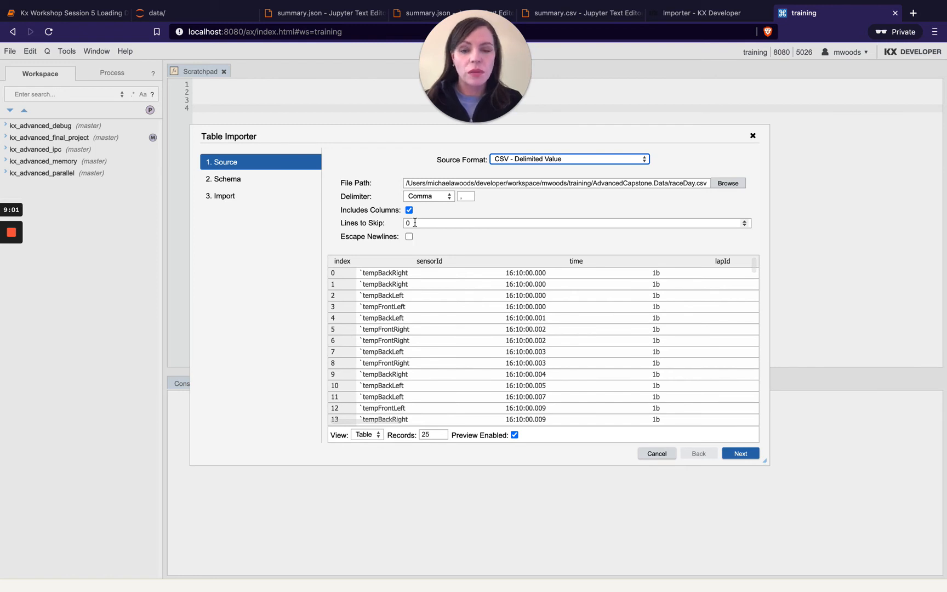
pyautogui.click(573, 222)
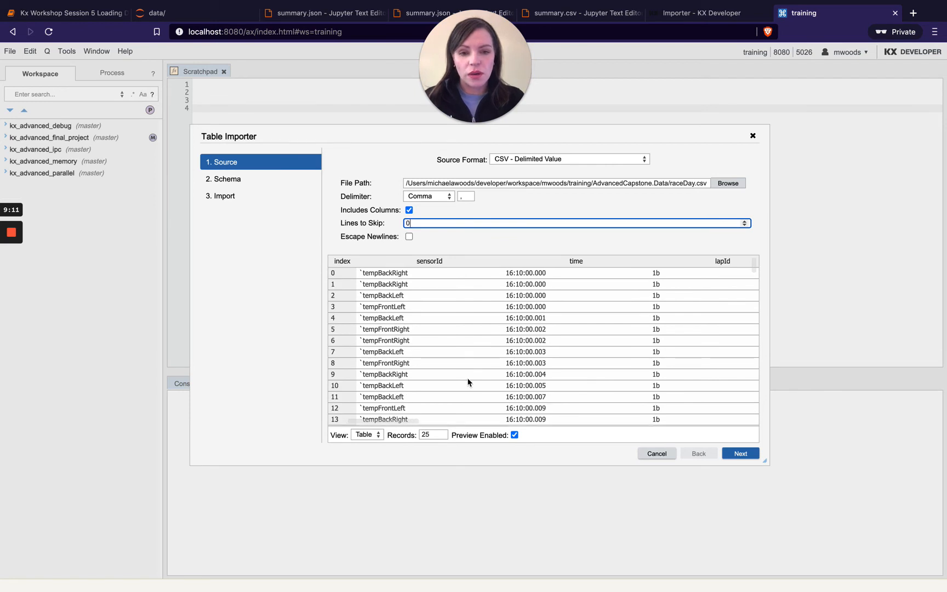
pyautogui.hscroll(3)
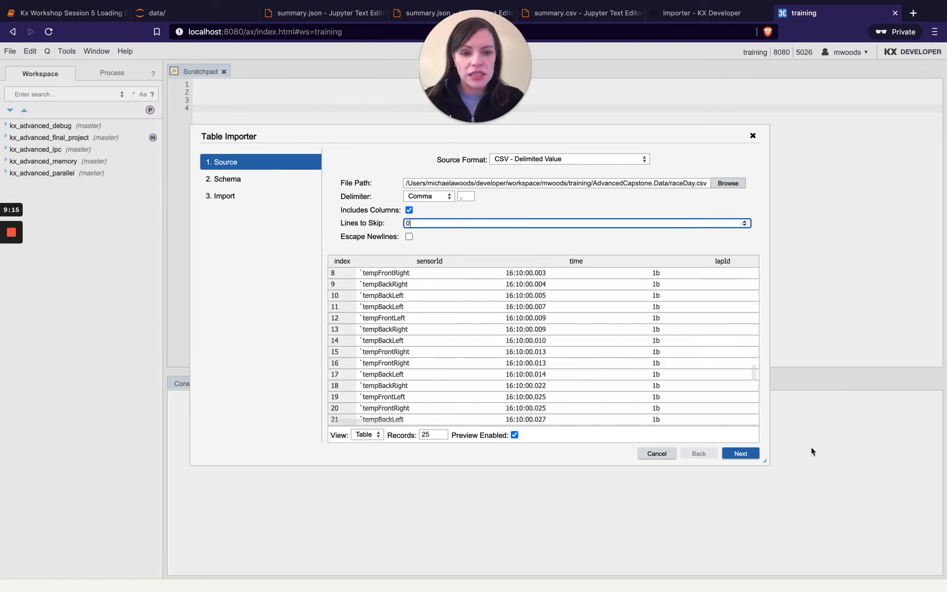
pyautogui.click(740, 453)
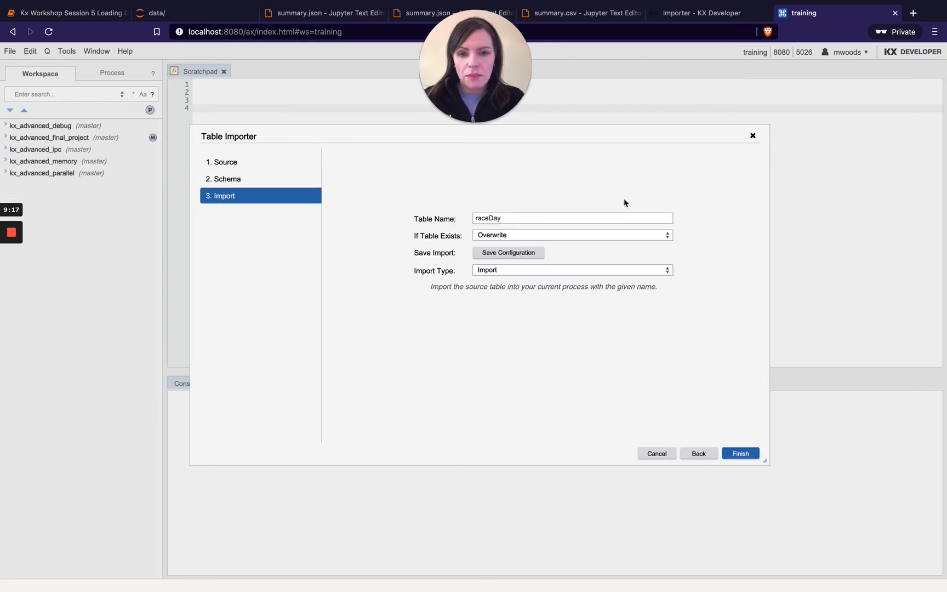
# Step: Move between the importer steps to the Schema step and inspect the sensorId column type
pyautogui.click(699, 454)
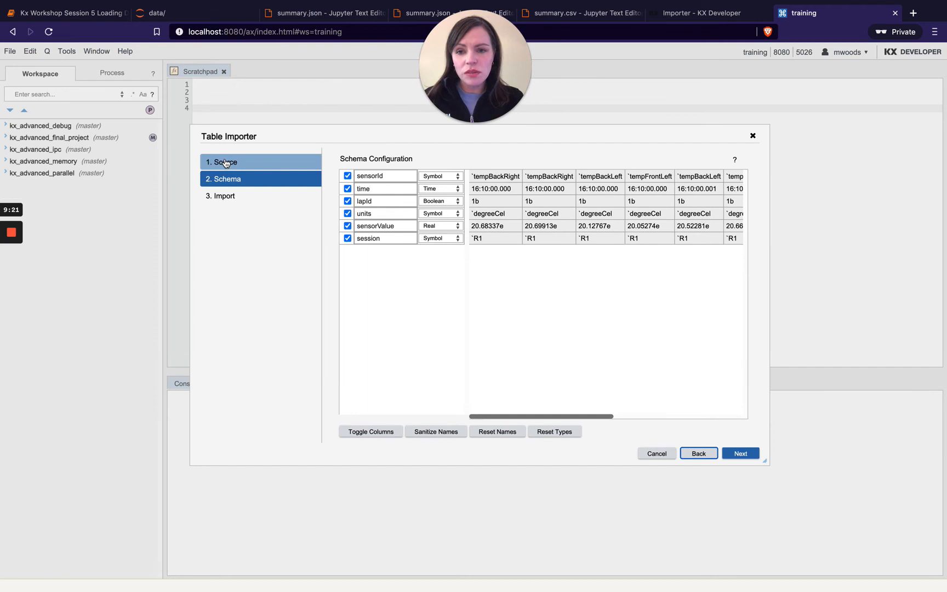
pyautogui.click(699, 452)
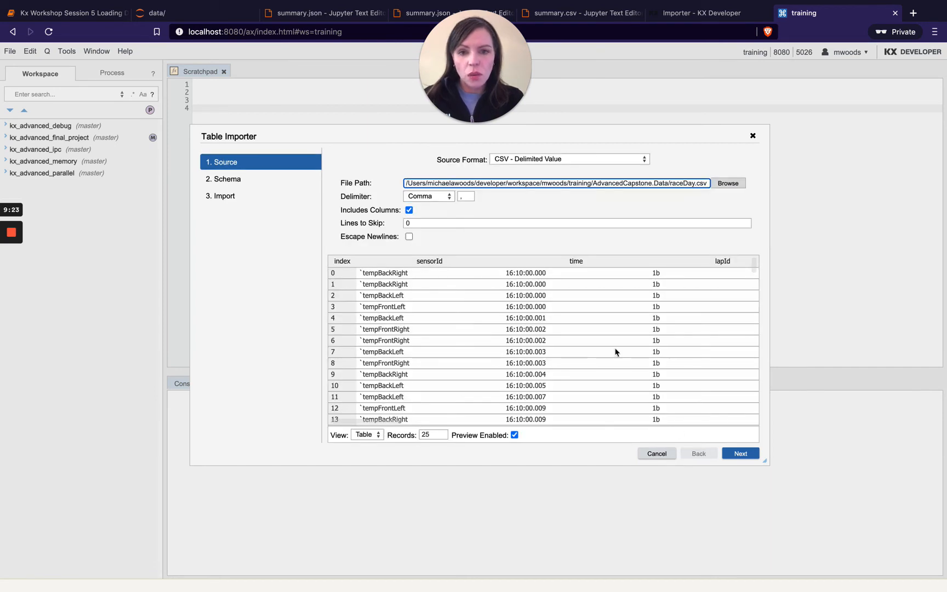
pyautogui.click(741, 453)
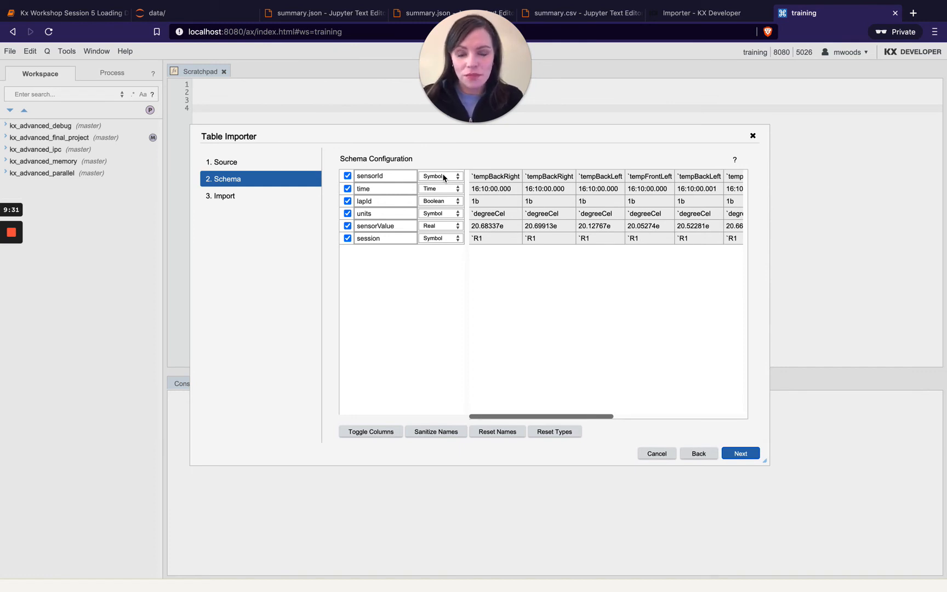
pyautogui.click(440, 175)
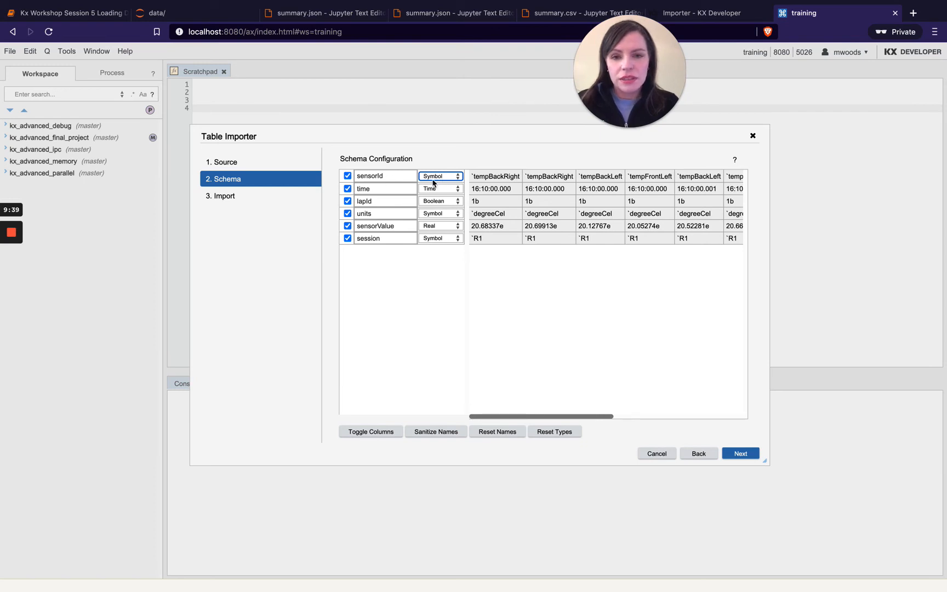
pyautogui.click(439, 175)
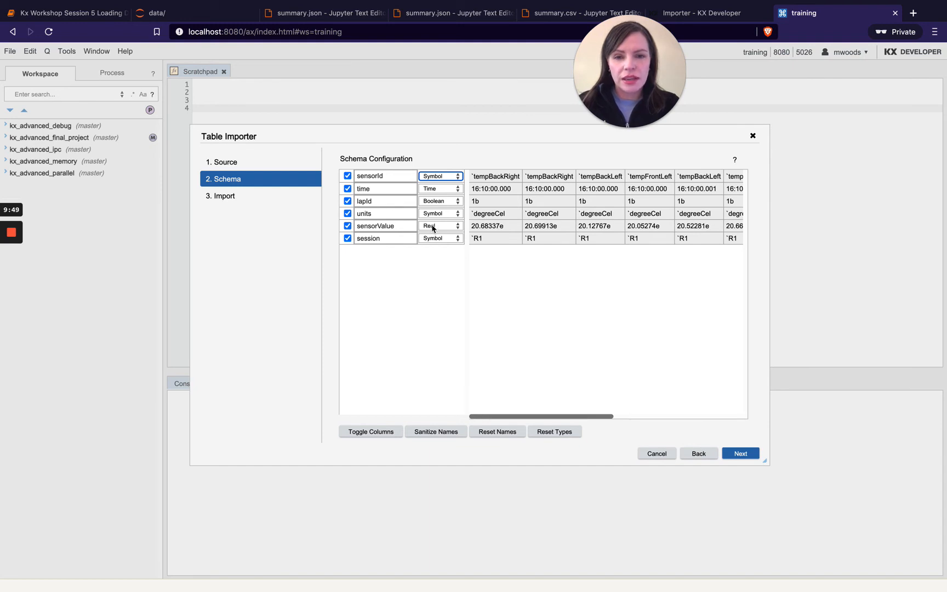
# Step: Type sensorValue as Float, try String for session but keep it Symbol, and advance to Import
pyautogui.click(440, 226)
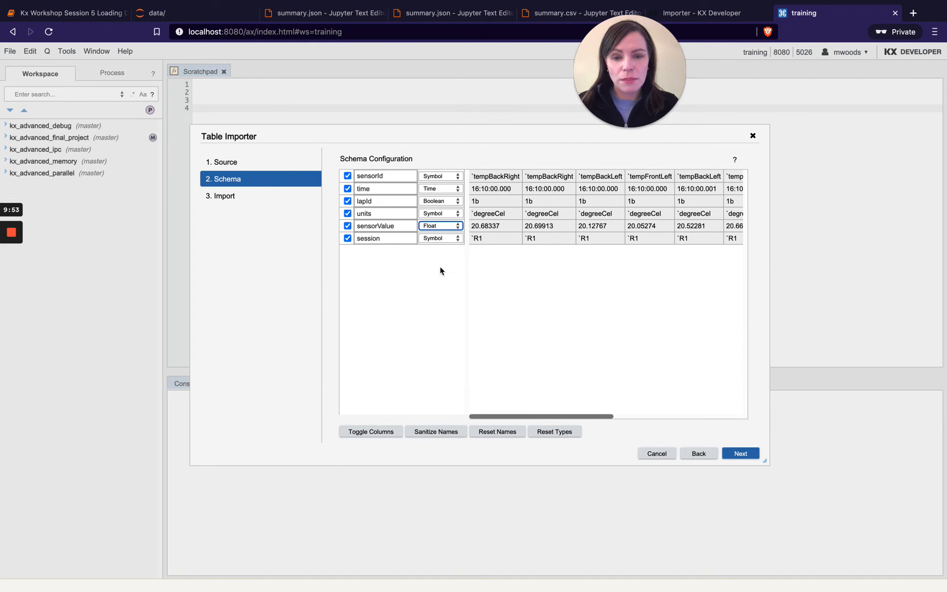
pyautogui.click(440, 225)
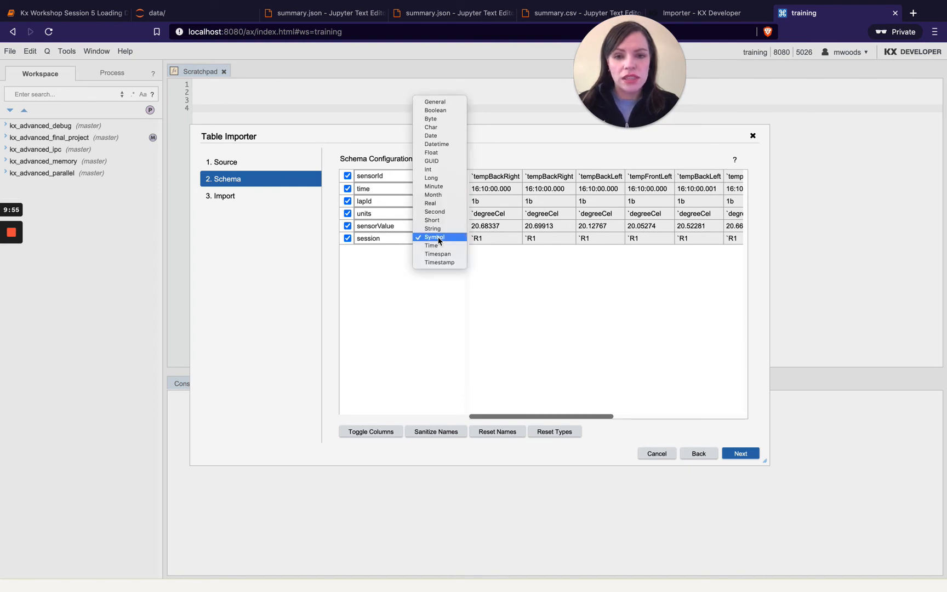
pyautogui.moveTo(433, 228)
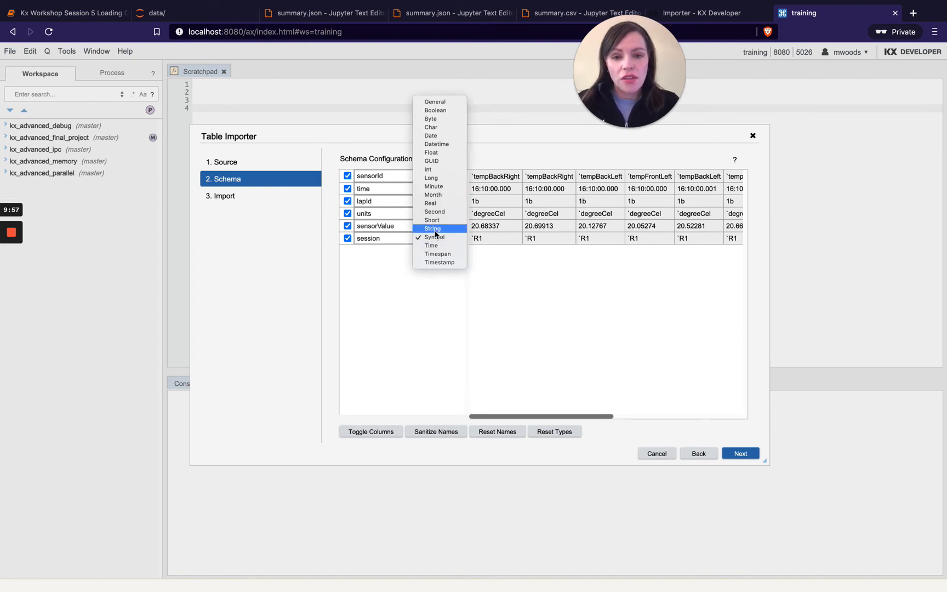
pyautogui.click(433, 237)
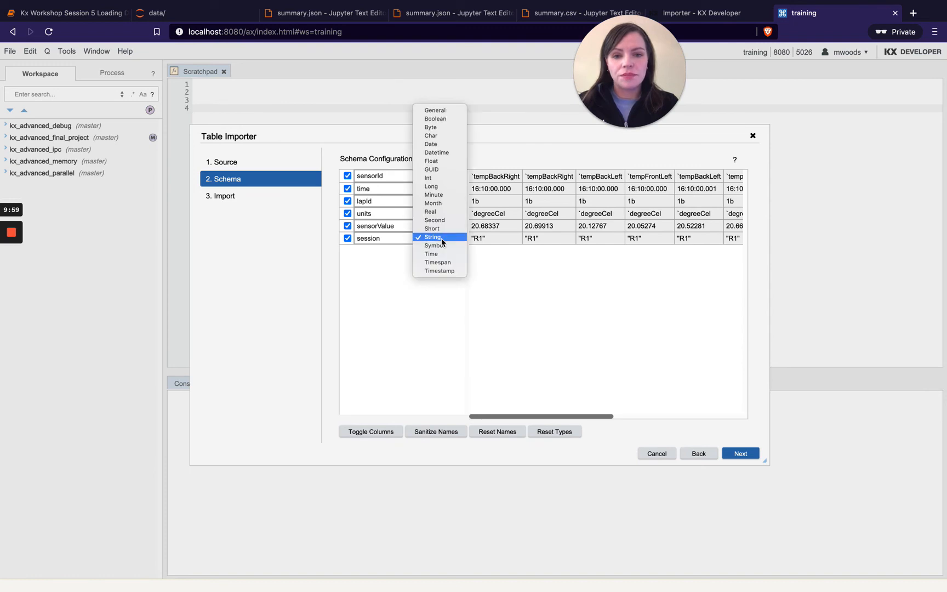
pyautogui.click(433, 246)
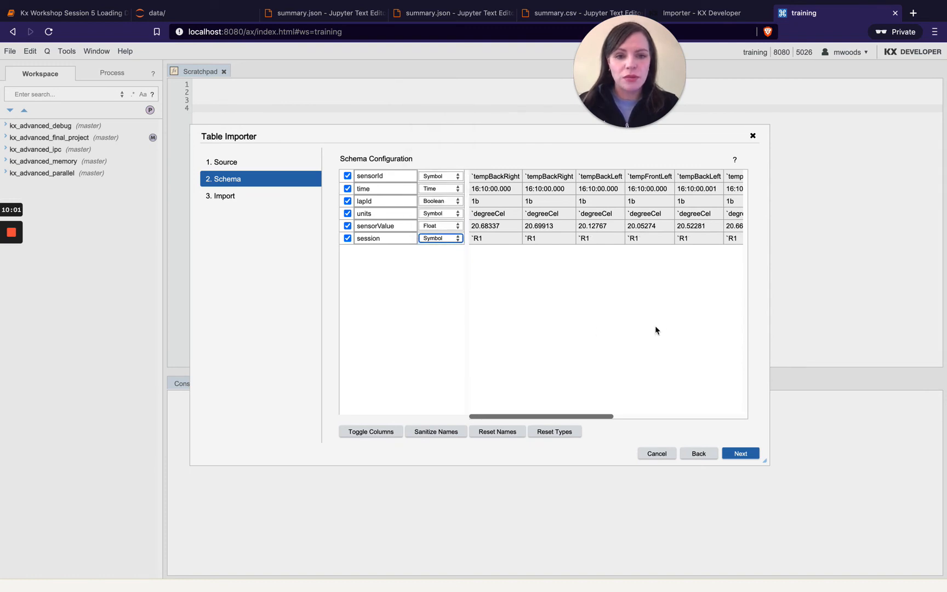
pyautogui.moveTo(428, 271)
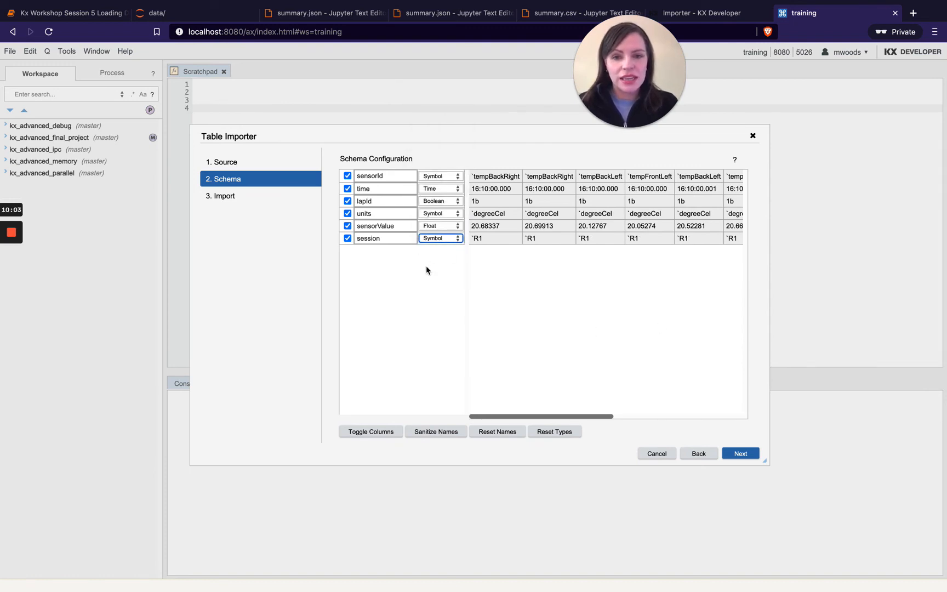
pyautogui.moveTo(451, 224)
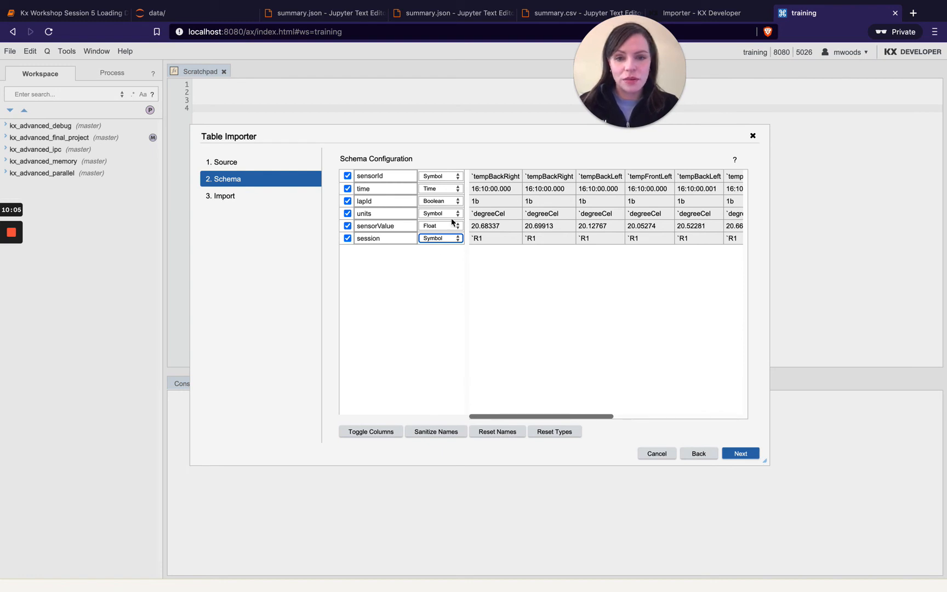
pyautogui.moveTo(628, 314)
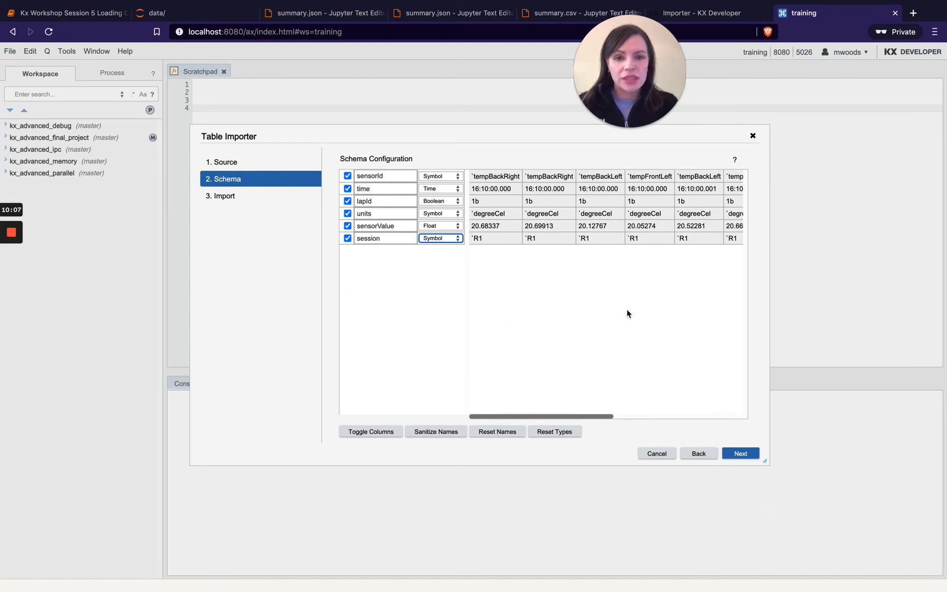
pyautogui.click(739, 452)
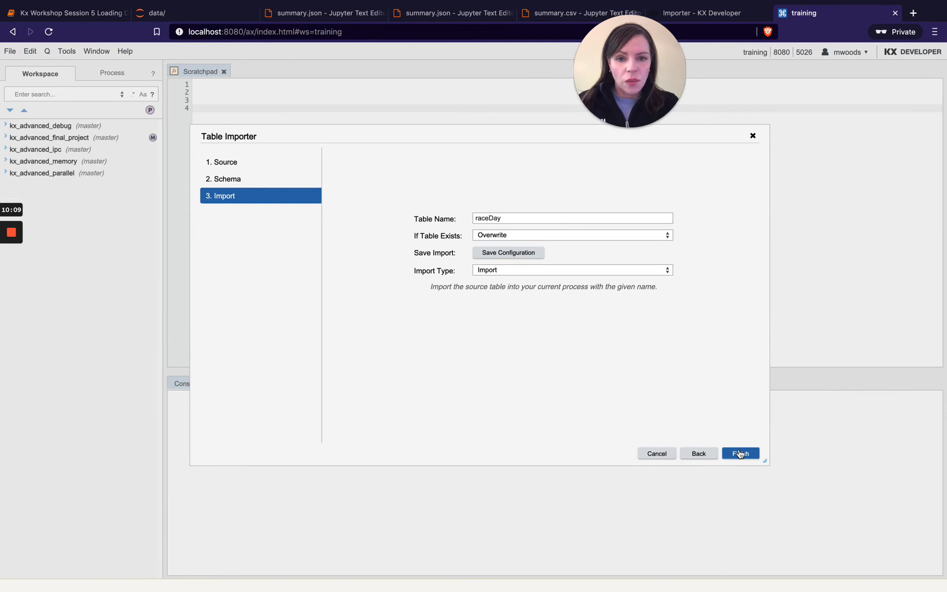
# Step: Name the table newTable, keep If Table Exists as Overwrite, and finish the import
pyautogui.click(571, 218)
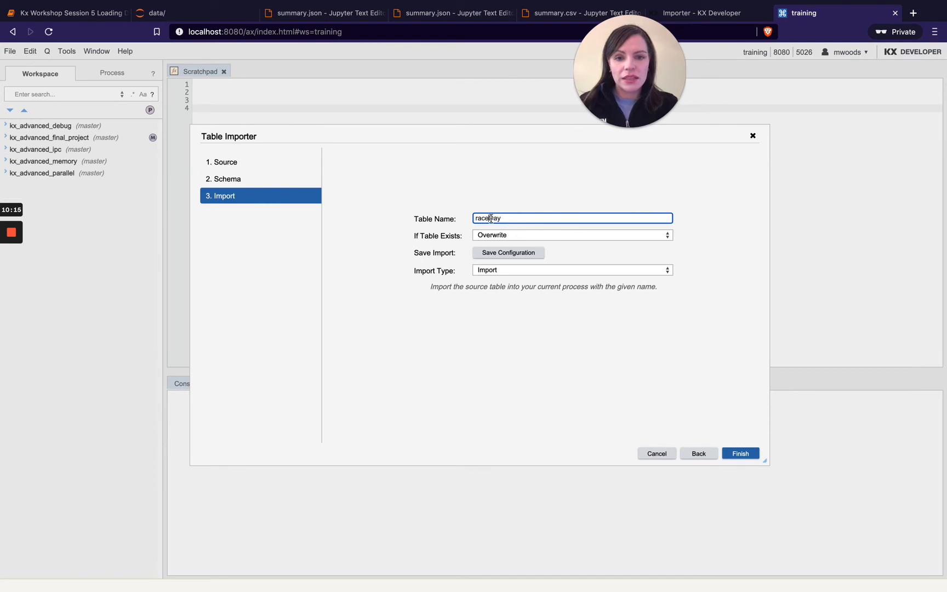
pyautogui.write('newTable')
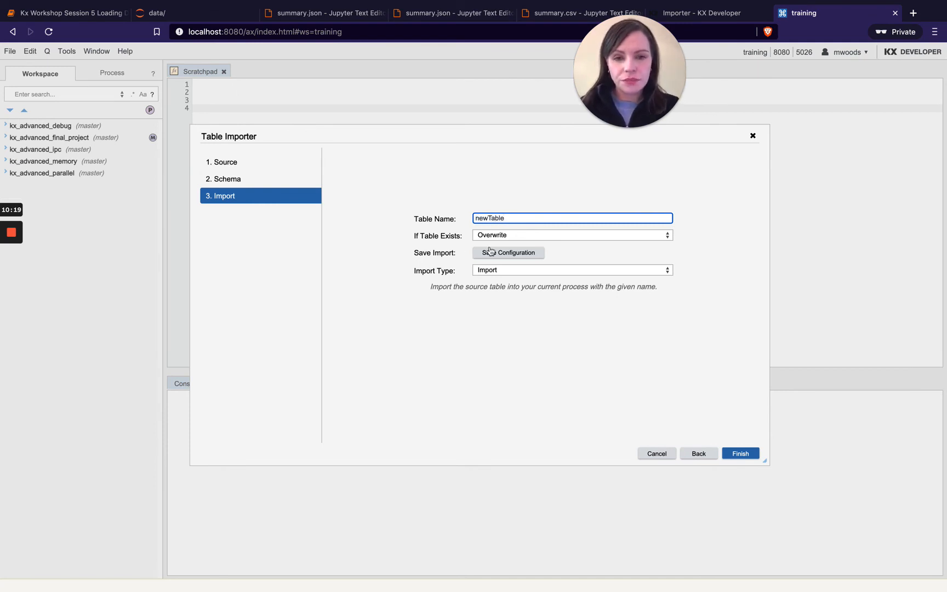
pyautogui.click(571, 235)
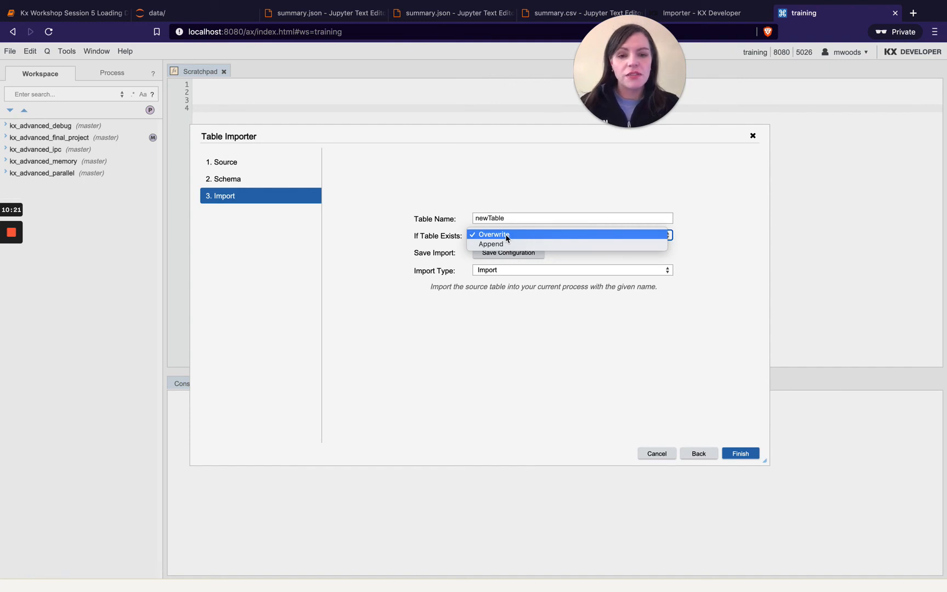
pyautogui.moveTo(492, 245)
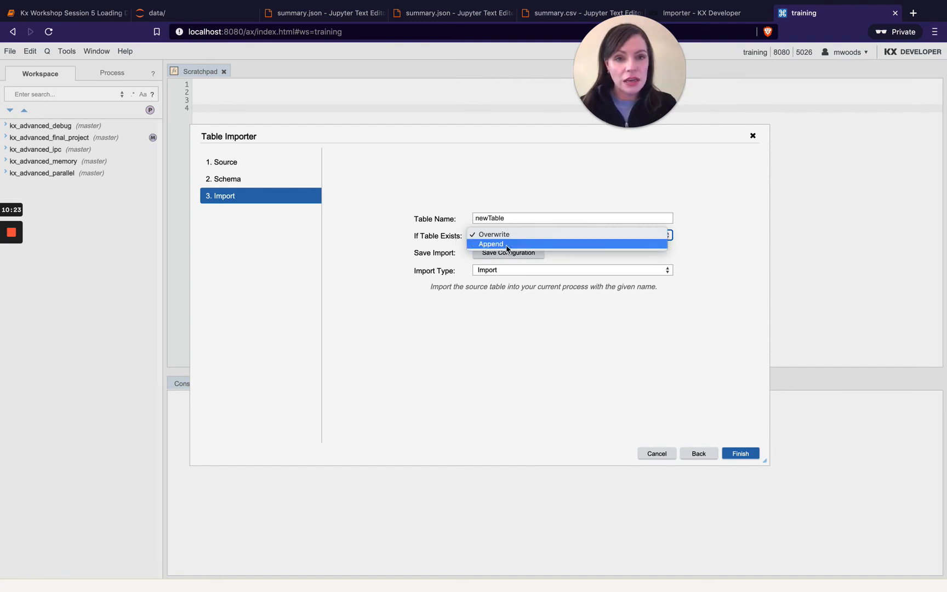
pyautogui.moveTo(493, 235)
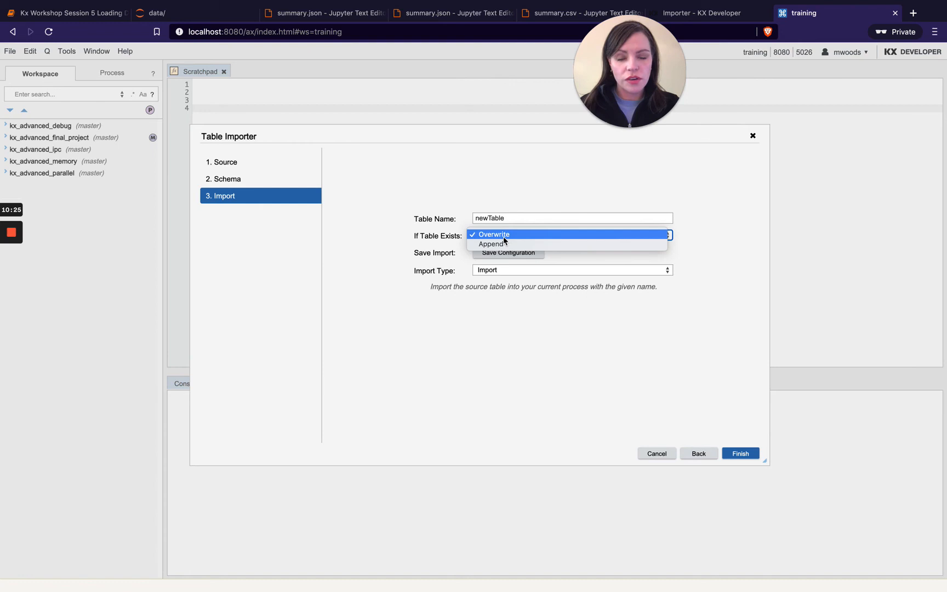
pyautogui.click(494, 234)
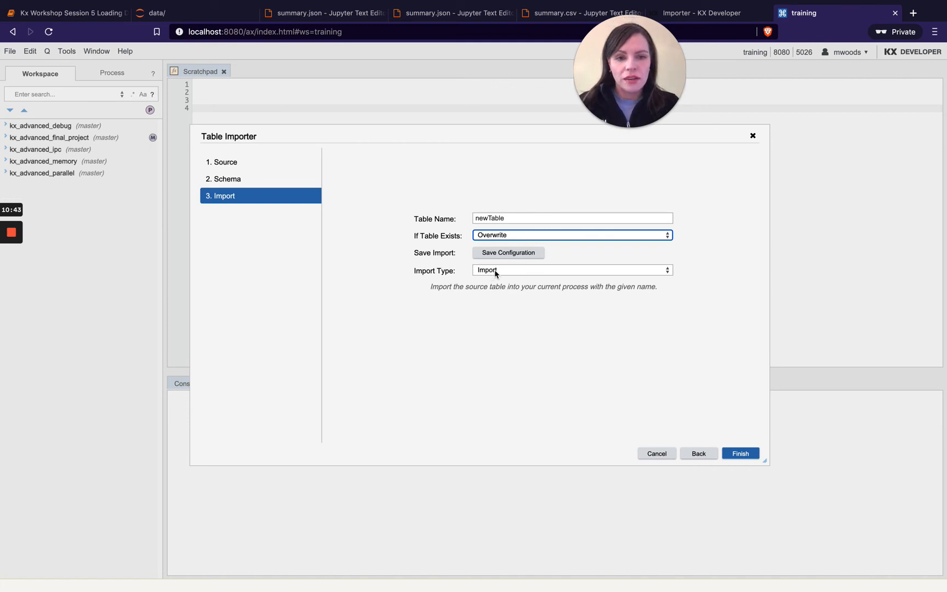
pyautogui.click(739, 454)
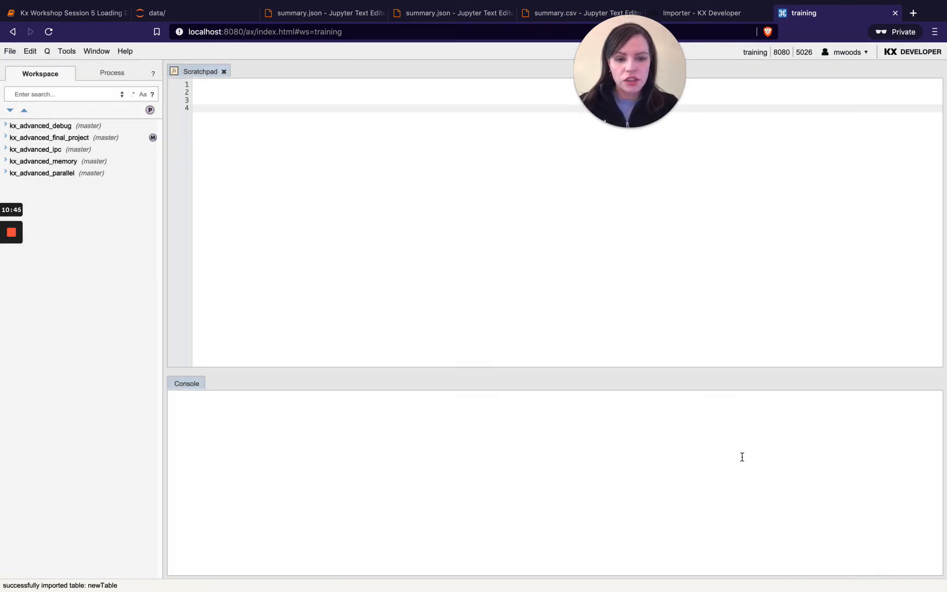
# Step: In the Process tree expand (Global) > Tables > newTable to show its columns
pyautogui.click(111, 73)
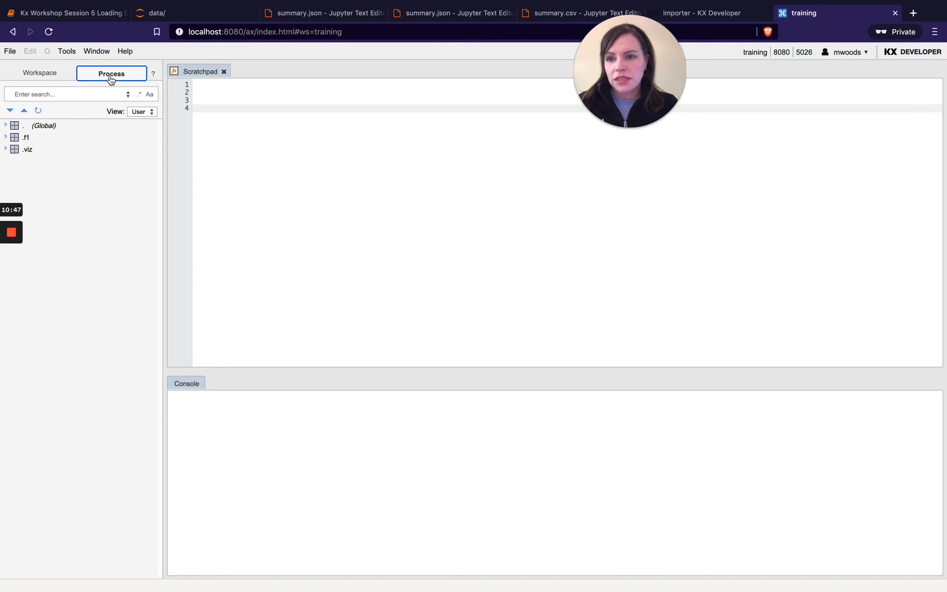
pyautogui.click(6, 125)
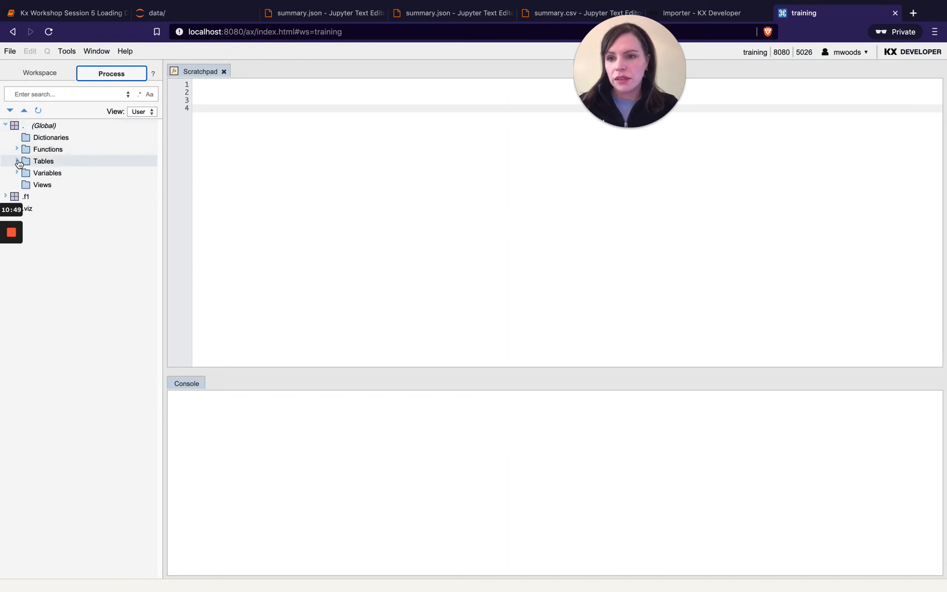
pyautogui.click(18, 161)
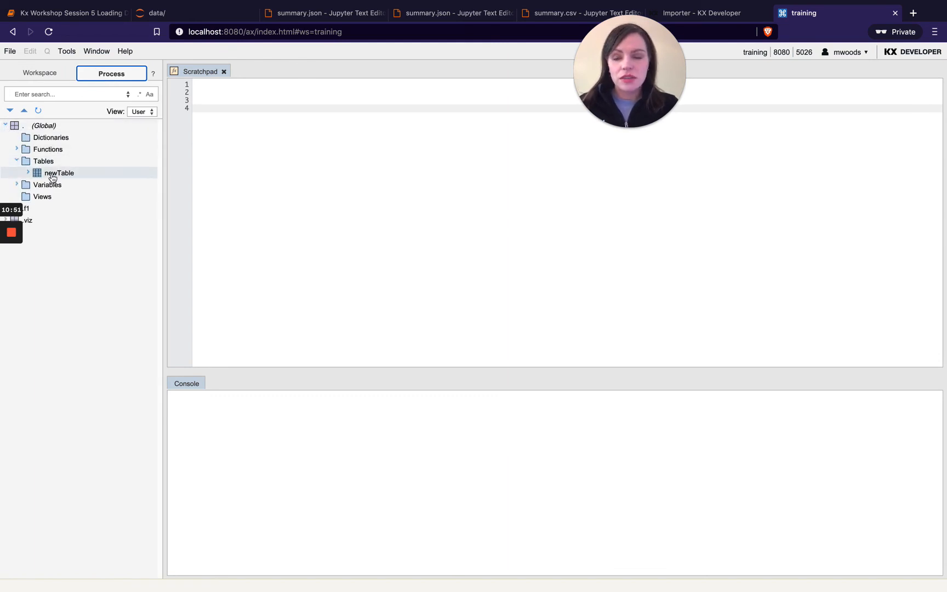
pyautogui.moveTo(58, 173)
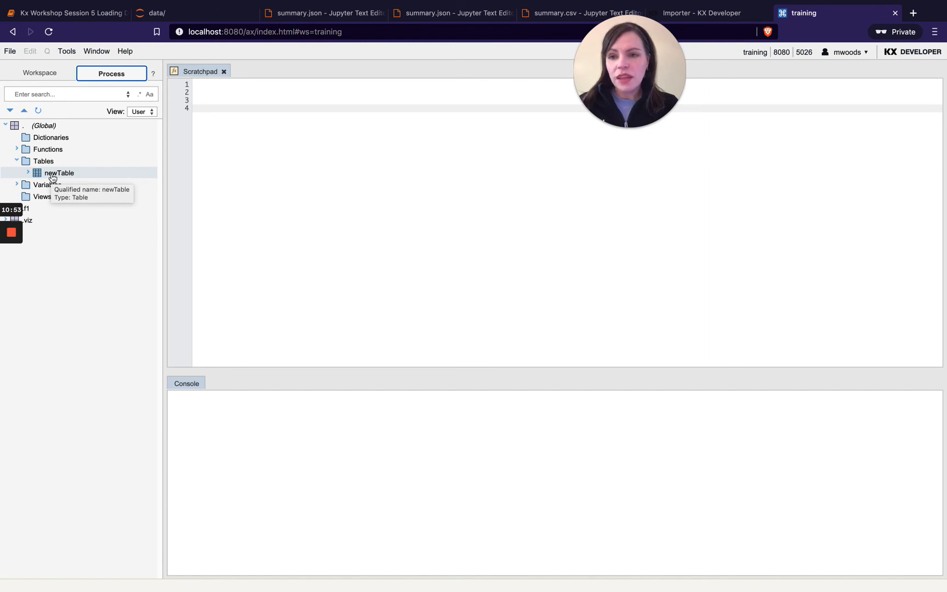
pyautogui.click(27, 174)
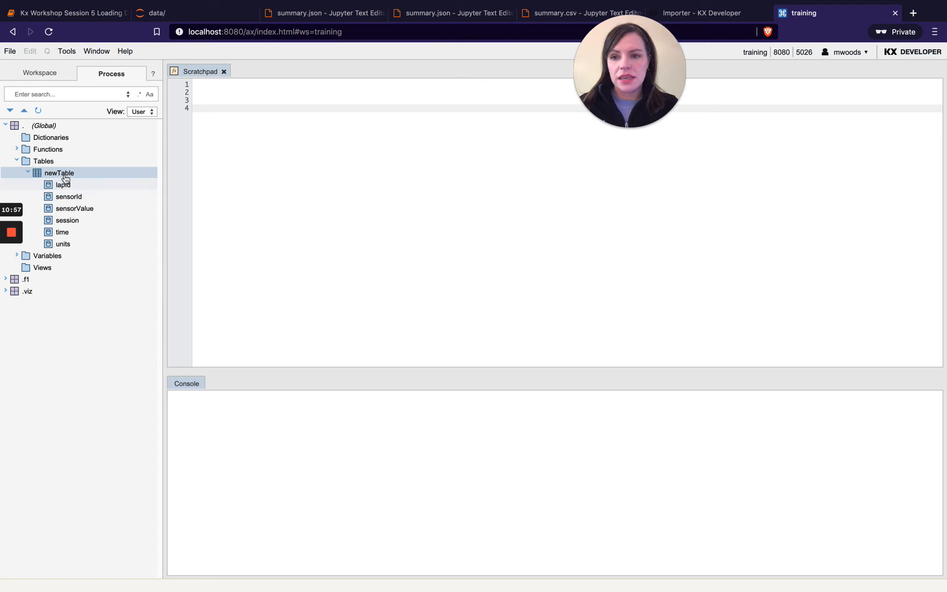
pyautogui.moveTo(59, 174)
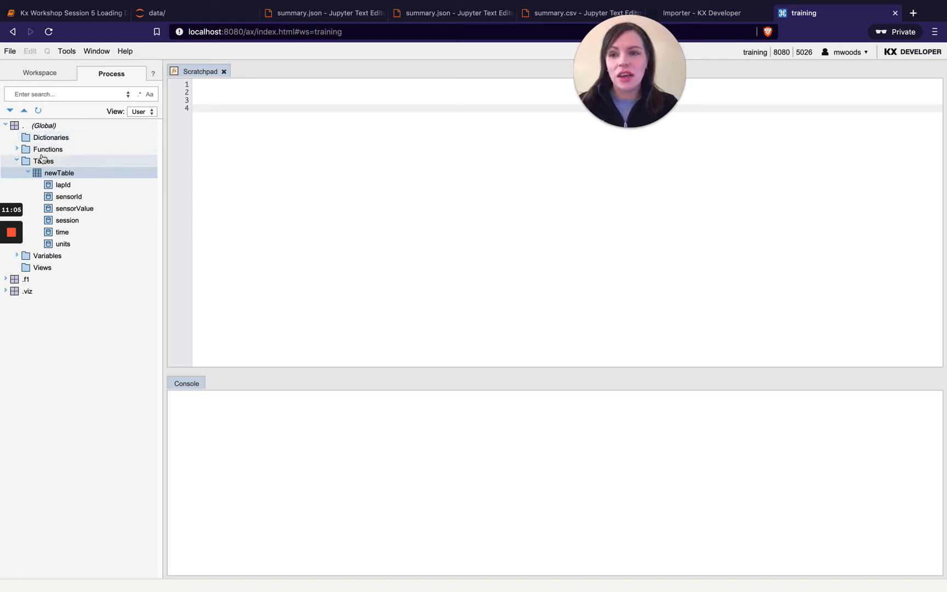
pyautogui.moveTo(120, 165)
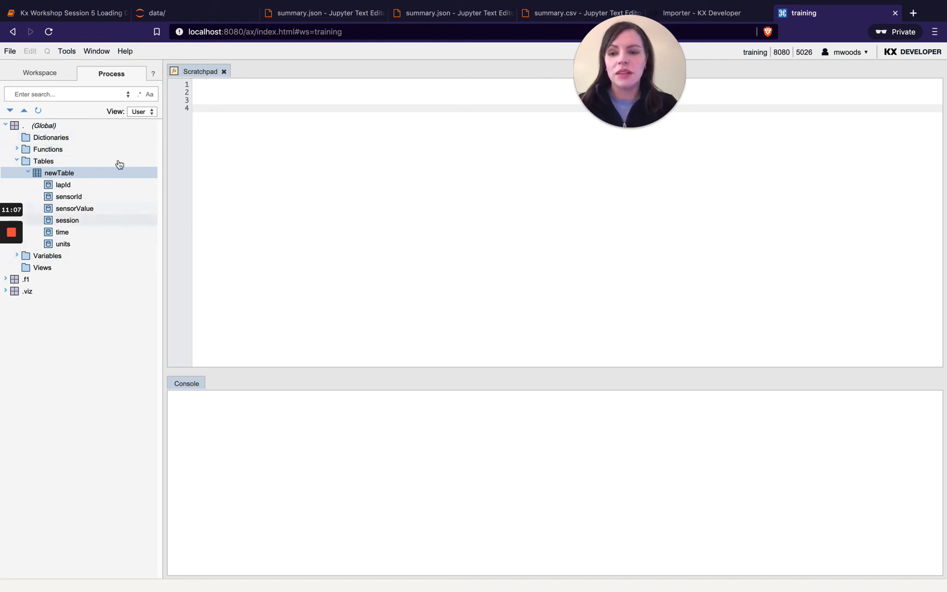
pyautogui.moveTo(152, 162)
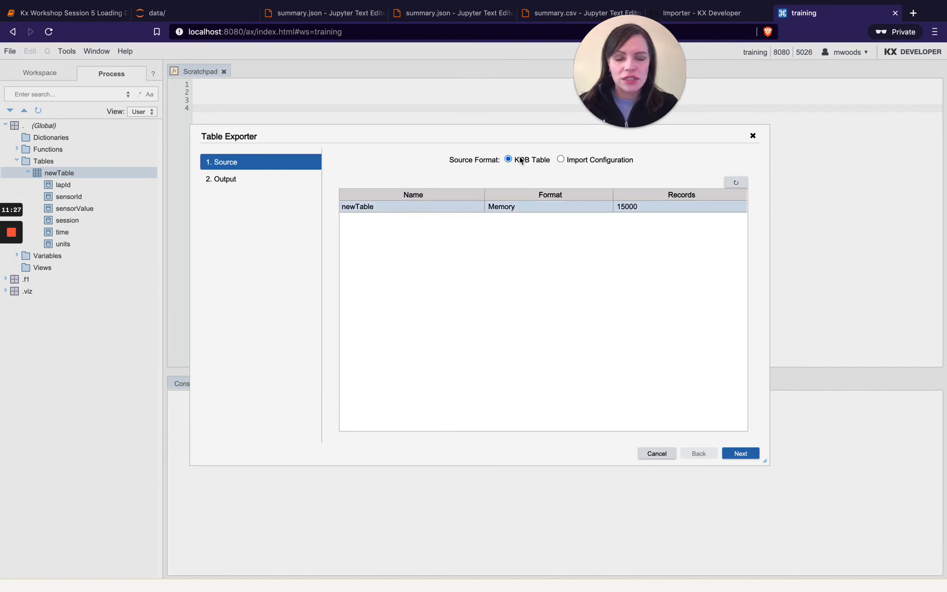
# Step: Reach the exporter's CSV Output step and inspect the File Path field and Delimiter choices
pyautogui.click(740, 453)
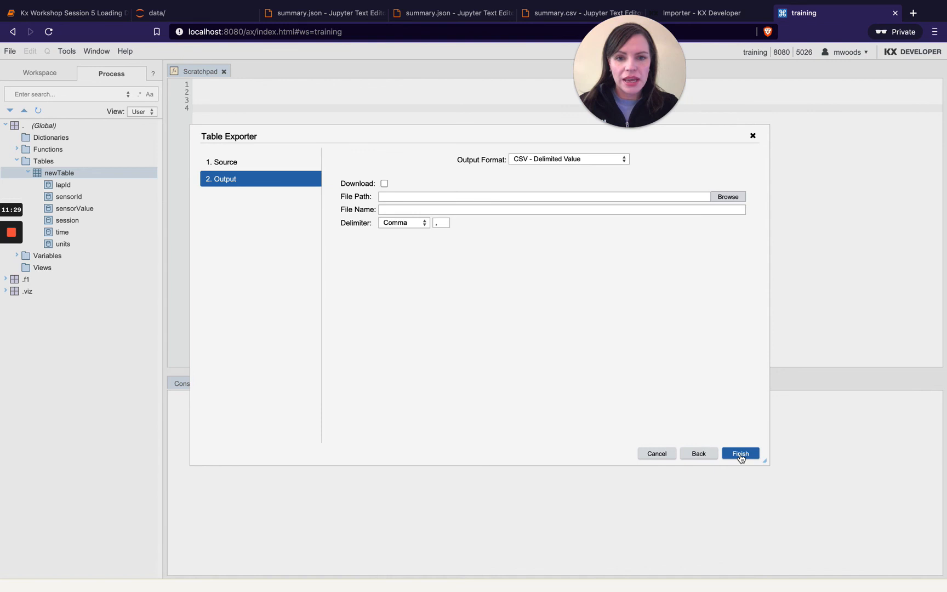
pyautogui.click(568, 159)
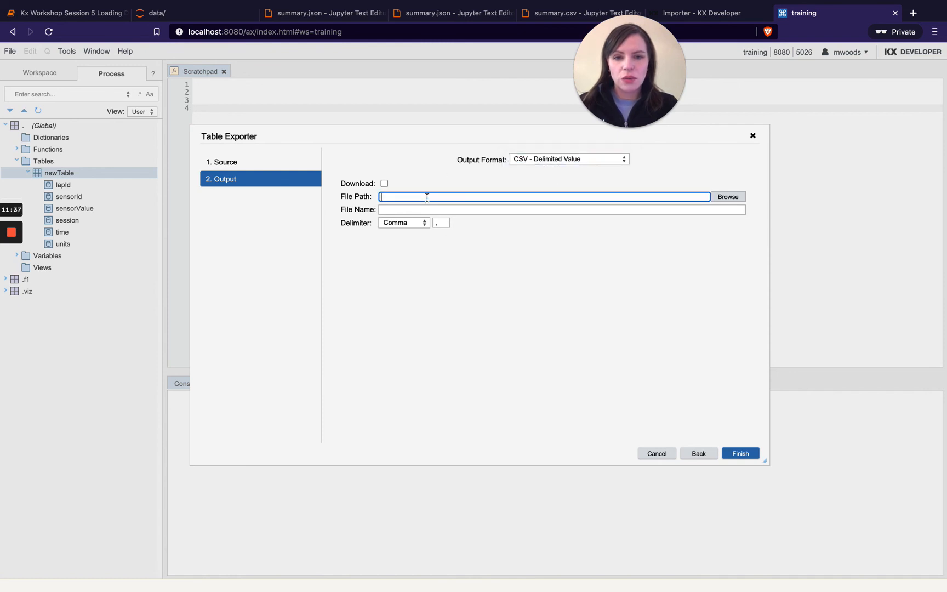
pyautogui.click(401, 222)
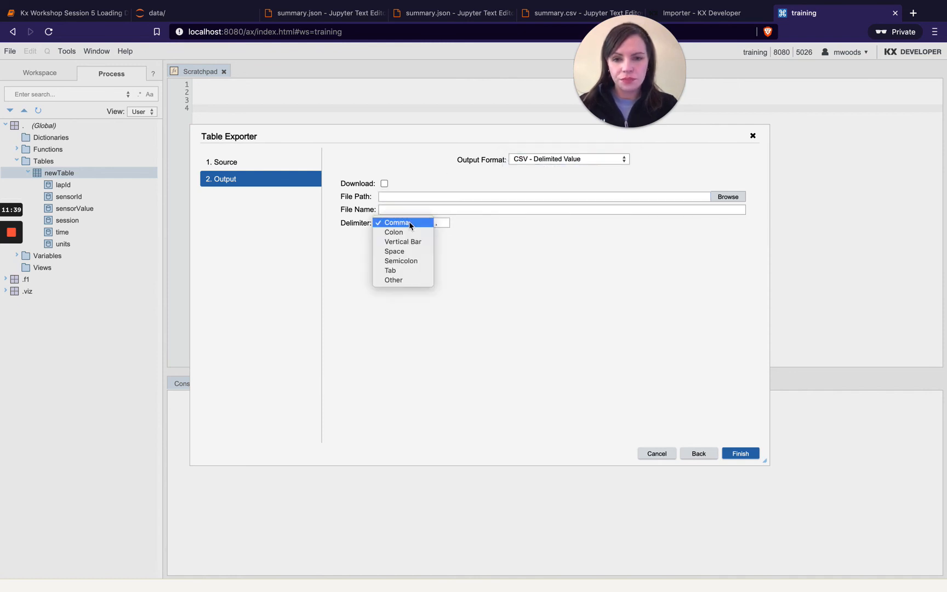
pyautogui.click(398, 222)
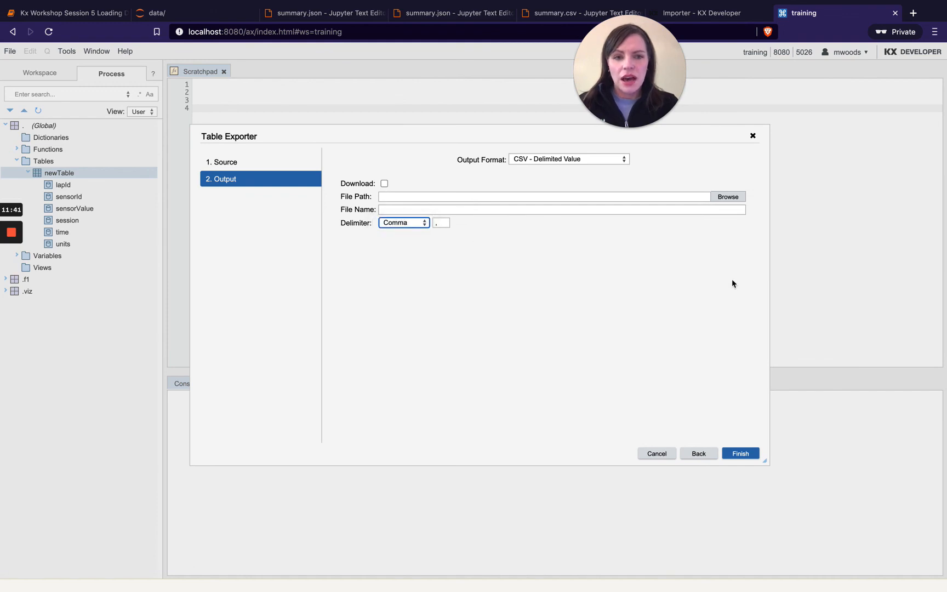
pyautogui.moveTo(713, 404)
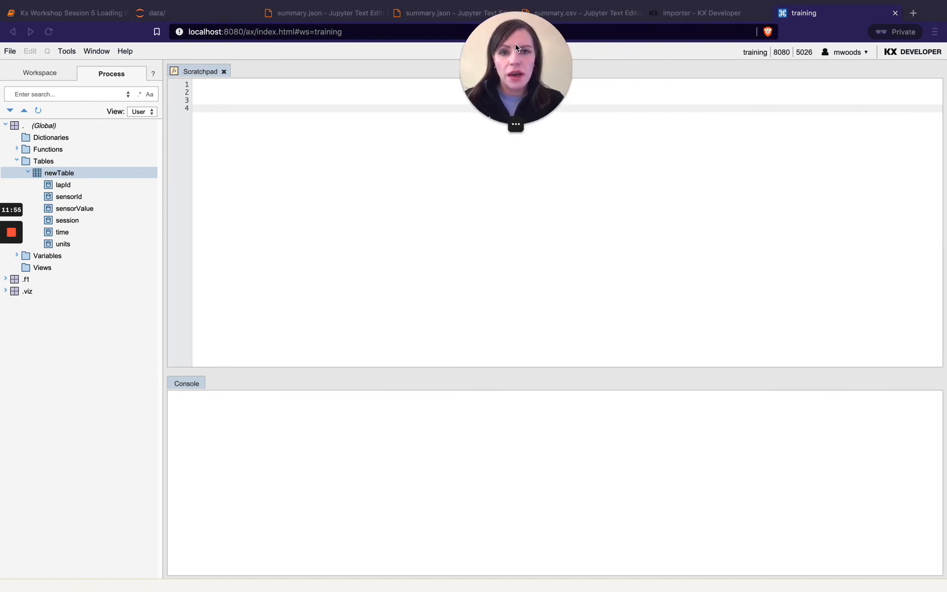
# Step: View the Importer documentation tab, then return to the workshop notebook tab
pyautogui.click(695, 14)
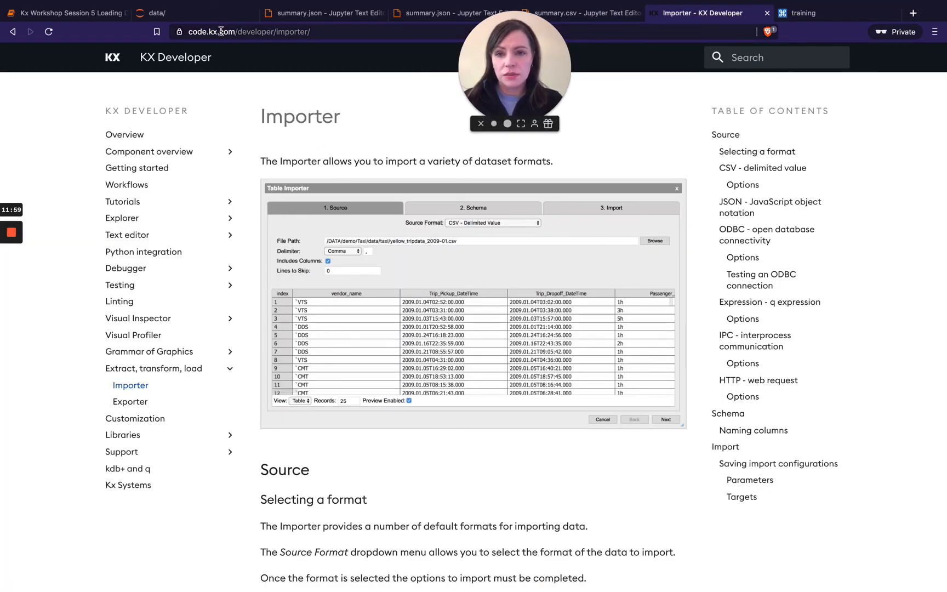
pyautogui.moveTo(85, 145)
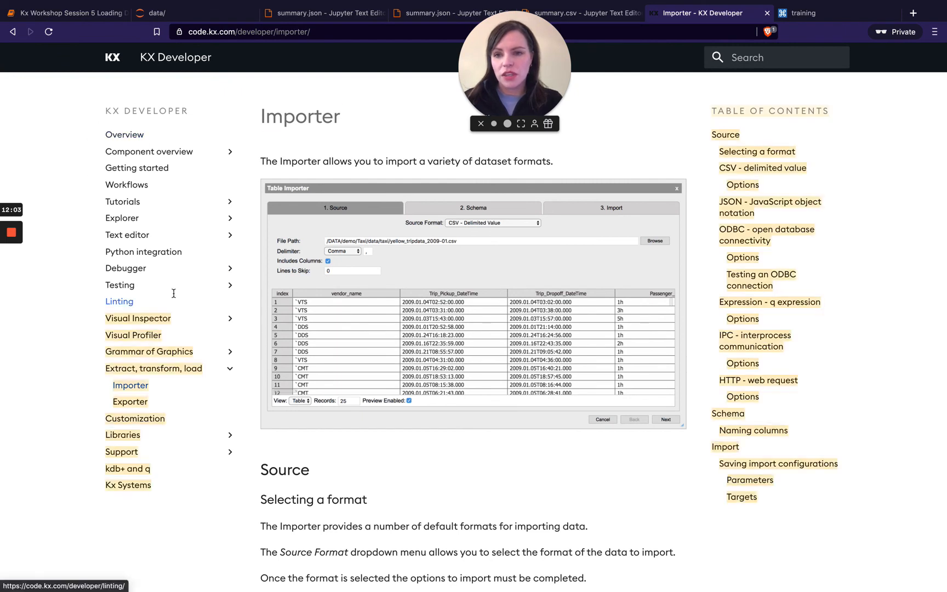
pyautogui.moveTo(238, 220)
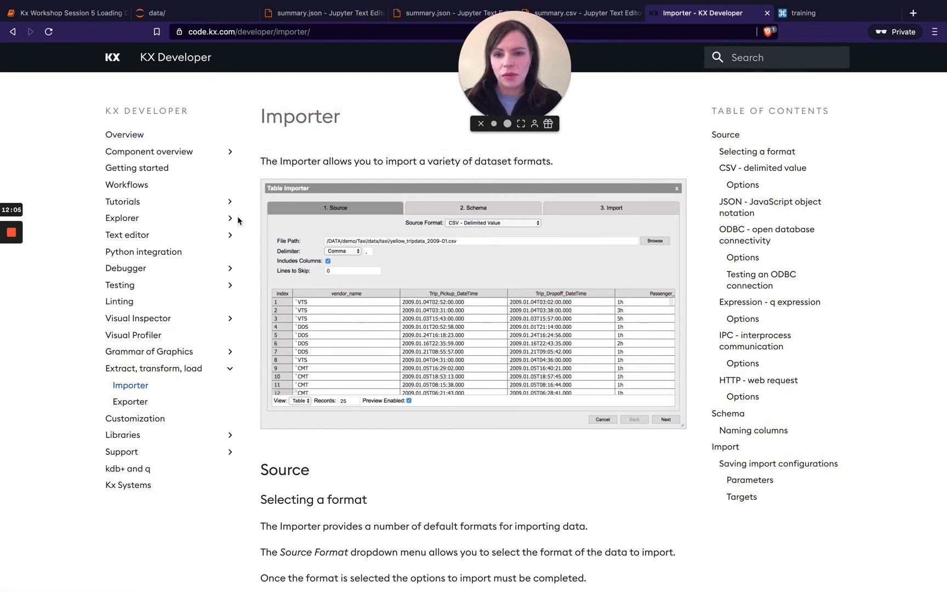
pyautogui.moveTo(137, 168)
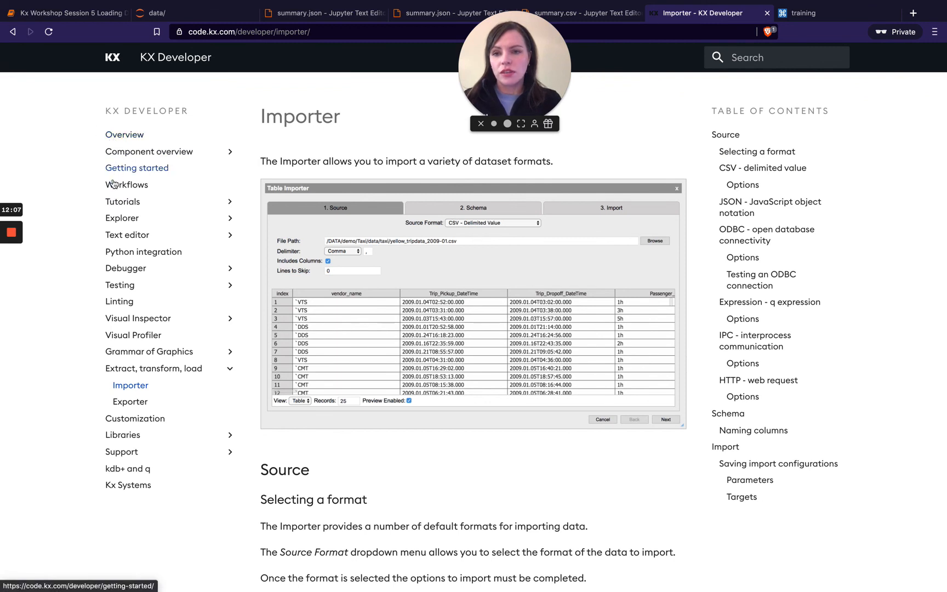
pyautogui.moveTo(59, 244)
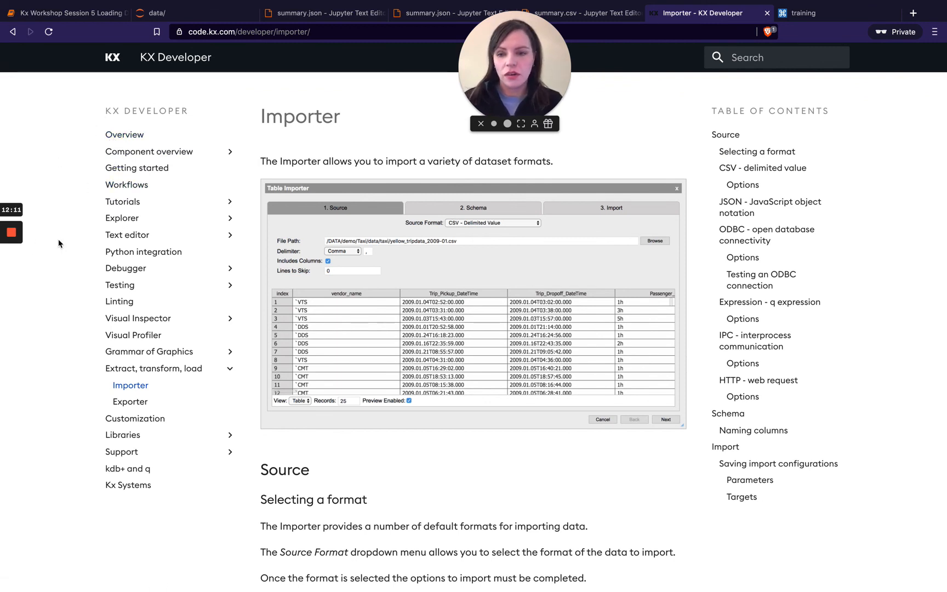
pyautogui.moveTo(125, 269)
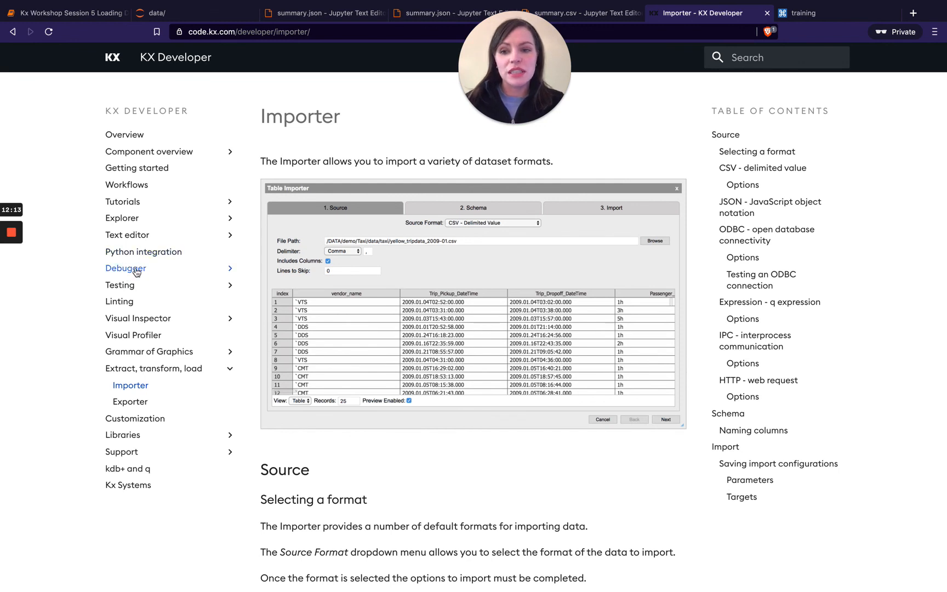
pyautogui.moveTo(119, 285)
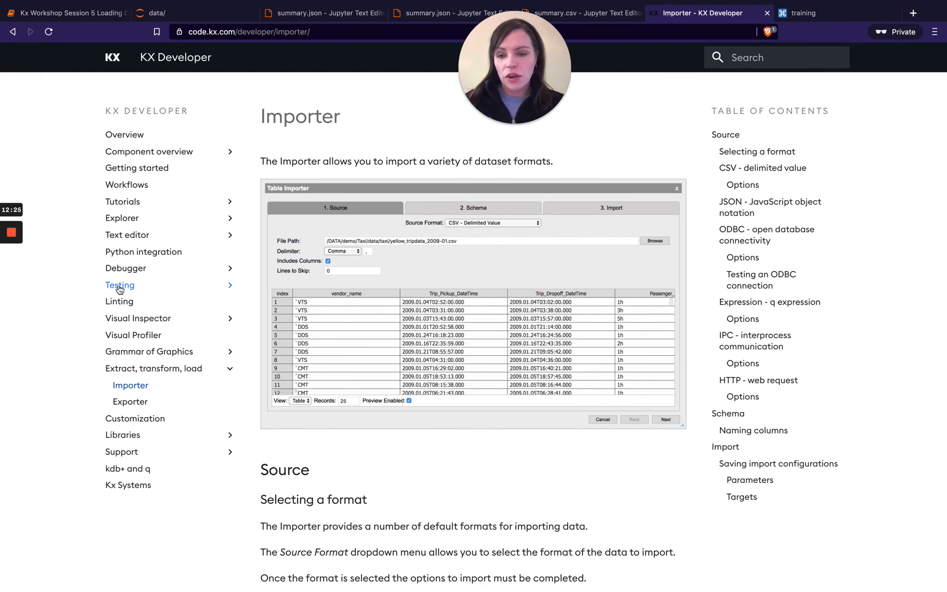
pyautogui.moveTo(119, 301)
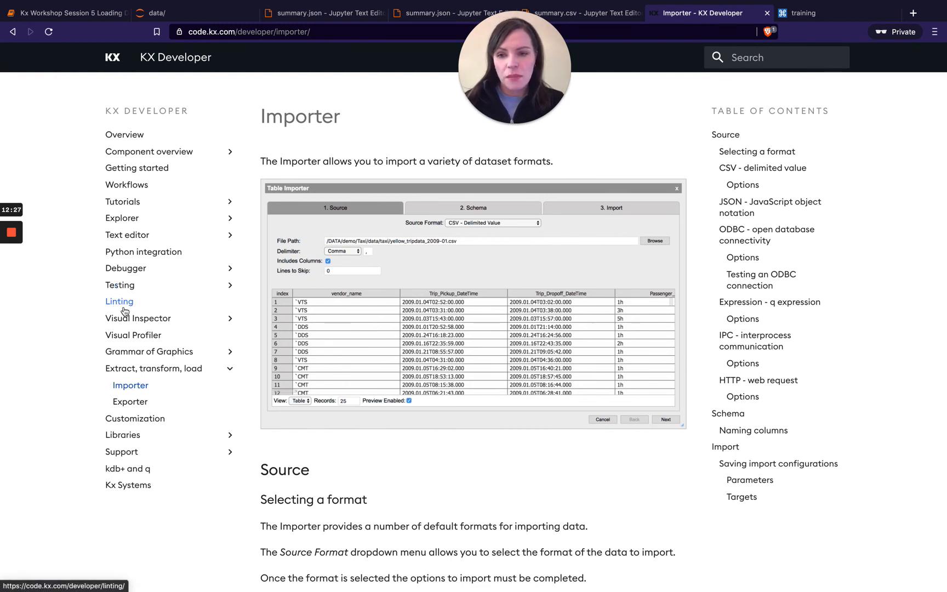
pyautogui.moveTo(139, 318)
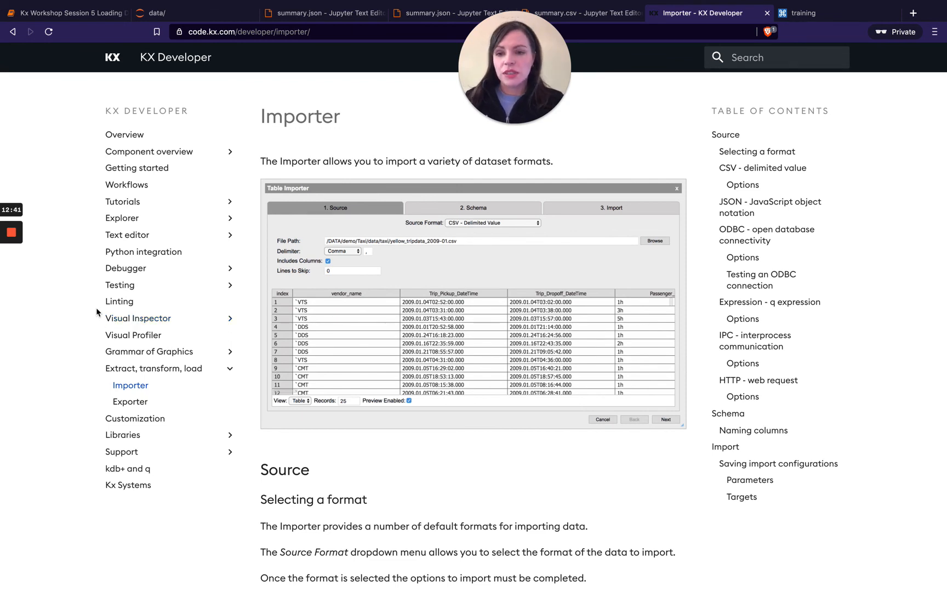
pyautogui.moveTo(73, 99)
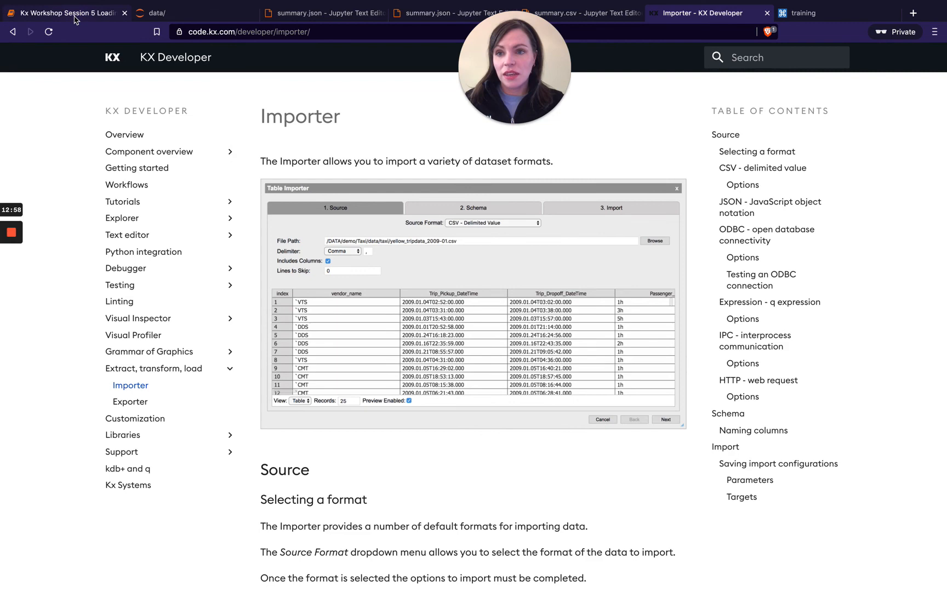
pyautogui.click(67, 13)
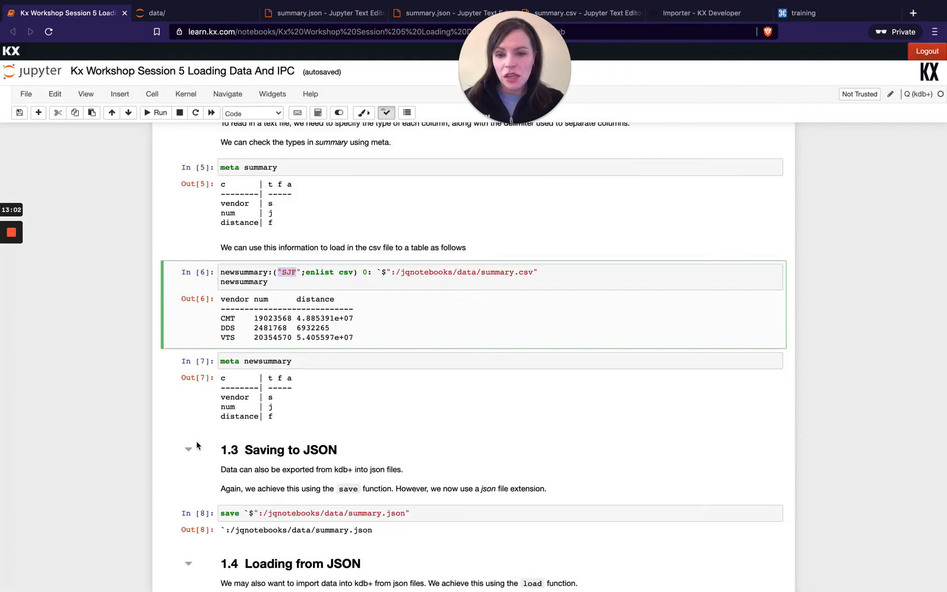
pyautogui.scroll(3)
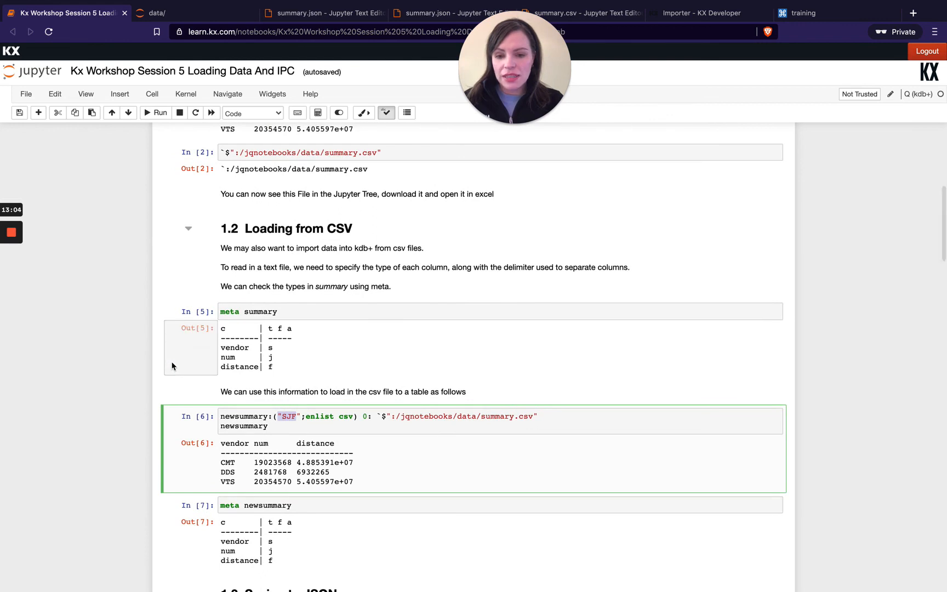
pyautogui.moveTo(203, 193)
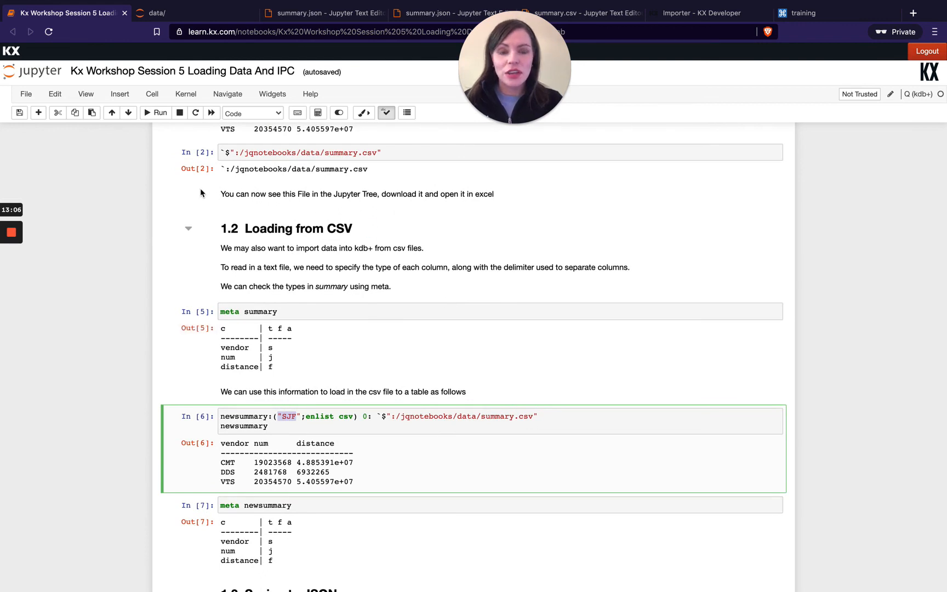